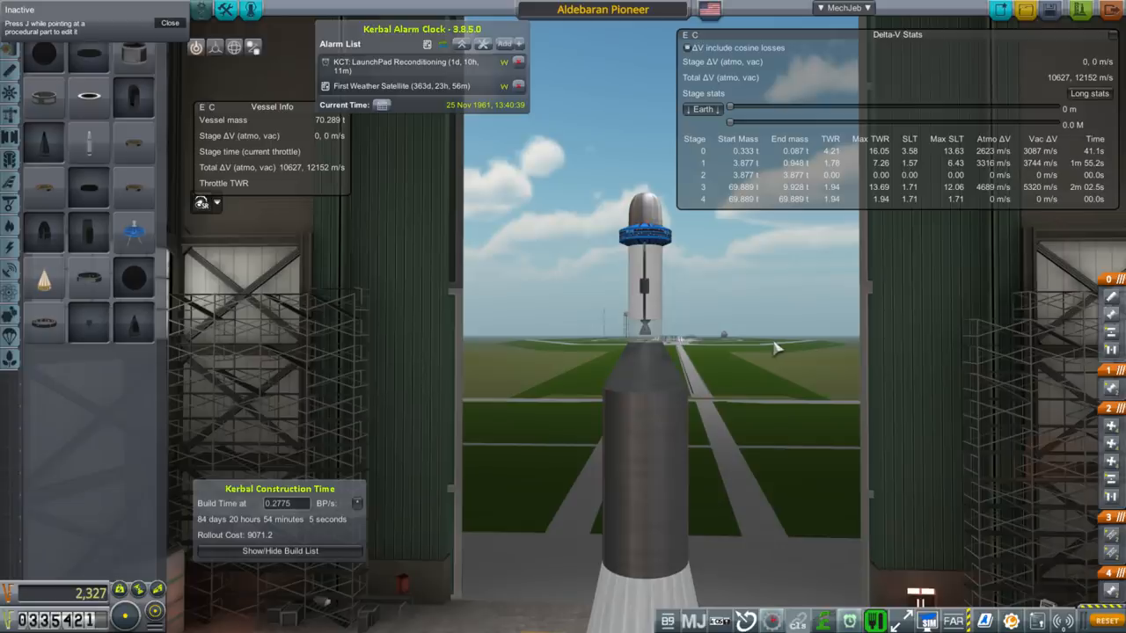
{"action": "mouse_move", "coordinate": [399, 86]}
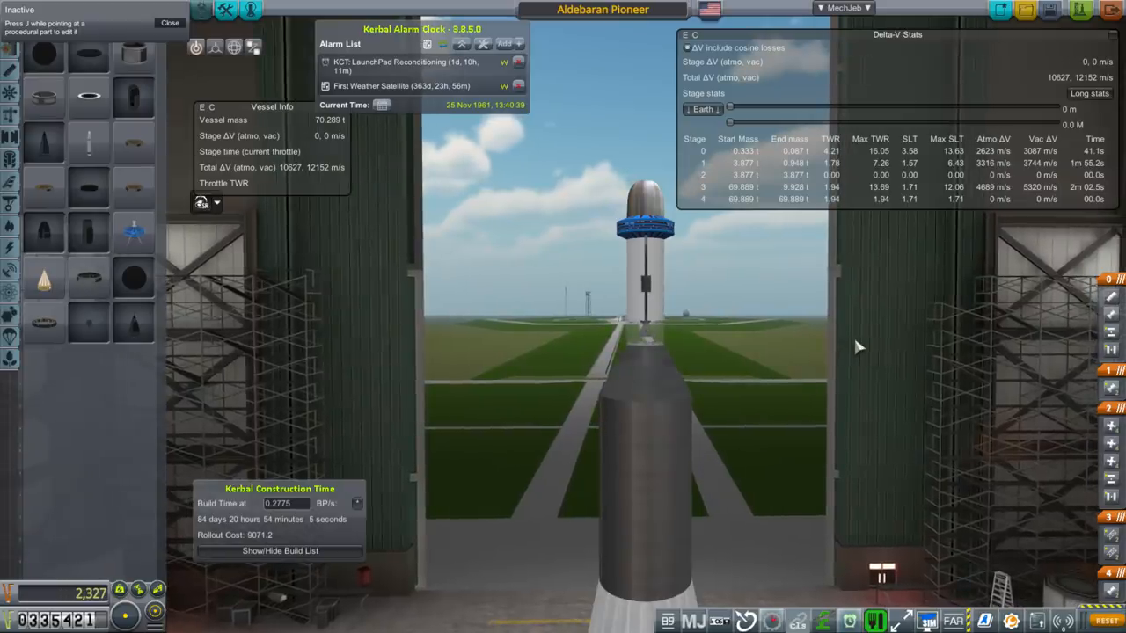
{"action": "mouse_move", "coordinate": [861, 349]}
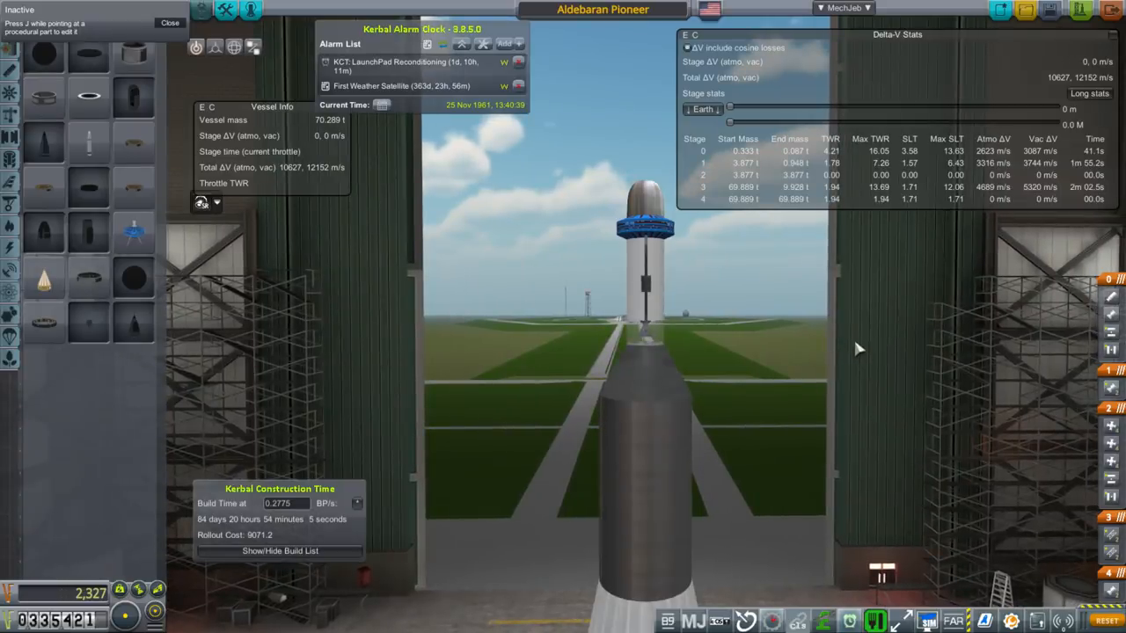
{"action": "mouse_move", "coordinate": [765, 317]}
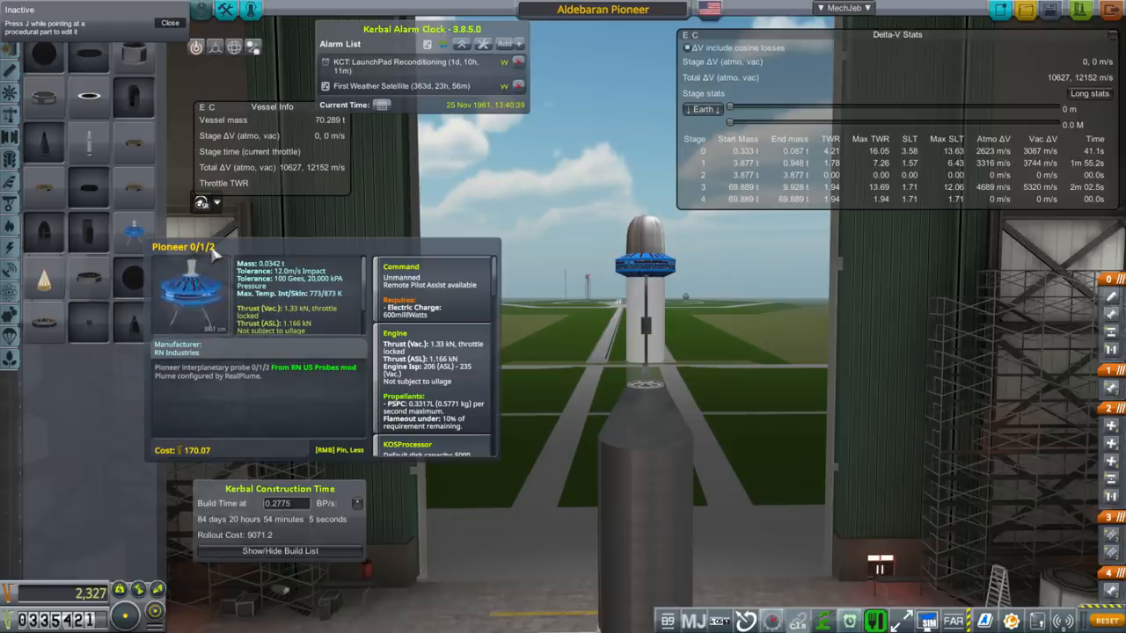
{"action": "mouse_move", "coordinate": [266, 273]}
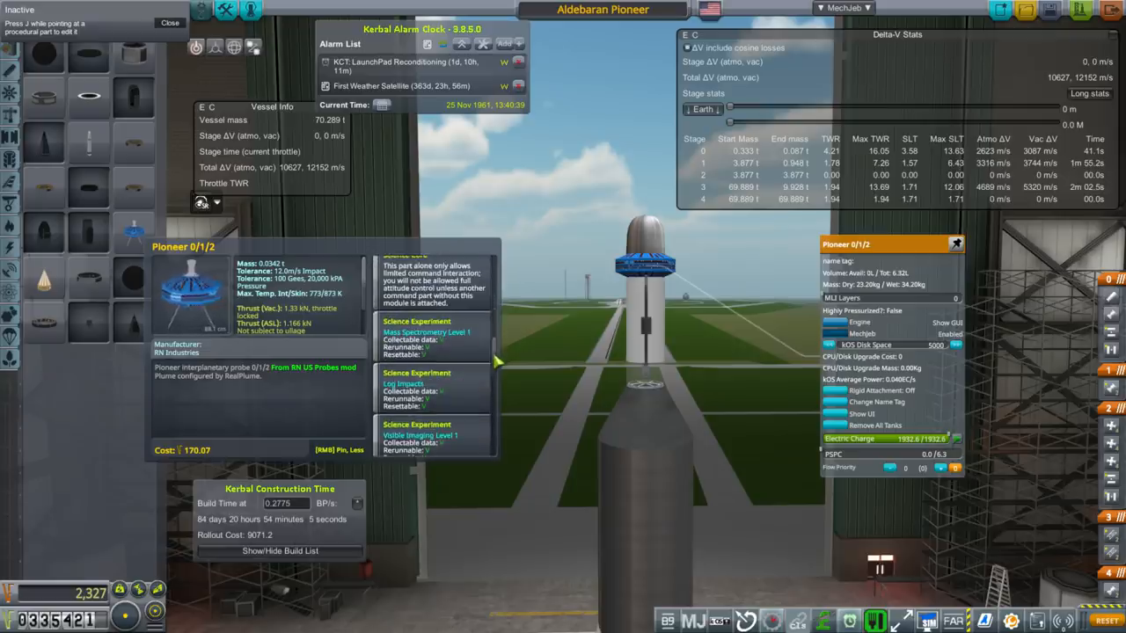
{"action": "mouse_move", "coordinate": [475, 387]}
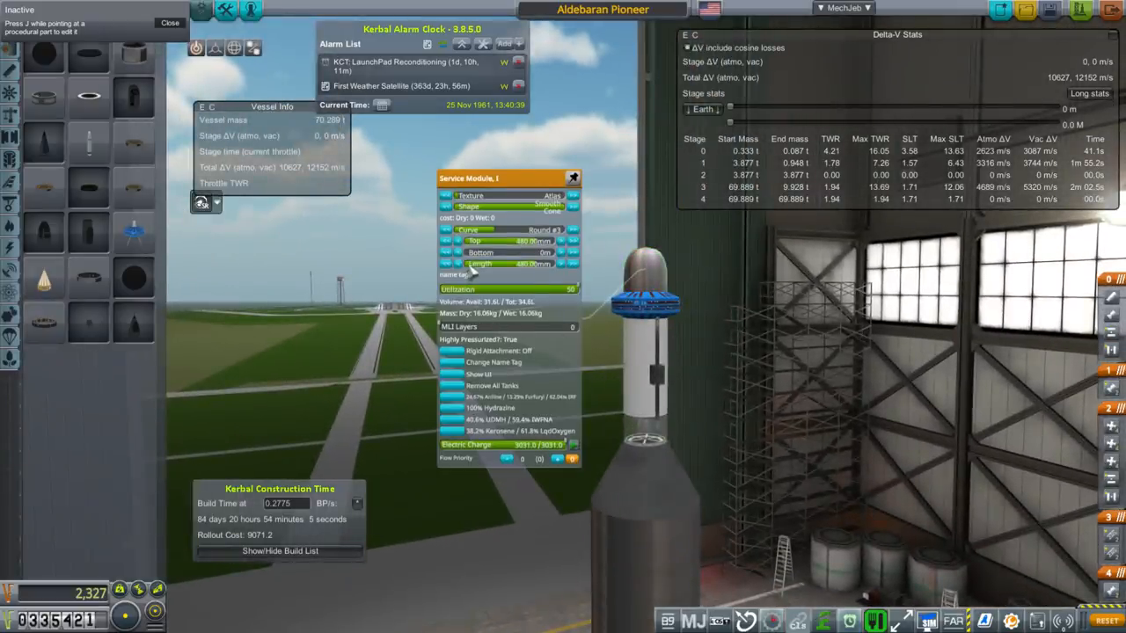
Nudge the Service Module_1 tank slider so total delta-v rises to 10,648 m/s.
{"action": "left_click_drag", "start_coordinate": [571, 288], "coordinate": [554, 299]}
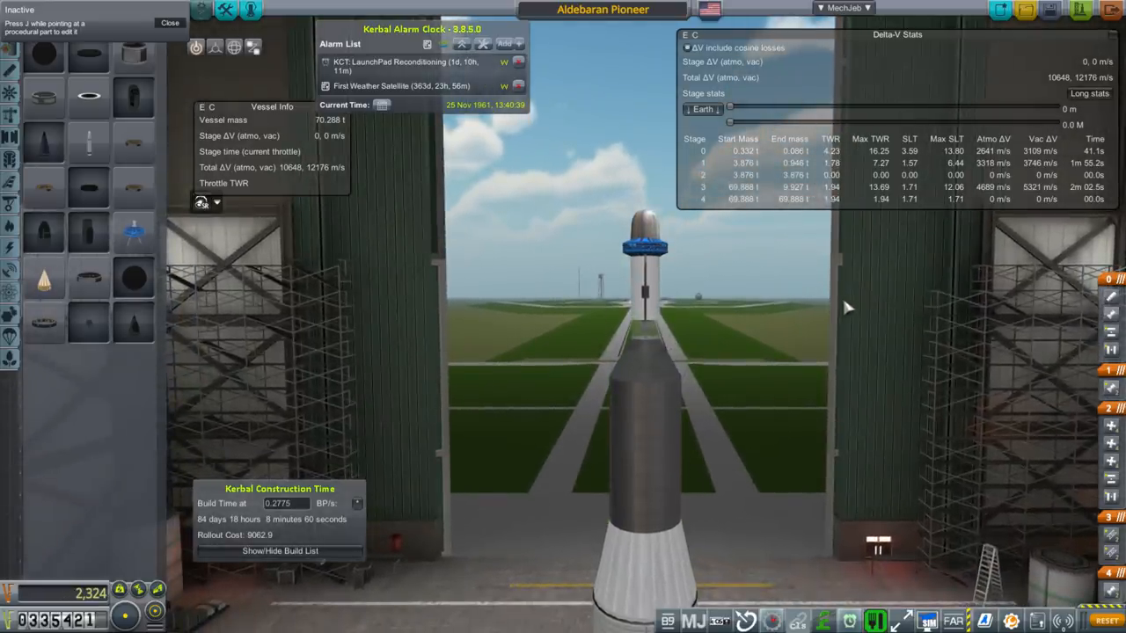
{"action": "mouse_move", "coordinate": [1071, 228]}
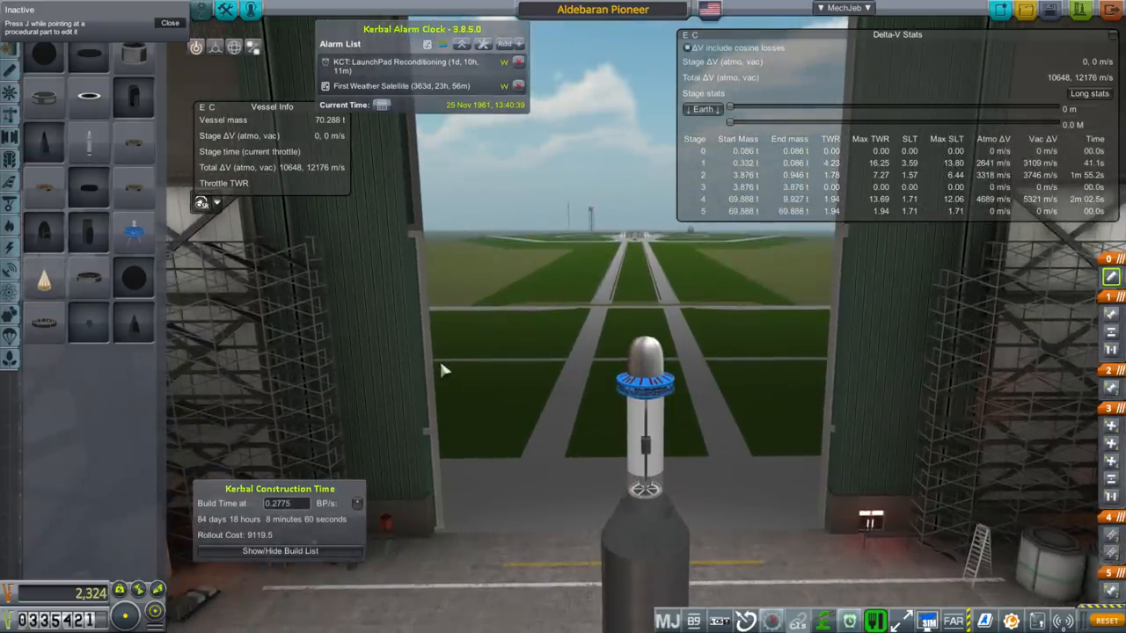
{"action": "mouse_move", "coordinate": [447, 366]}
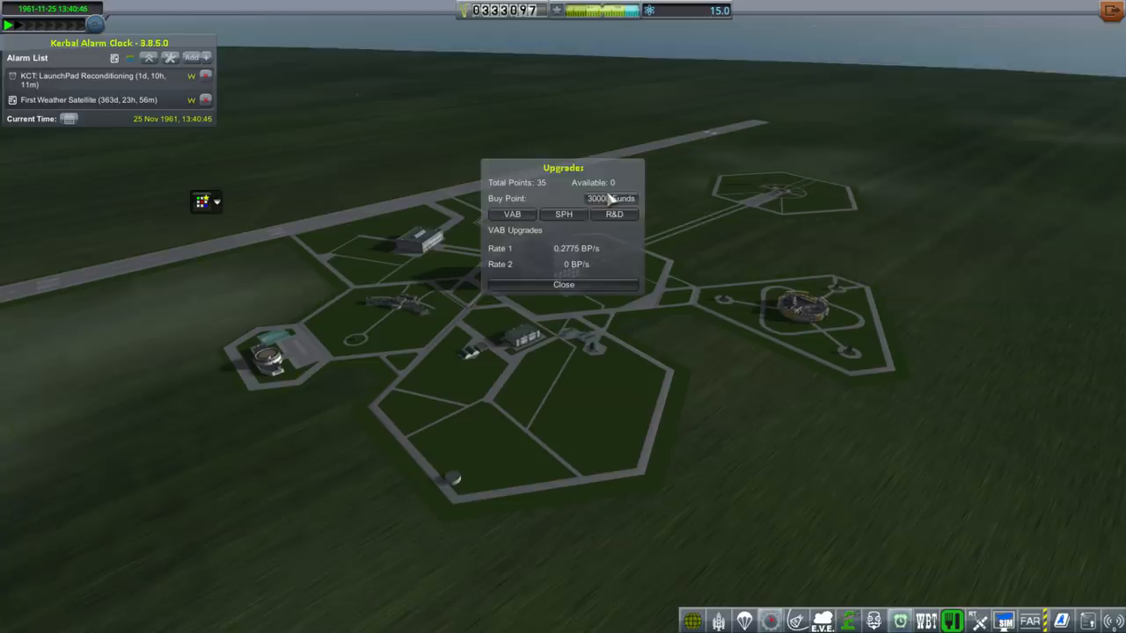
Buy an extra KCT upgrade point and raise VAB Rate 1 to 0.35 BP/s, glancing at R&D upgrades.
{"action": "left_click", "coordinate": [612, 197]}
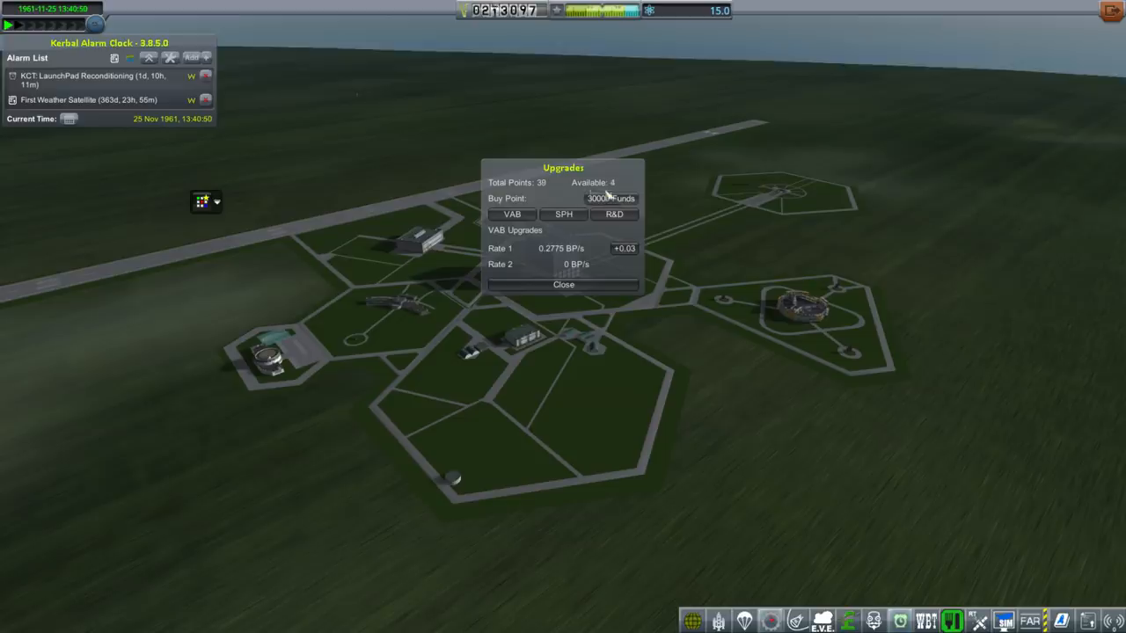
{"action": "left_click", "coordinate": [623, 250]}
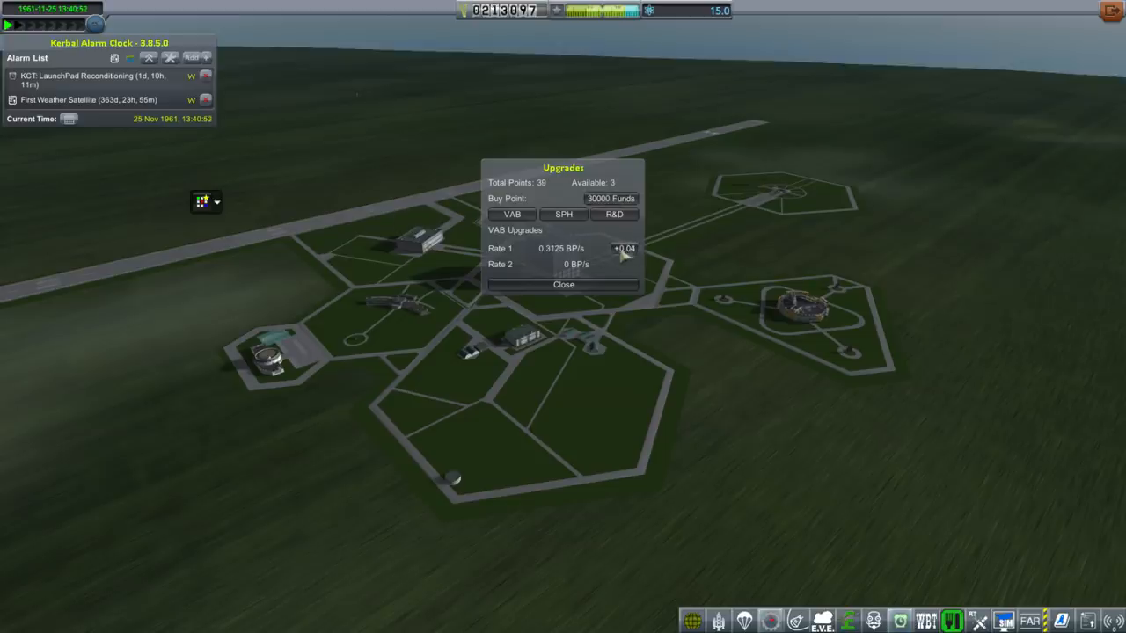
{"action": "left_click", "coordinate": [614, 215]}
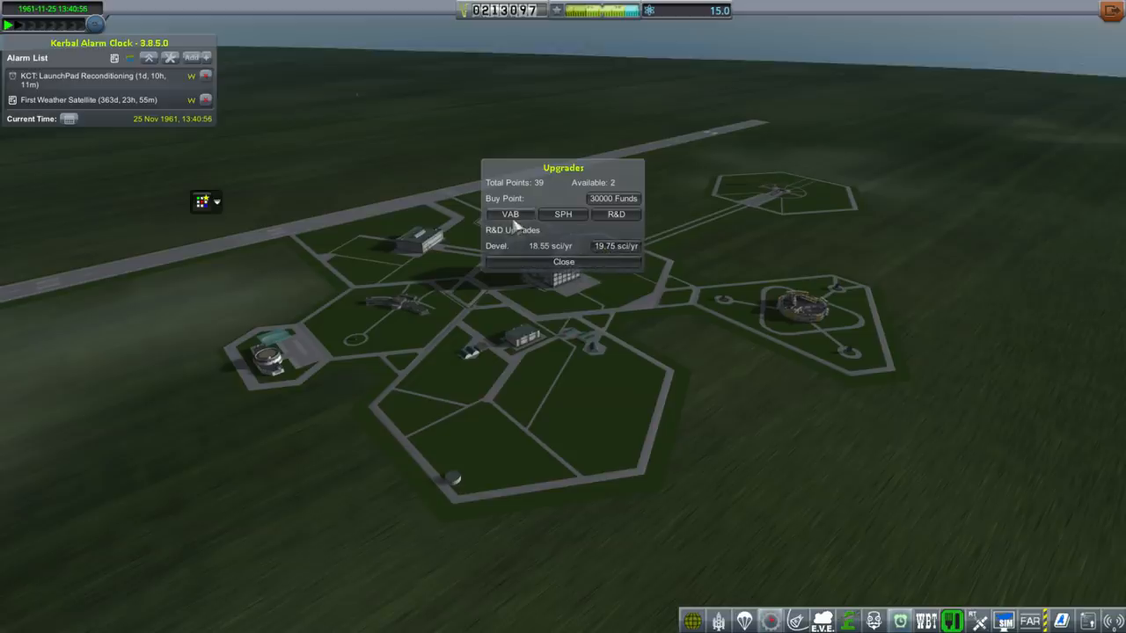
{"action": "left_click", "coordinate": [511, 214]}
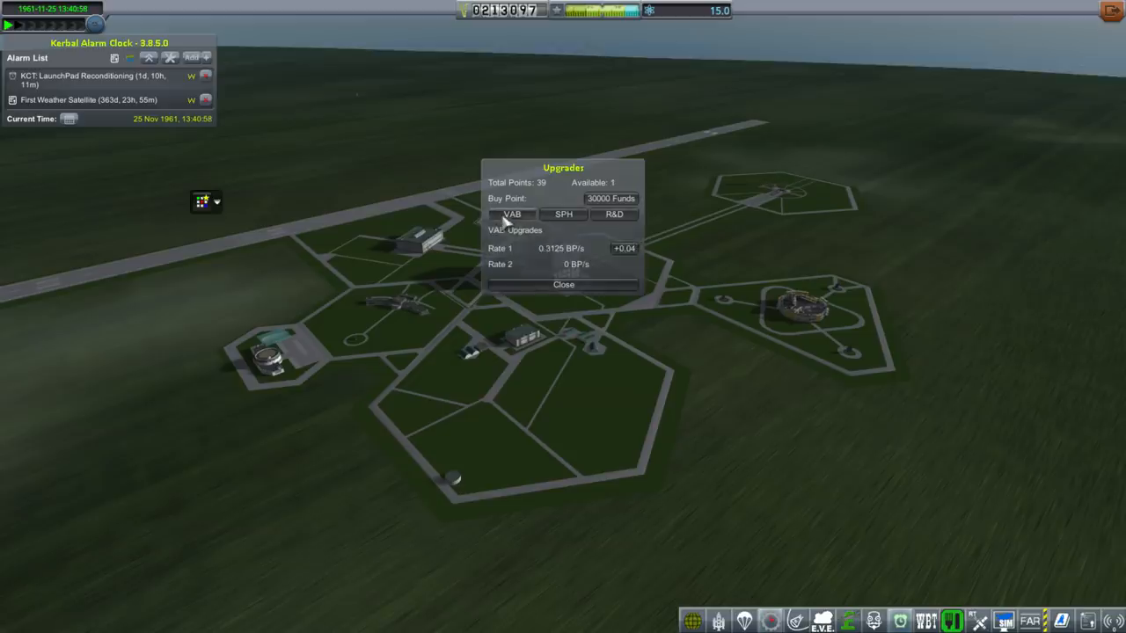
{"action": "left_click", "coordinate": [620, 246]}
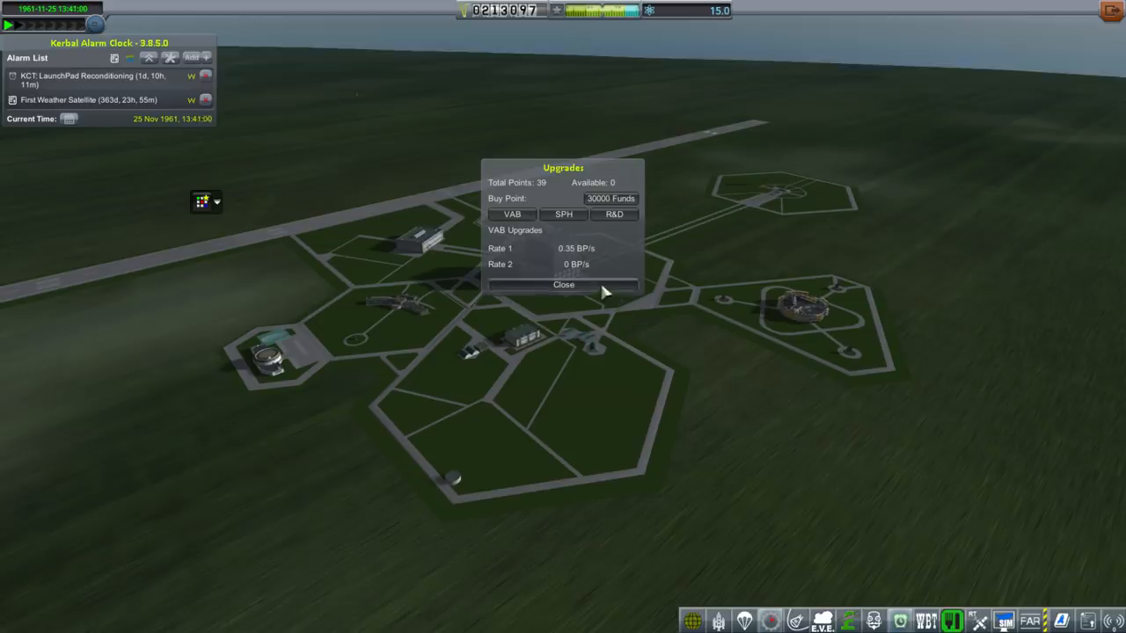
Leave the upgrades window and show the list of queued builds.
{"action": "left_click", "coordinate": [563, 285]}
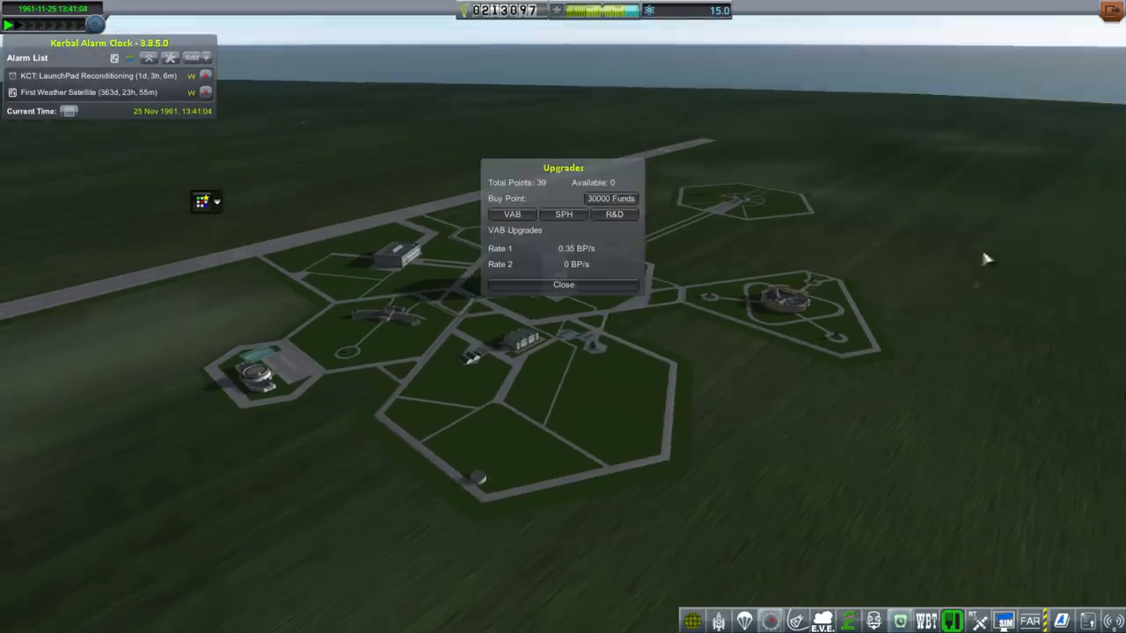
{"action": "left_click", "coordinate": [563, 285]}
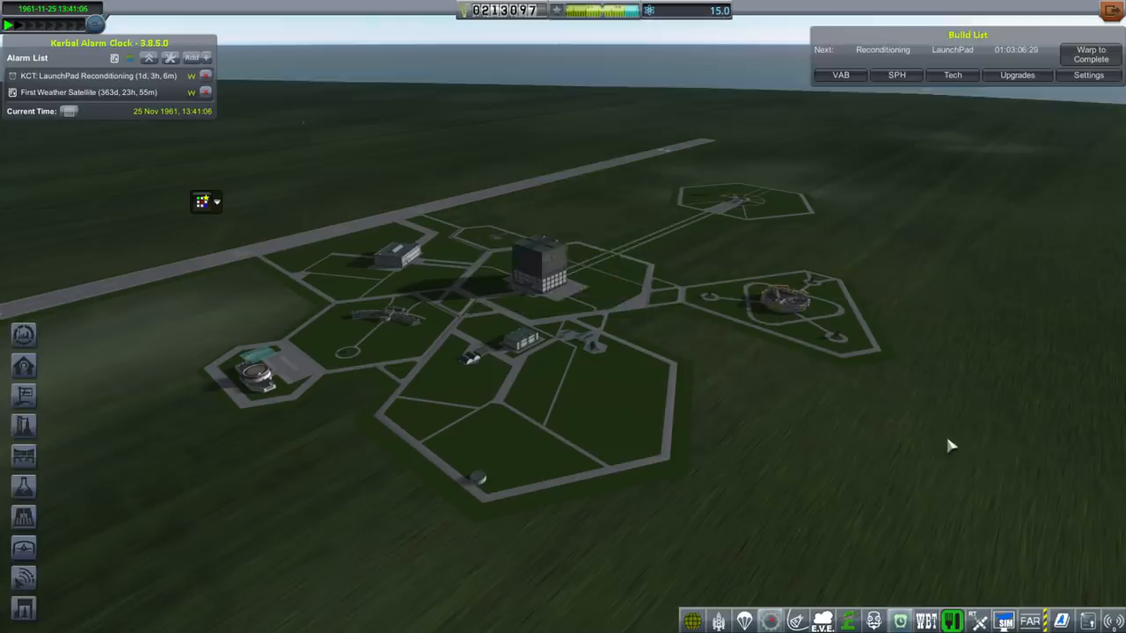
{"action": "mouse_move", "coordinate": [950, 440]}
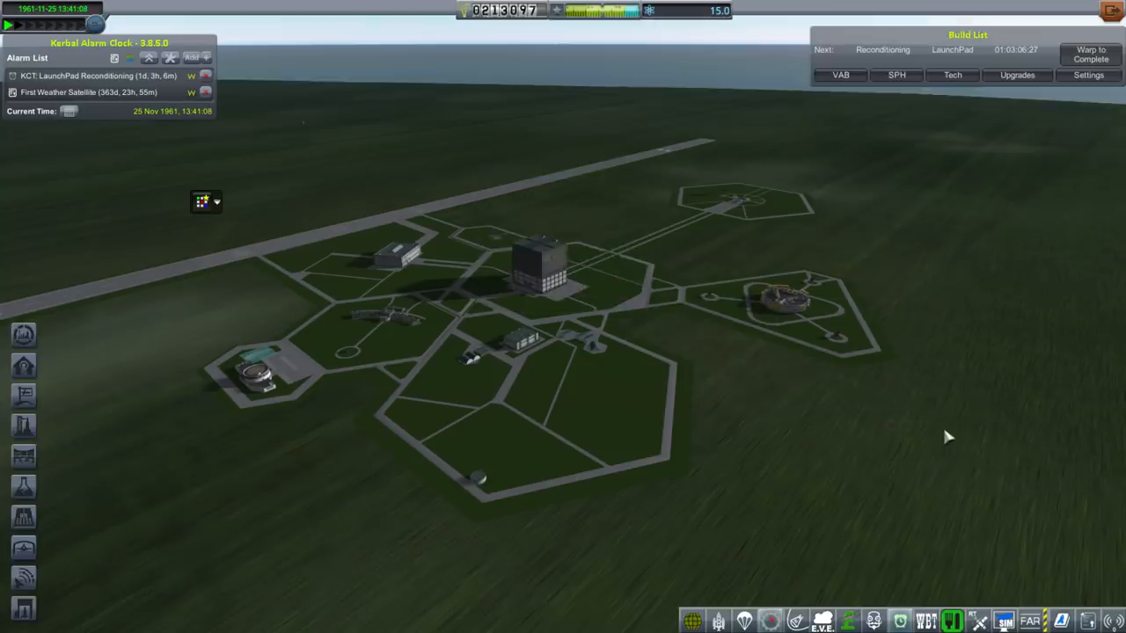
{"action": "mouse_move", "coordinate": [974, 433]}
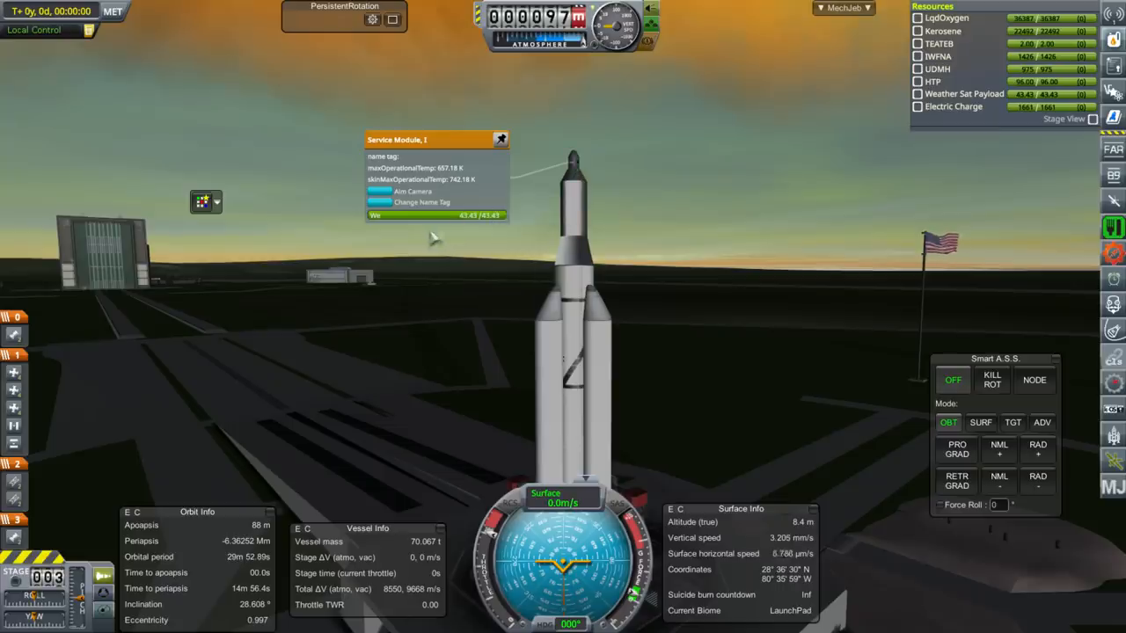
{"action": "mouse_move", "coordinate": [389, 232]}
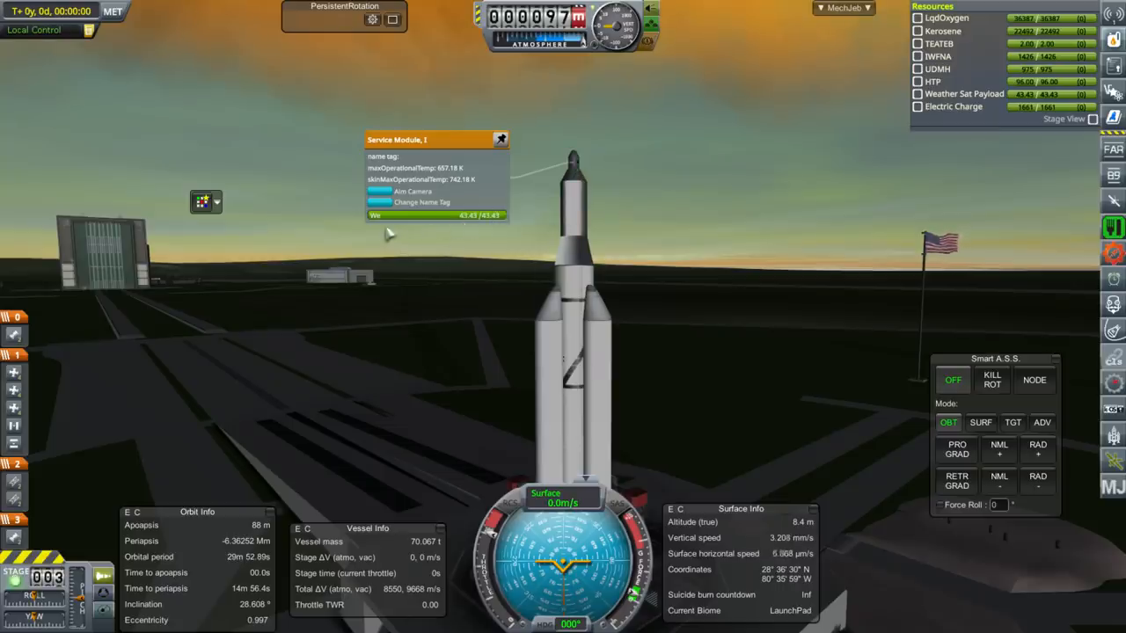
{"action": "mouse_move", "coordinate": [807, 218]}
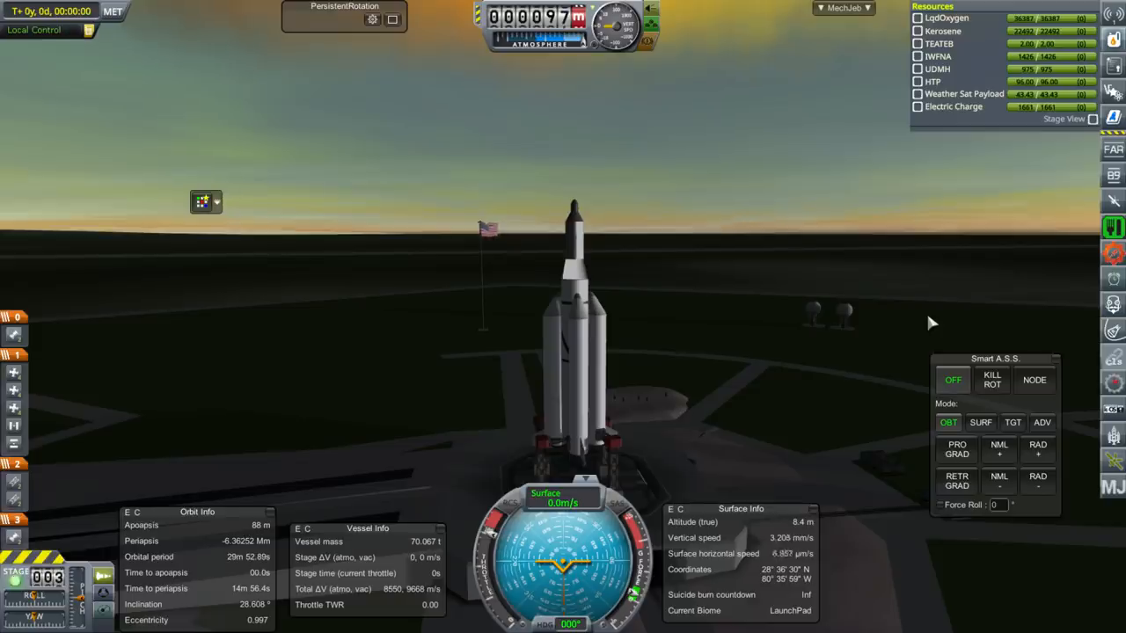
{"action": "mouse_move", "coordinate": [919, 308]}
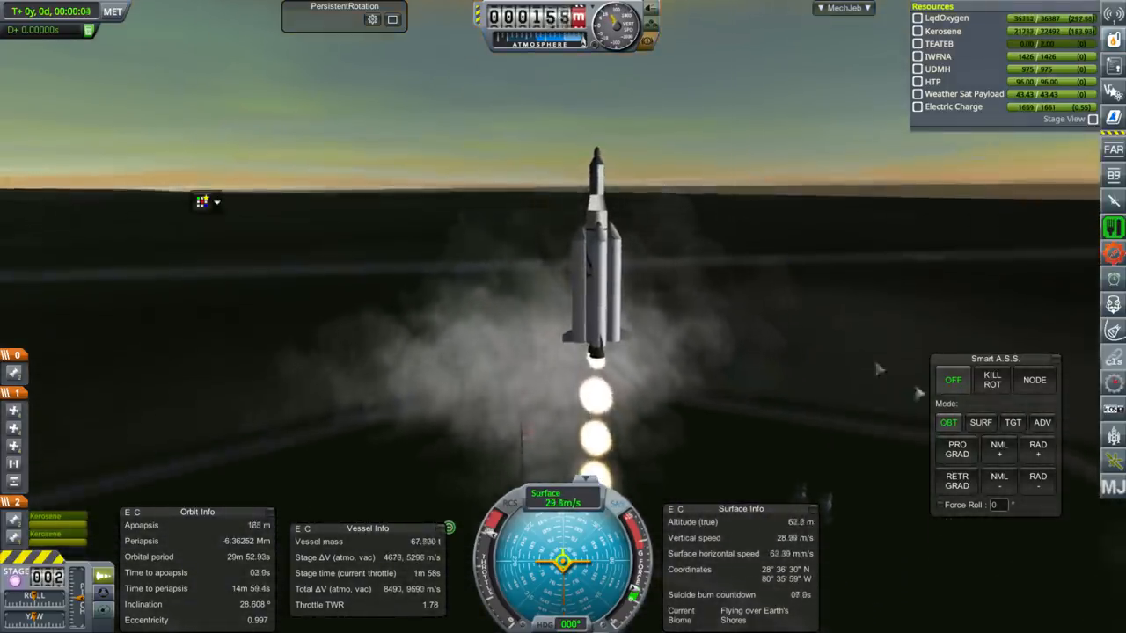
Fly the ascent and circularize the weather satellite at roughly 340 km altitude.
{"action": "left_click", "coordinate": [981, 422]}
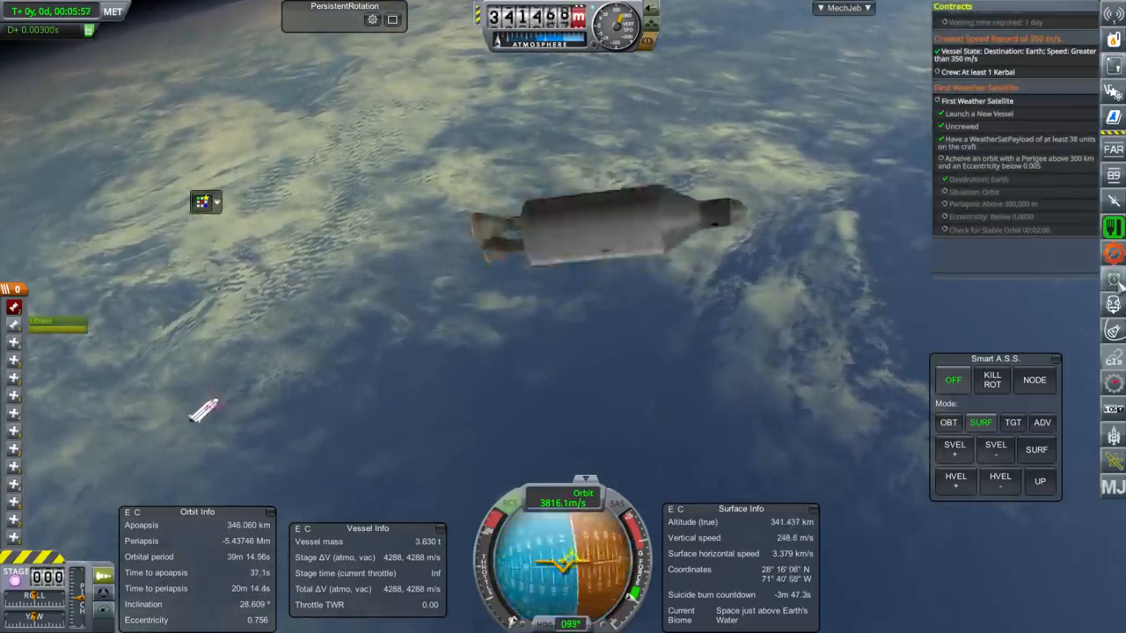
Leave the flight for the space center via the Space Center button.
{"action": "left_click", "coordinate": [1112, 280]}
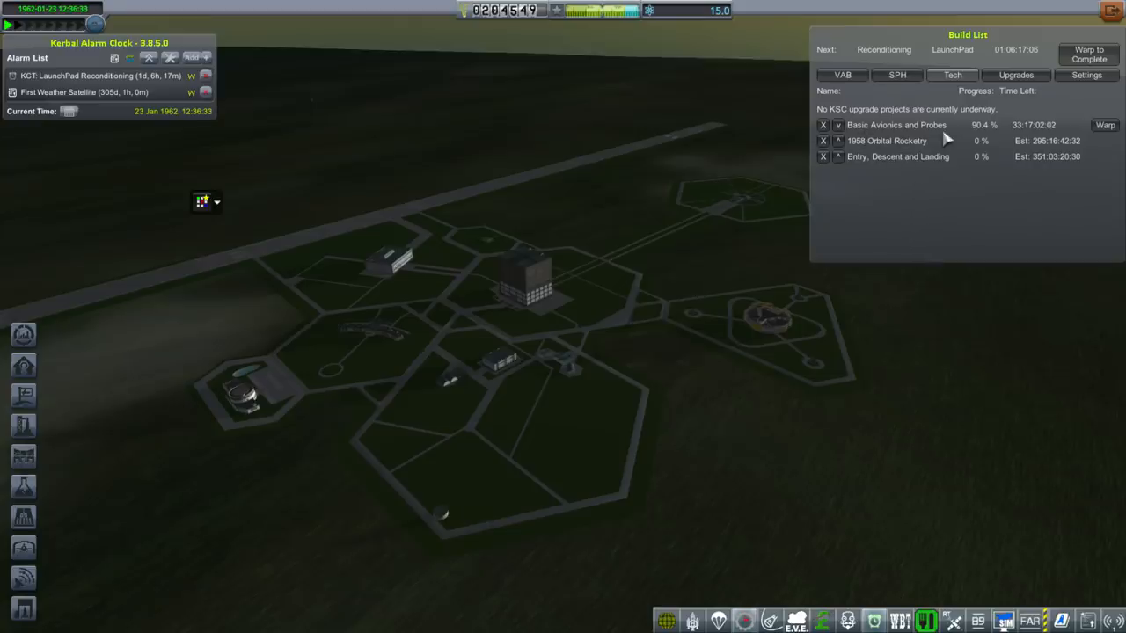
{"action": "left_click", "coordinate": [840, 74]}
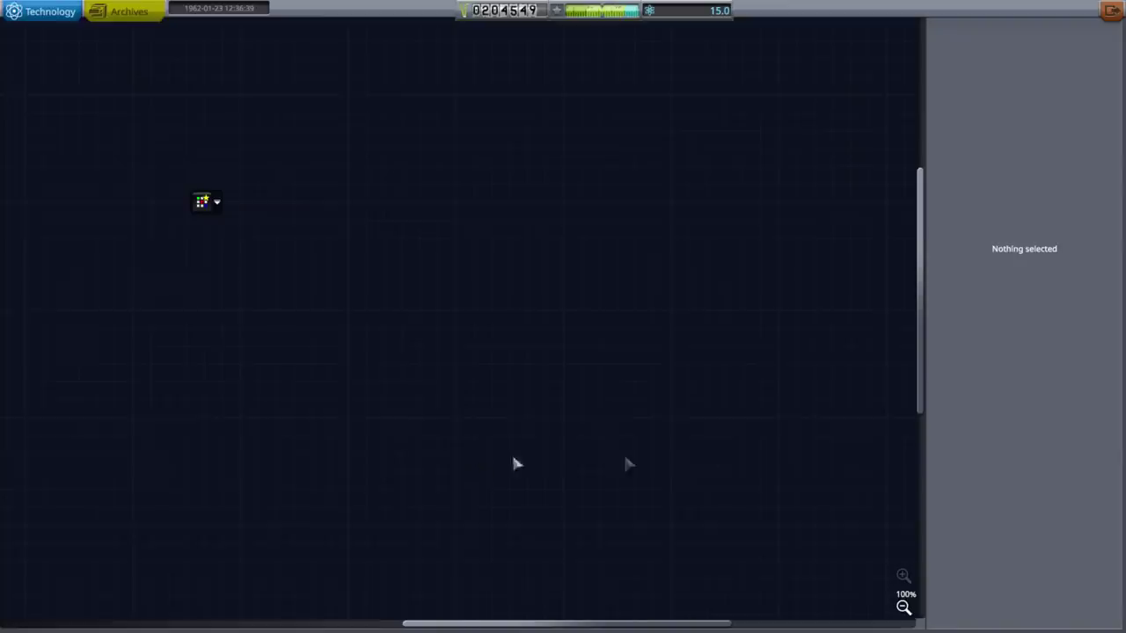
{"action": "left_click", "coordinate": [901, 609]}
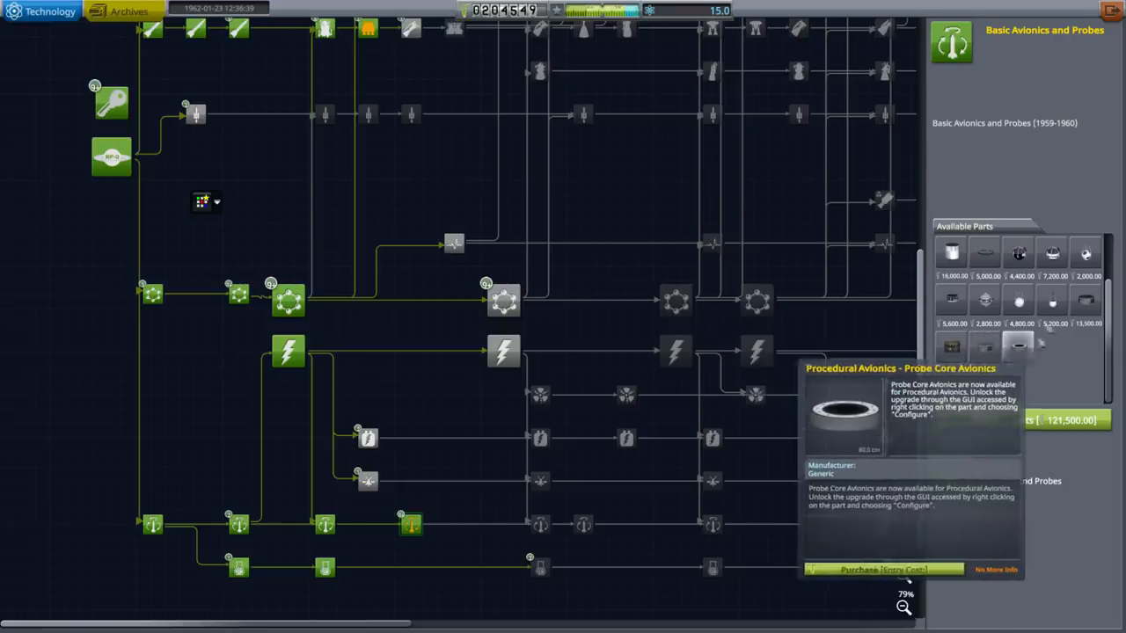
{"action": "mouse_move", "coordinate": [1085, 255]}
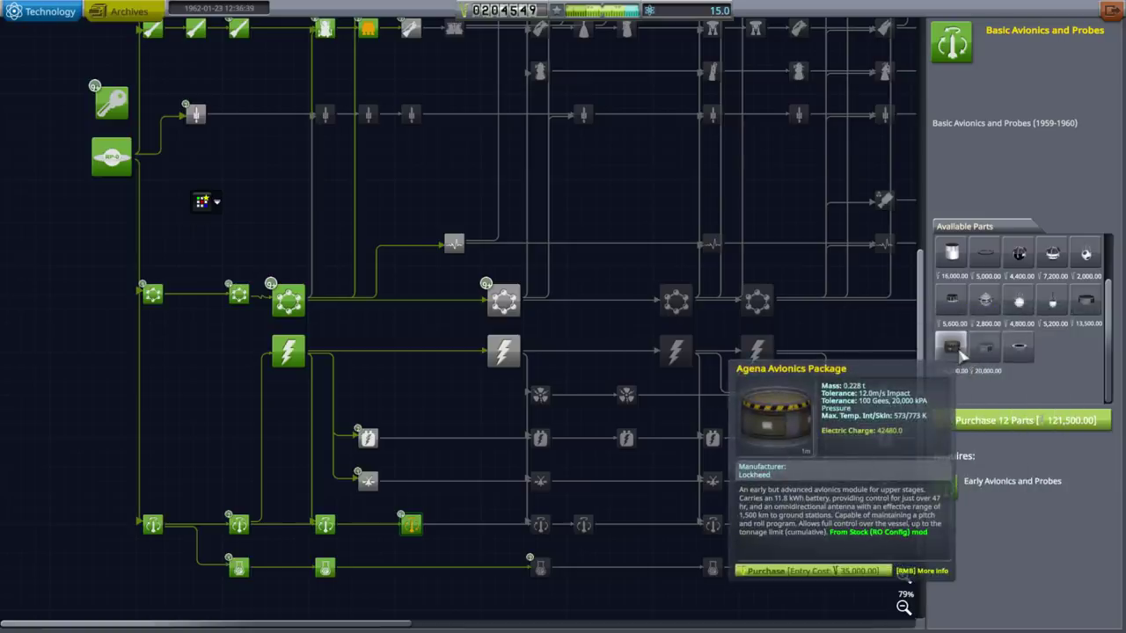
{"action": "mouse_move", "coordinate": [1015, 253]}
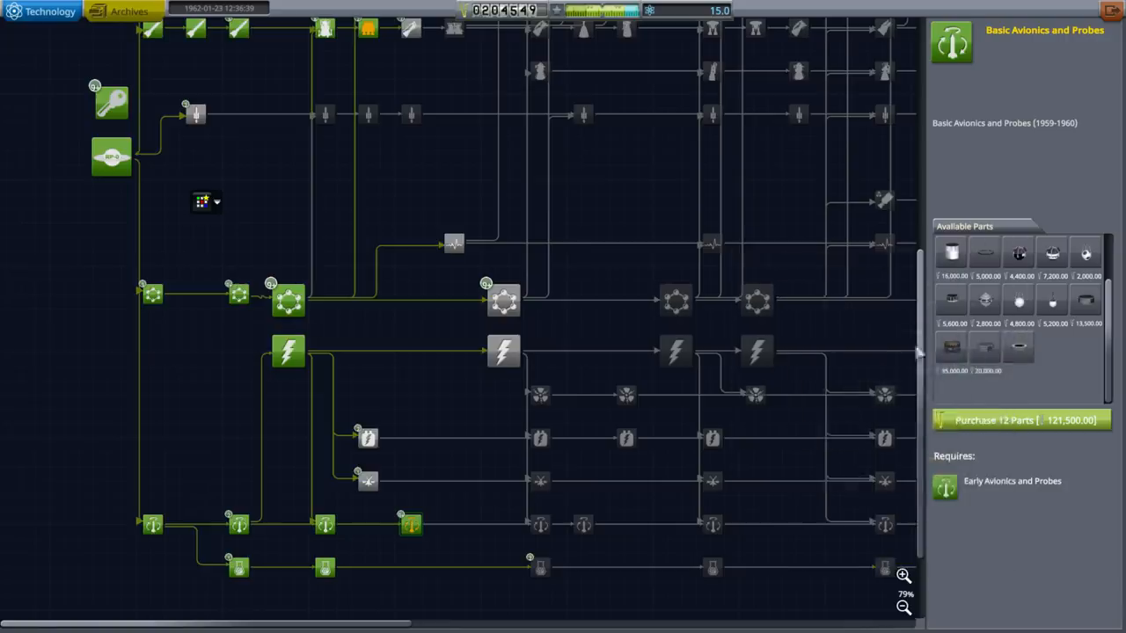
{"action": "mouse_move", "coordinate": [1017, 253]}
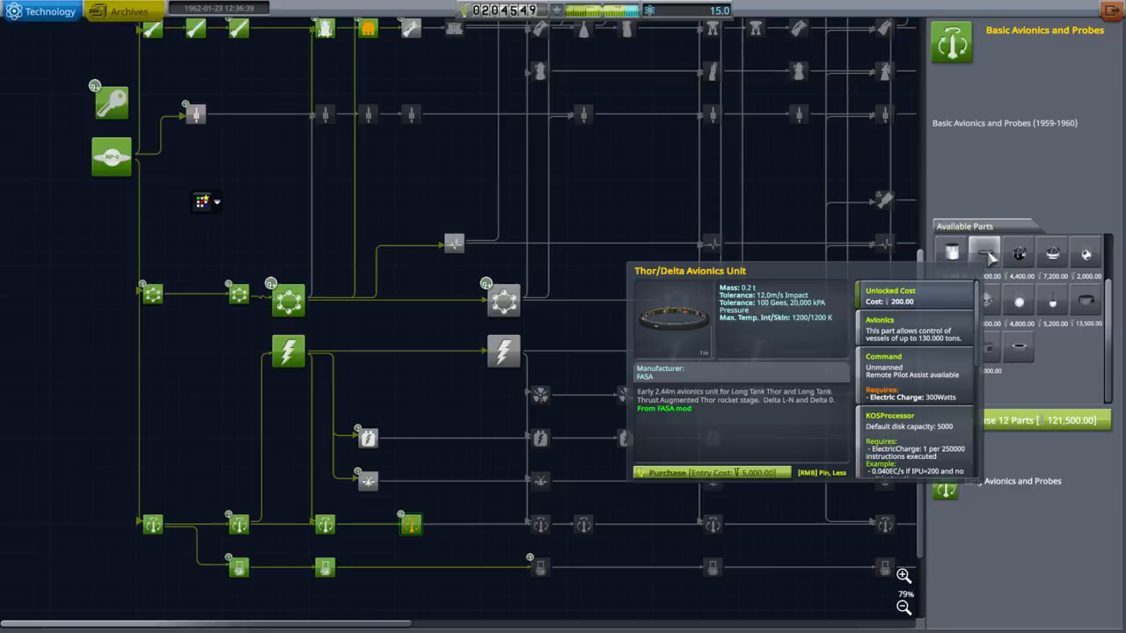
{"action": "mouse_move", "coordinate": [1073, 352]}
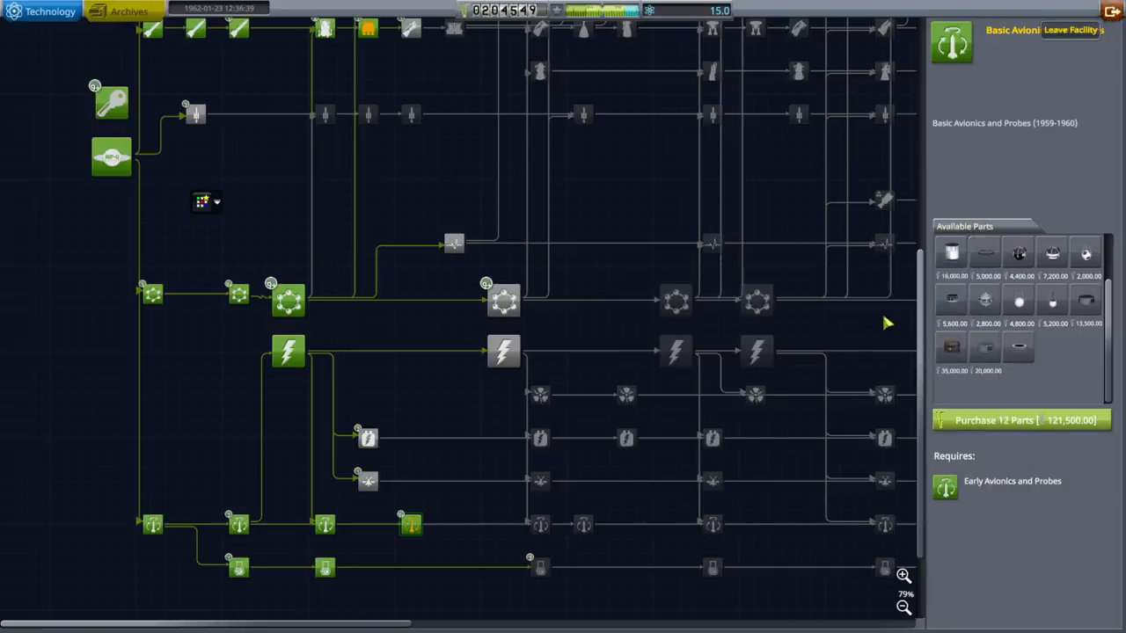
Leave the R&D building and bring up the KCT construction build list.
{"action": "left_click", "coordinate": [1069, 28]}
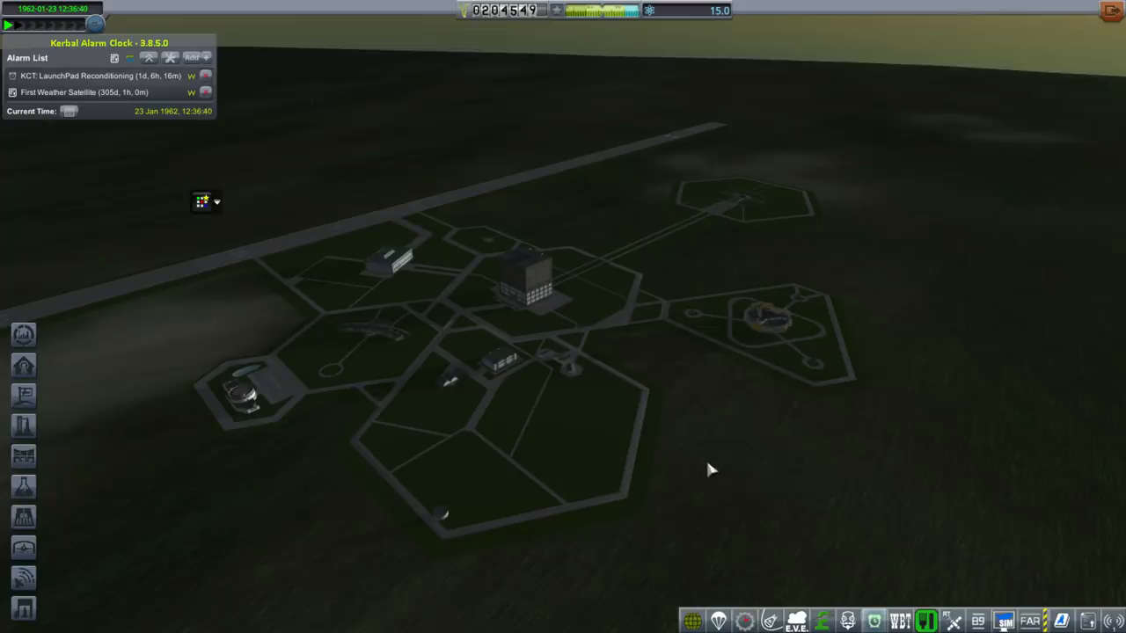
{"action": "mouse_move", "coordinate": [730, 476]}
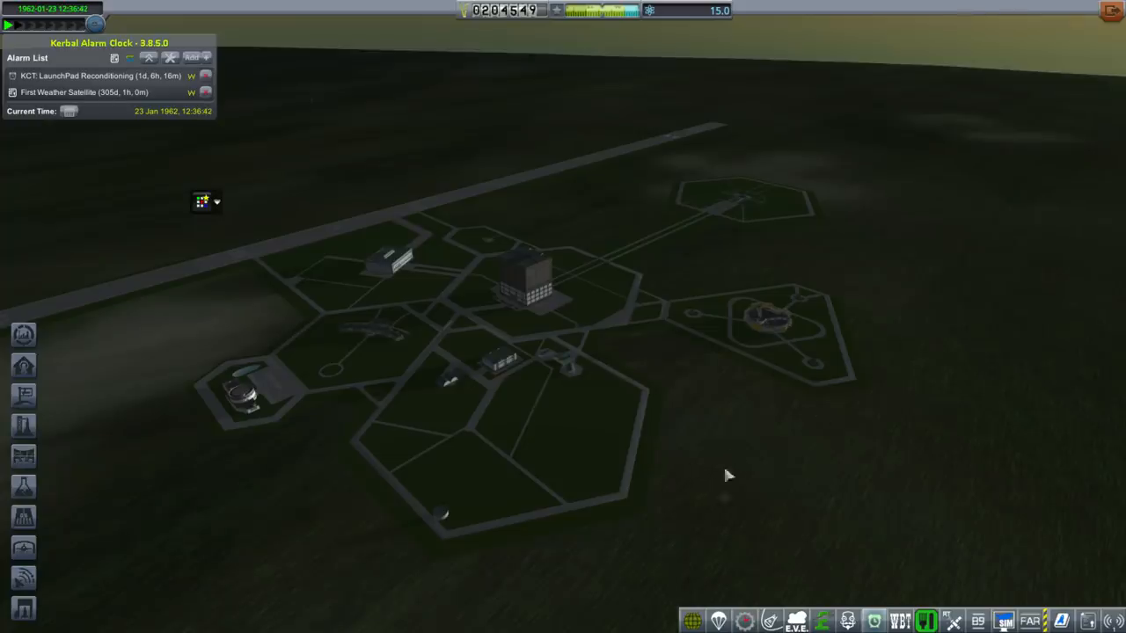
{"action": "left_click", "coordinate": [753, 619]}
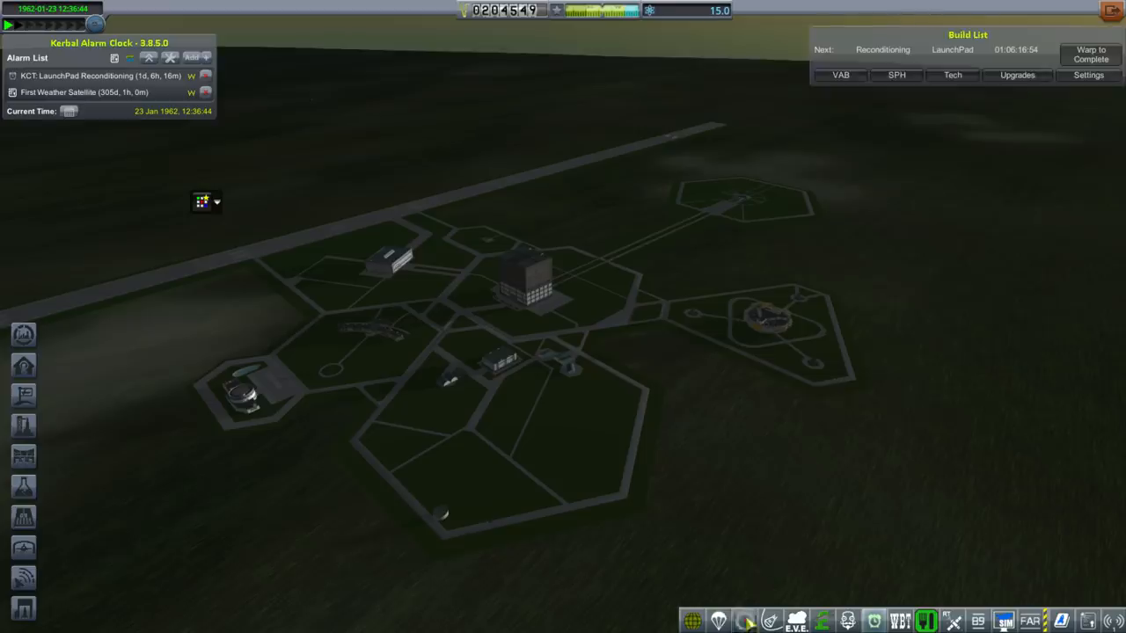
{"action": "left_click", "coordinate": [841, 76]}
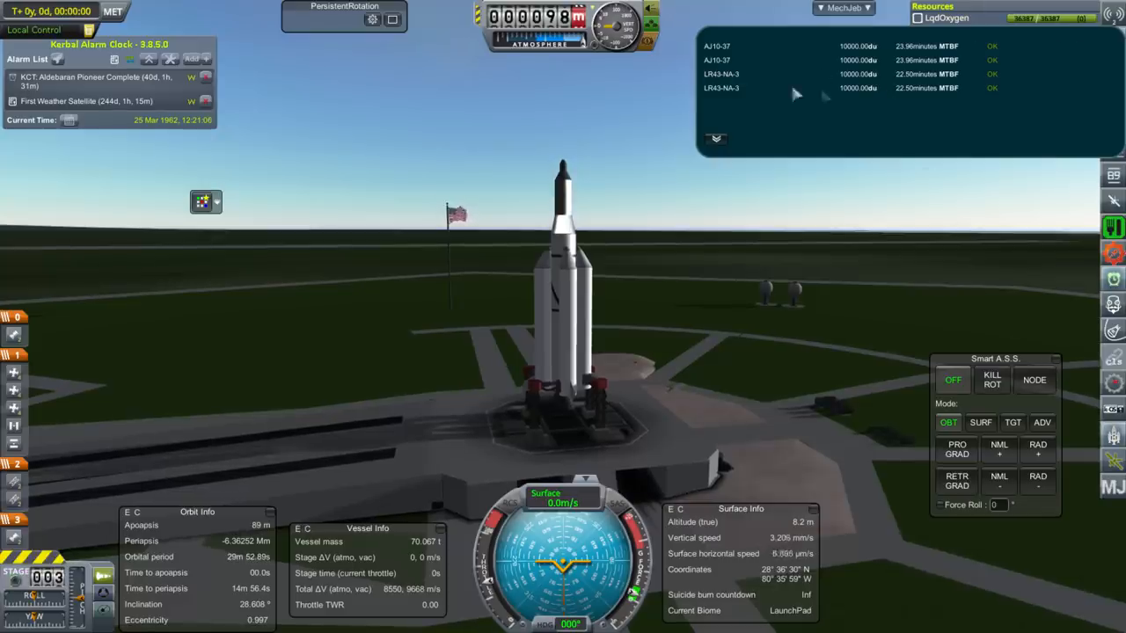
{"action": "mouse_move", "coordinate": [714, 100]}
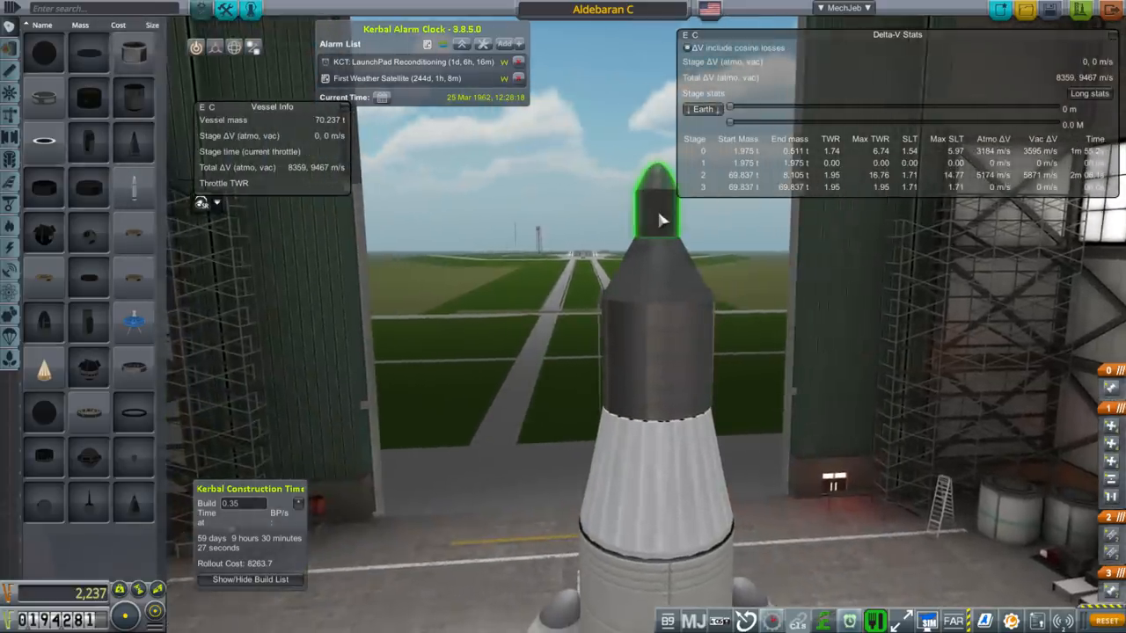
{"action": "mouse_move", "coordinate": [845, 327]}
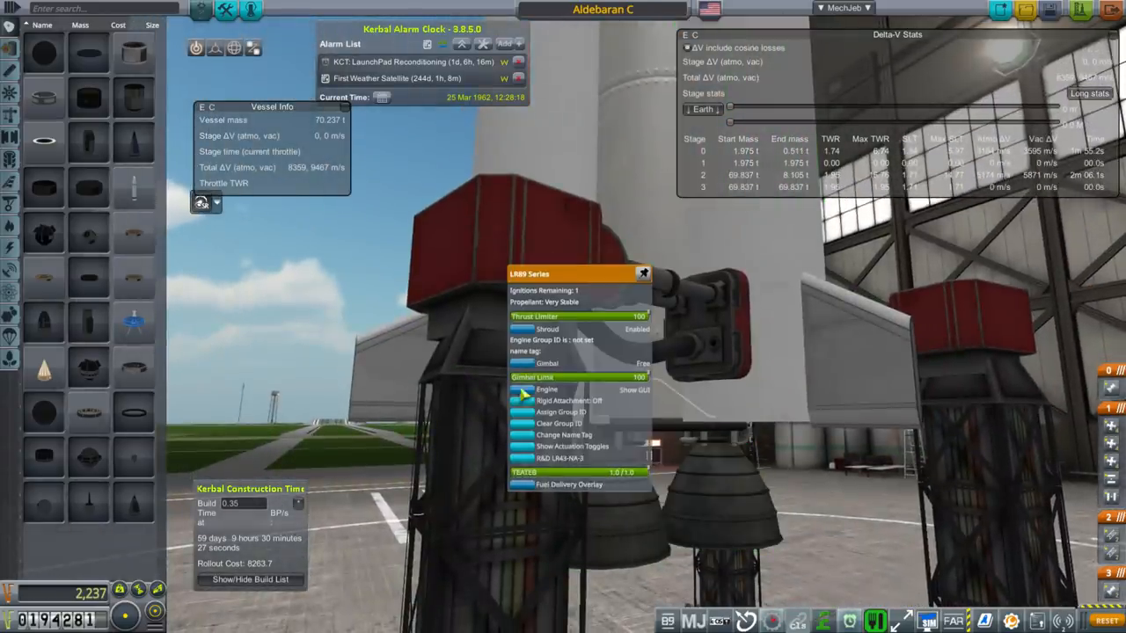
Dismiss the LR89 engine settings window before selecting the procedural avionics part.
{"action": "left_click", "coordinate": [545, 391]}
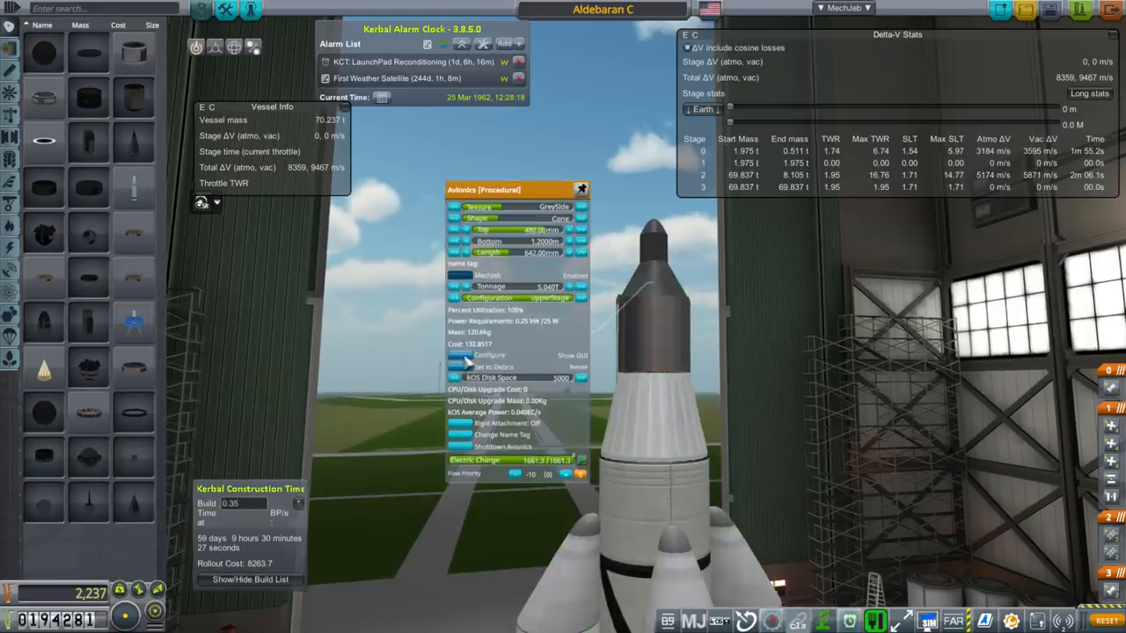
Show the Configure Procedural Avionics options for Aldebaran C's probe core.
{"action": "left_click", "coordinate": [491, 355]}
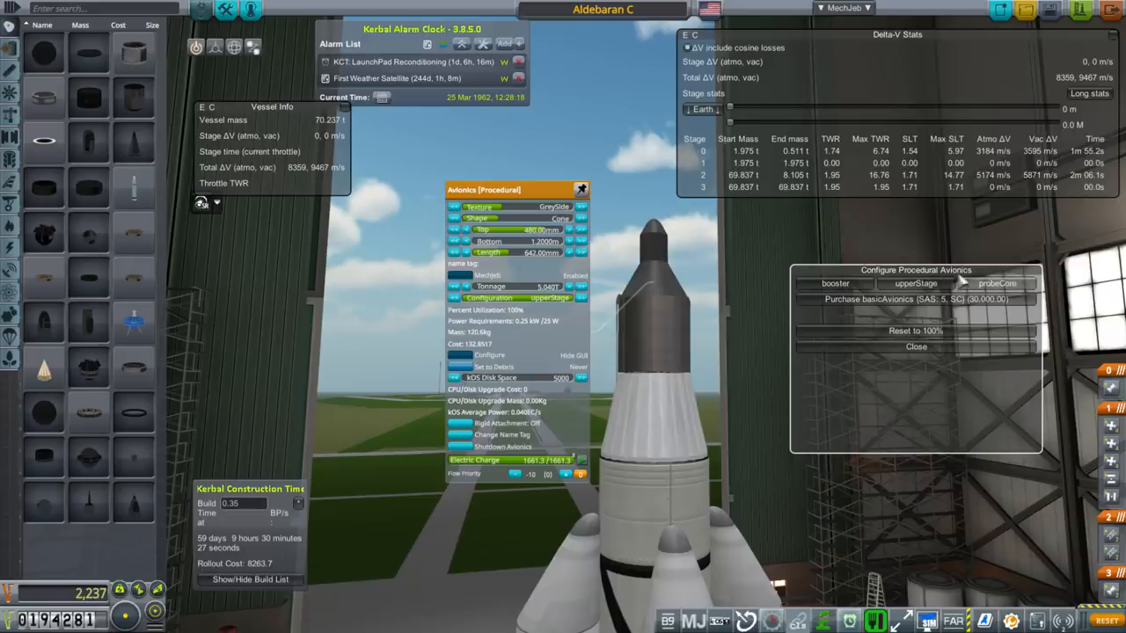
{"action": "mouse_move", "coordinate": [982, 308]}
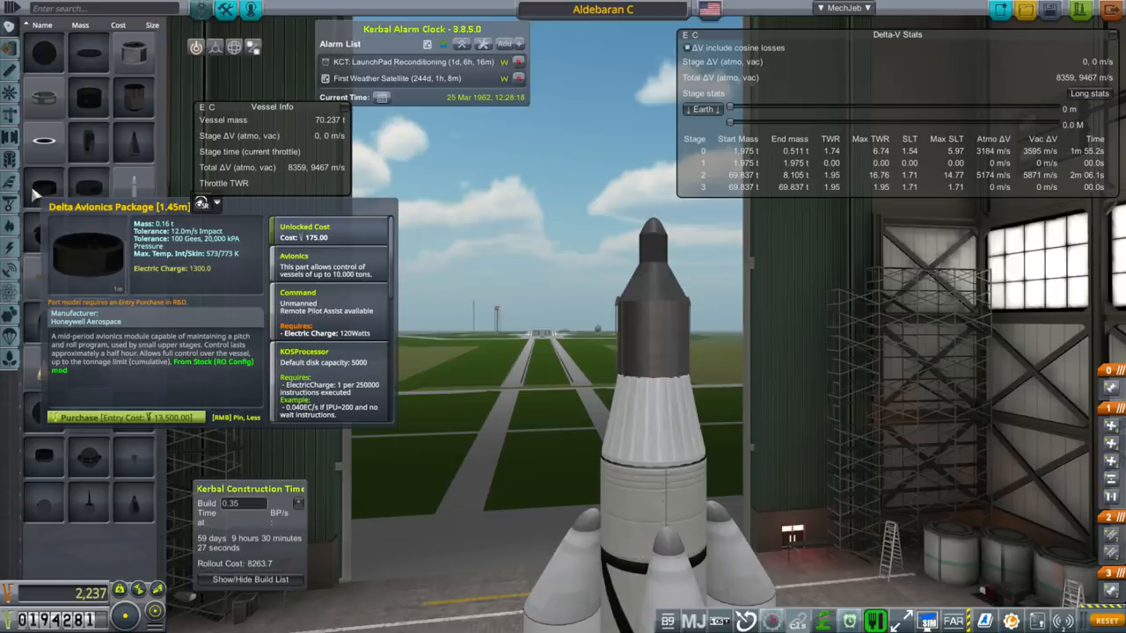
{"action": "mouse_move", "coordinate": [95, 105]}
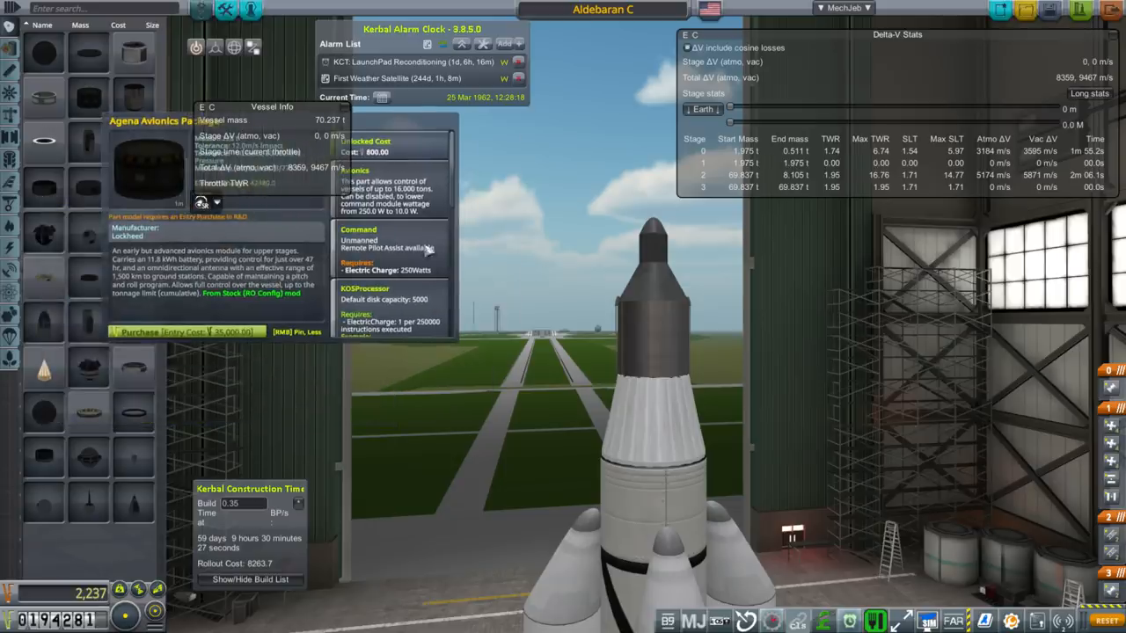
{"action": "mouse_move", "coordinate": [431, 204]}
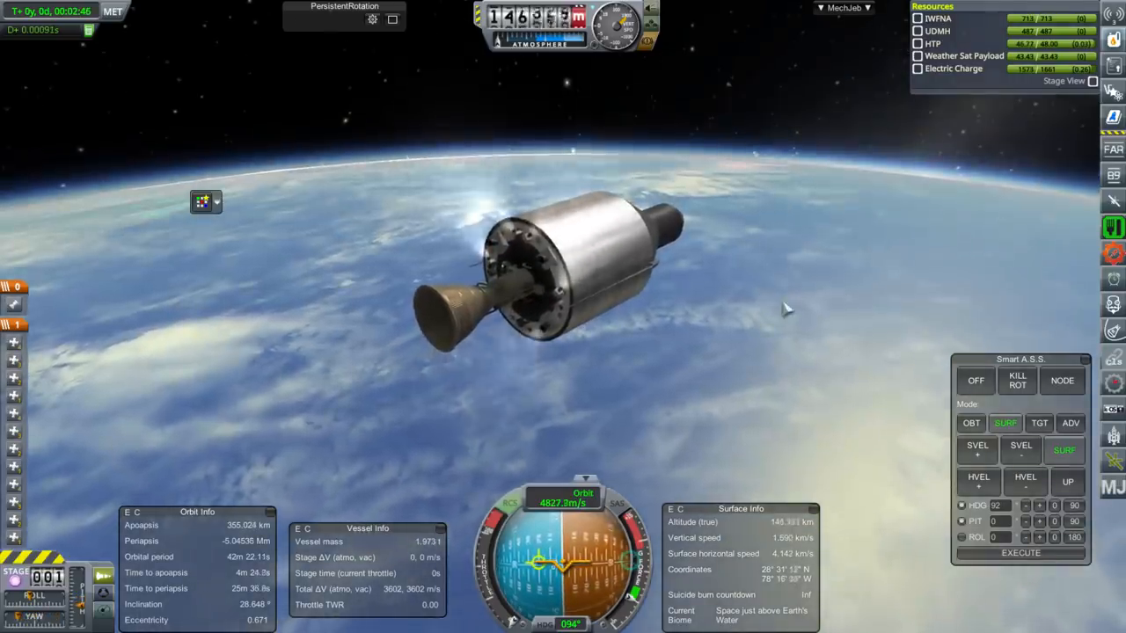
Execute the circularization burn at apoapsis for a near-circular orbit near 300-386 km.
{"action": "left_click", "coordinate": [202, 200]}
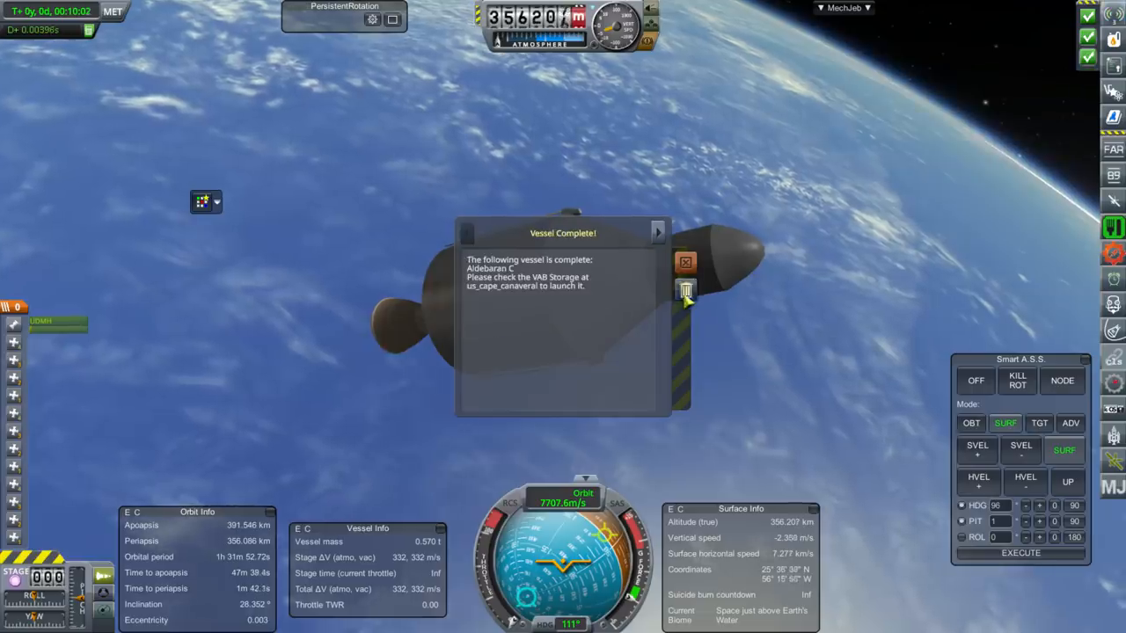
Dismiss the Vessel Complete notice and record Orbital Perturbation data.
{"action": "left_click", "coordinate": [686, 264]}
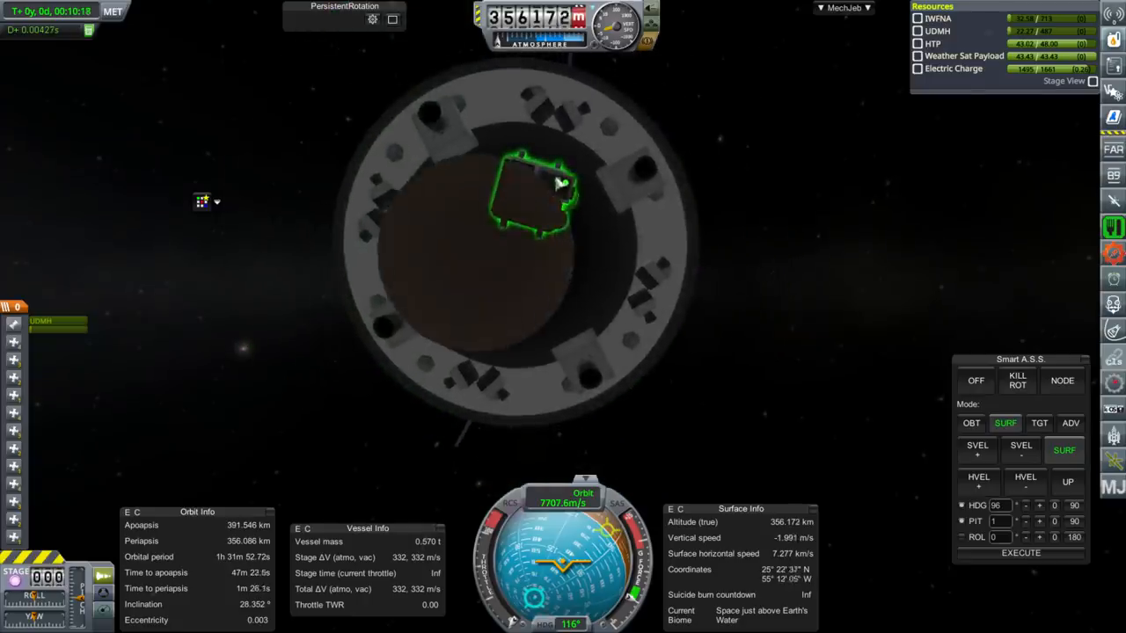
{"action": "left_click", "coordinate": [552, 179]}
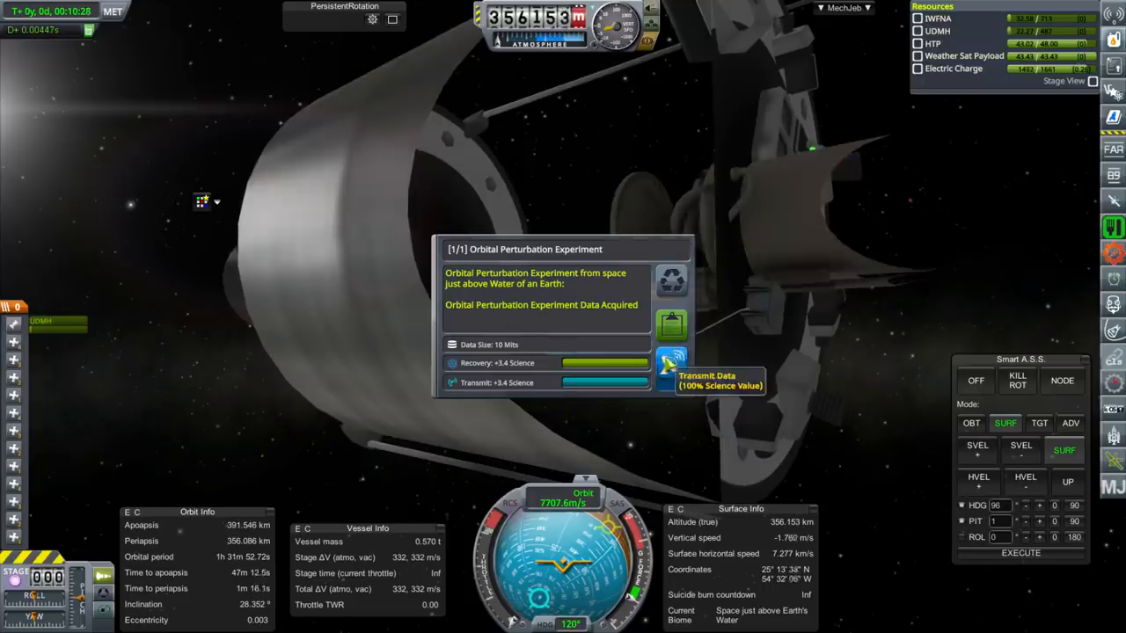
Transmit the first perturbation results, then record and transmit Tropics biome data.
{"action": "left_click", "coordinate": [665, 380]}
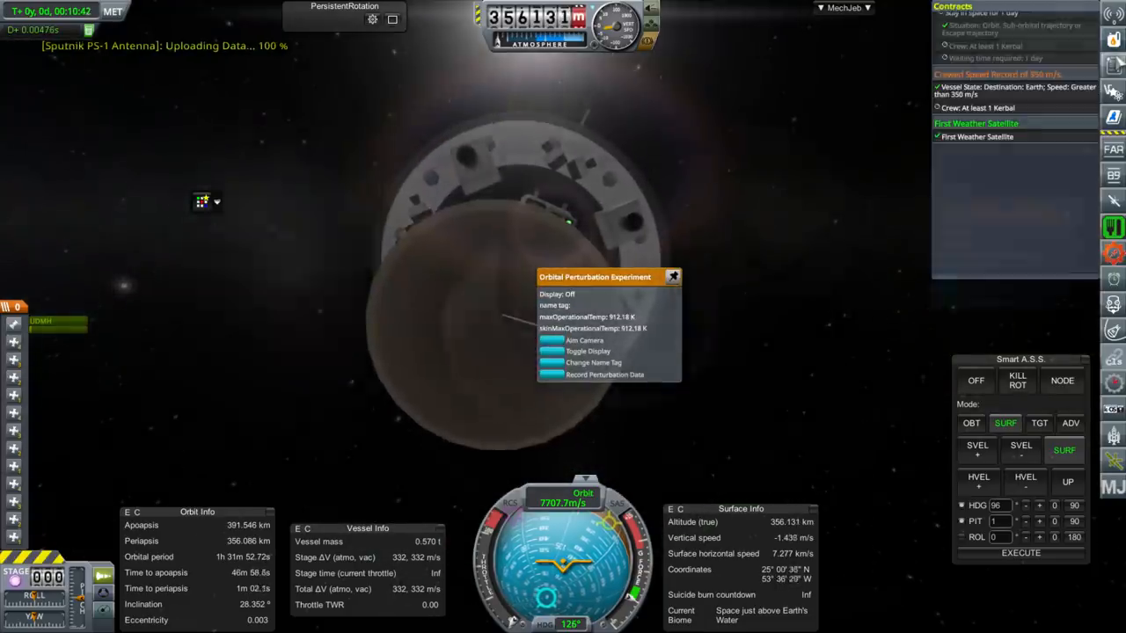
{"action": "left_click", "coordinate": [593, 377]}
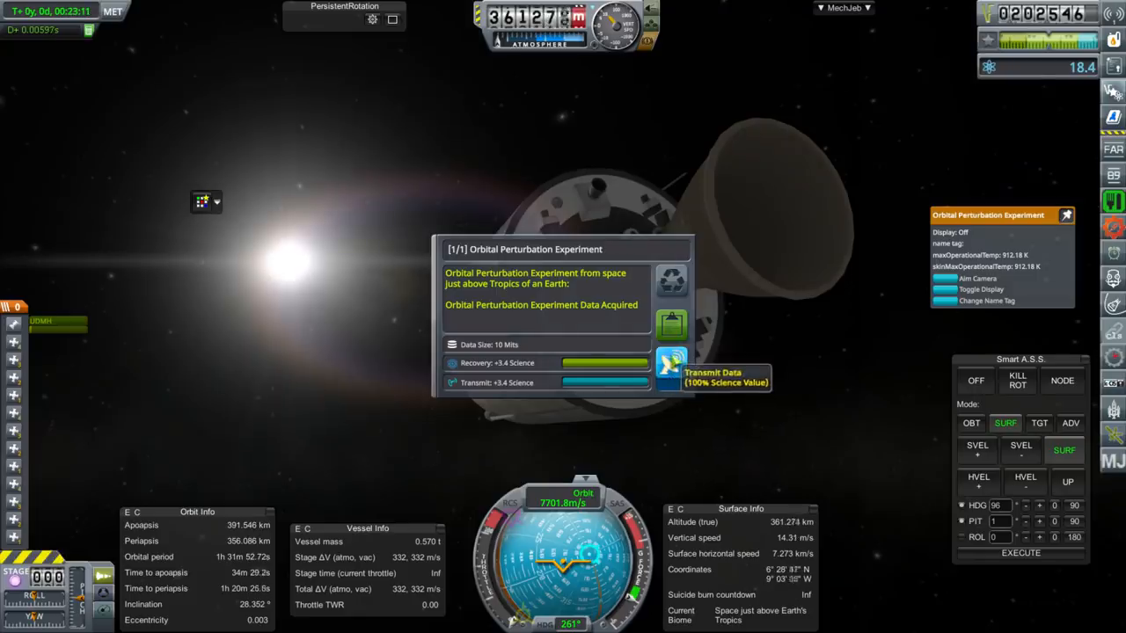
{"action": "left_click", "coordinate": [672, 373]}
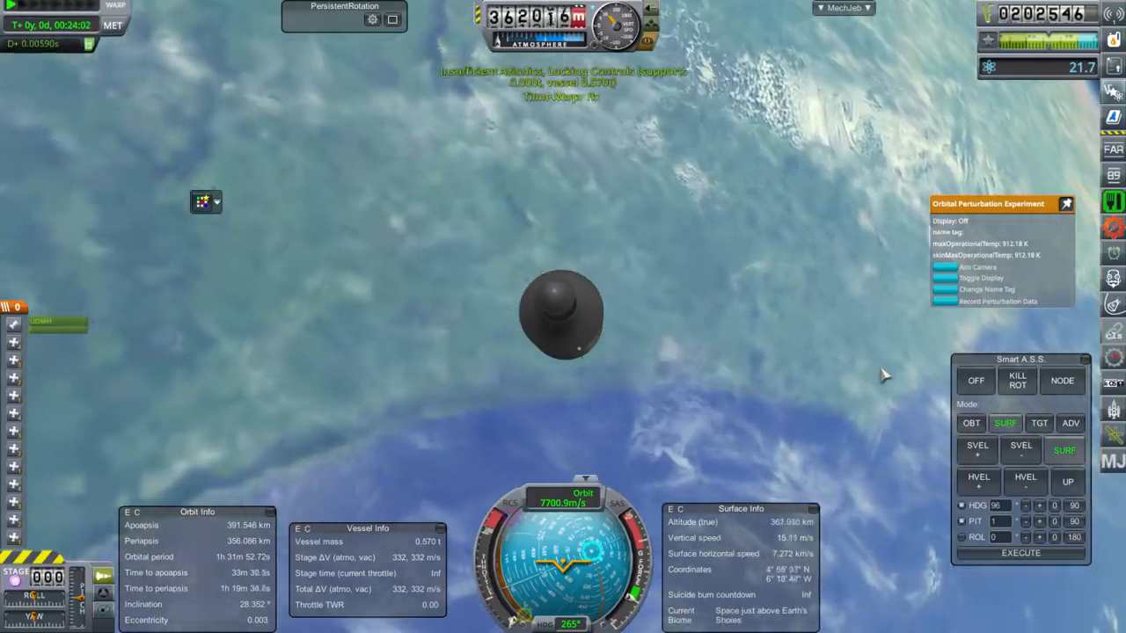
Record perturbation data over the Savanna biome and transmit it.
{"action": "left_click", "coordinate": [997, 302]}
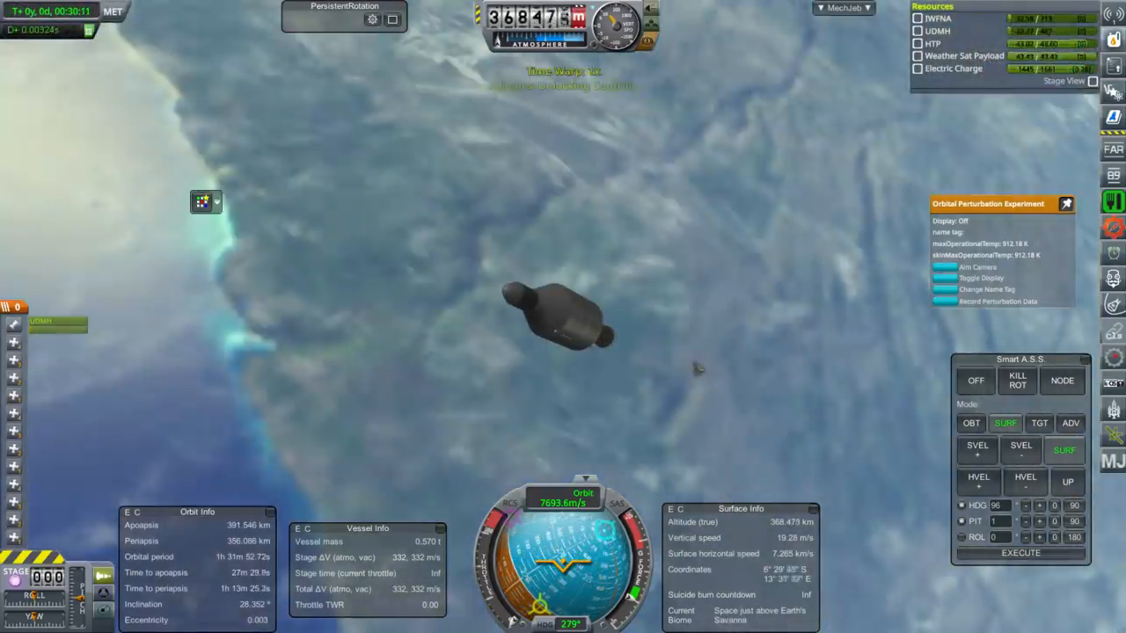
{"action": "left_click", "coordinate": [999, 300]}
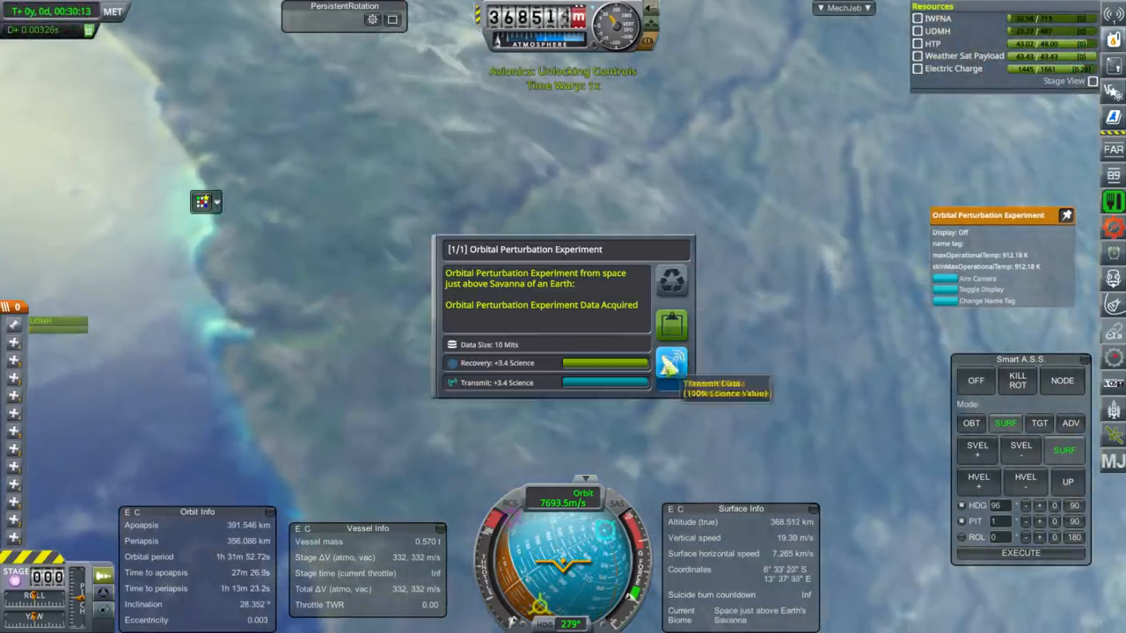
{"action": "left_click", "coordinate": [670, 380]}
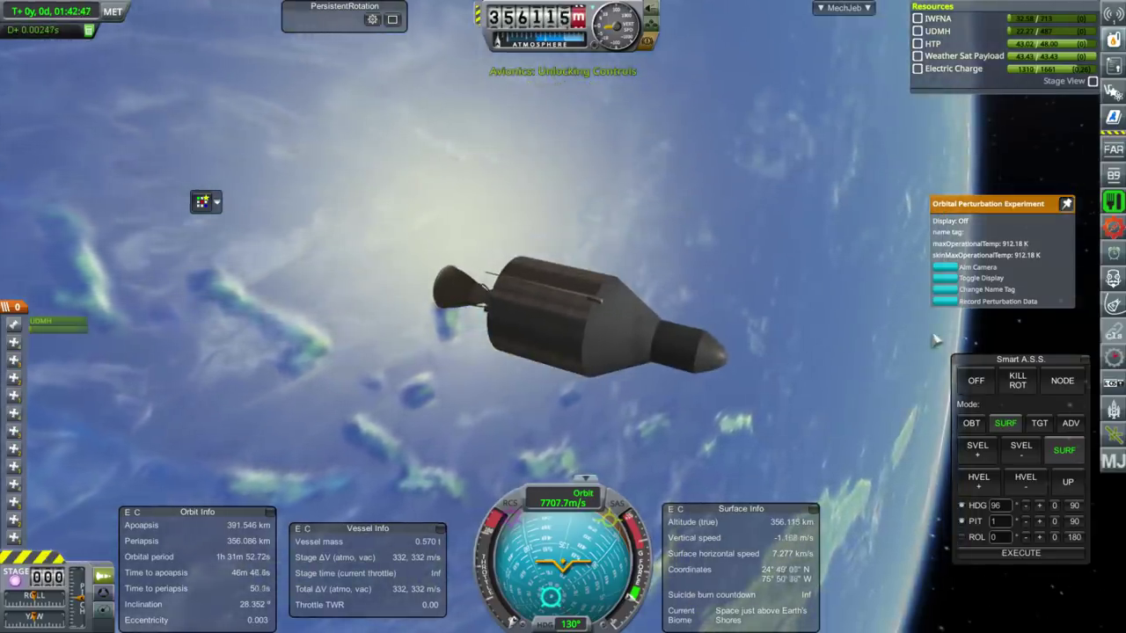
Start the probe's antenna transmitting its science data, then head back to the space center.
{"action": "left_click", "coordinate": [973, 422]}
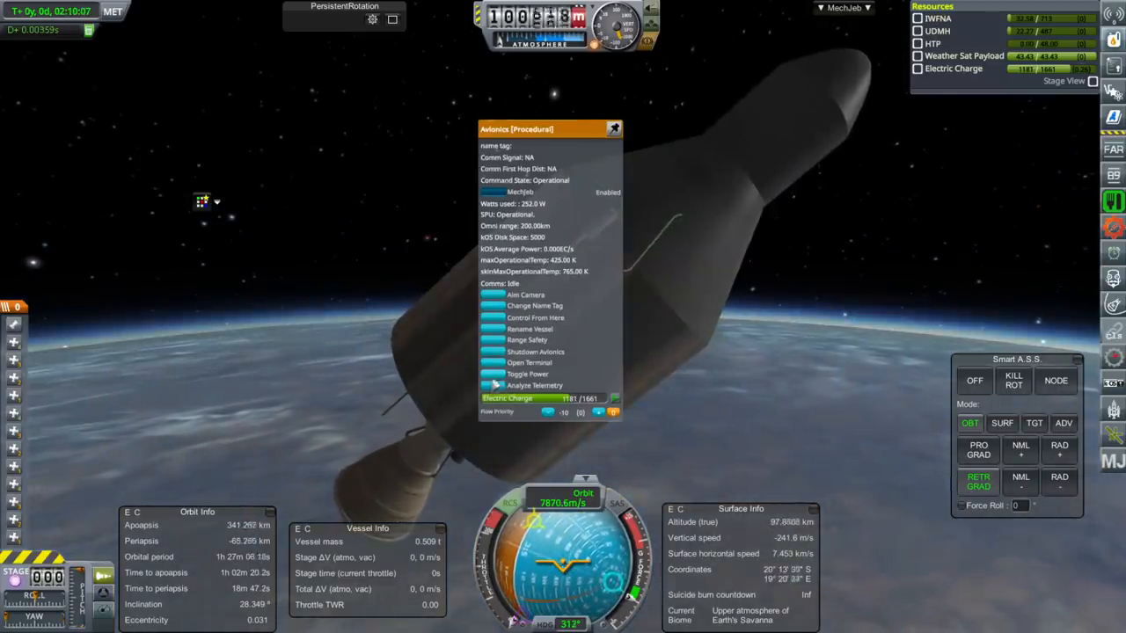
{"action": "left_click", "coordinate": [524, 385]}
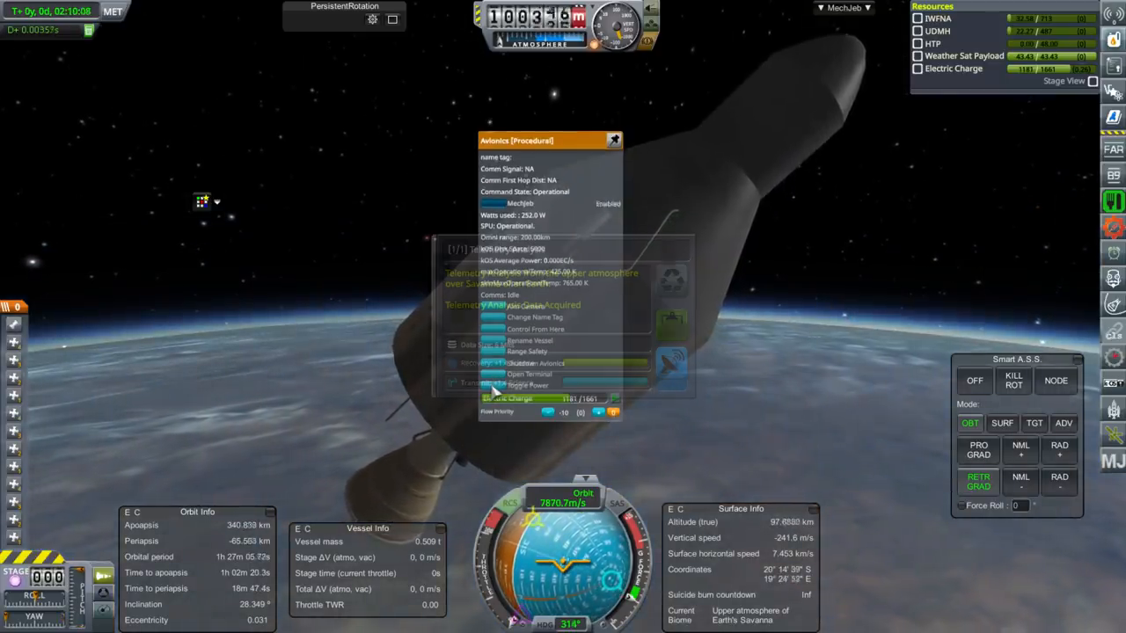
{"action": "left_click", "coordinate": [526, 385]}
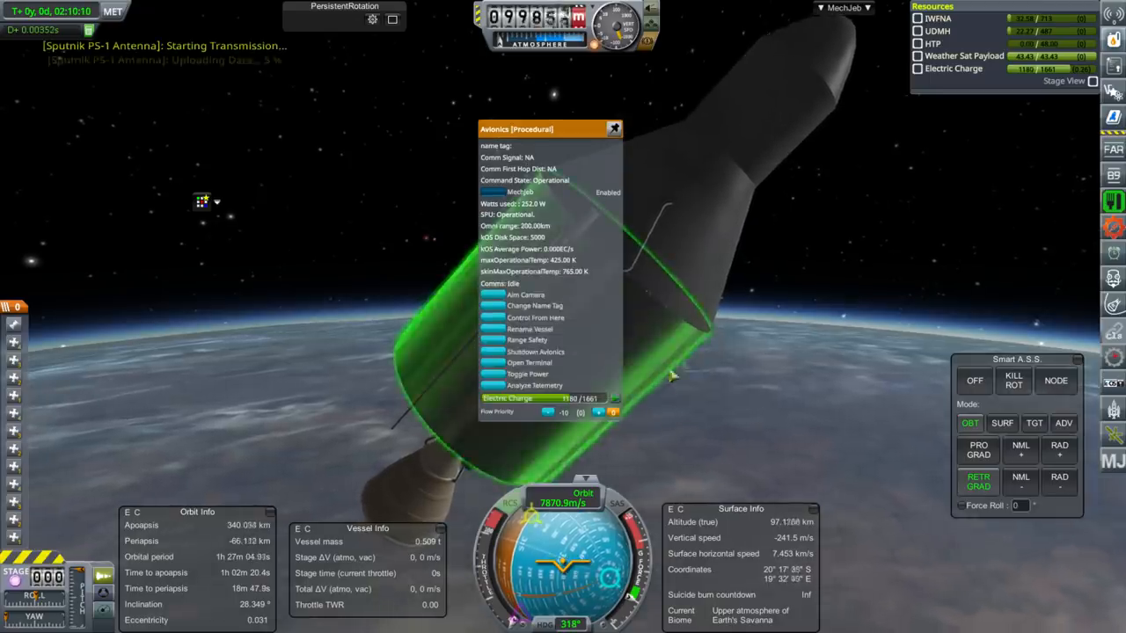
{"action": "left_click", "coordinate": [612, 129]}
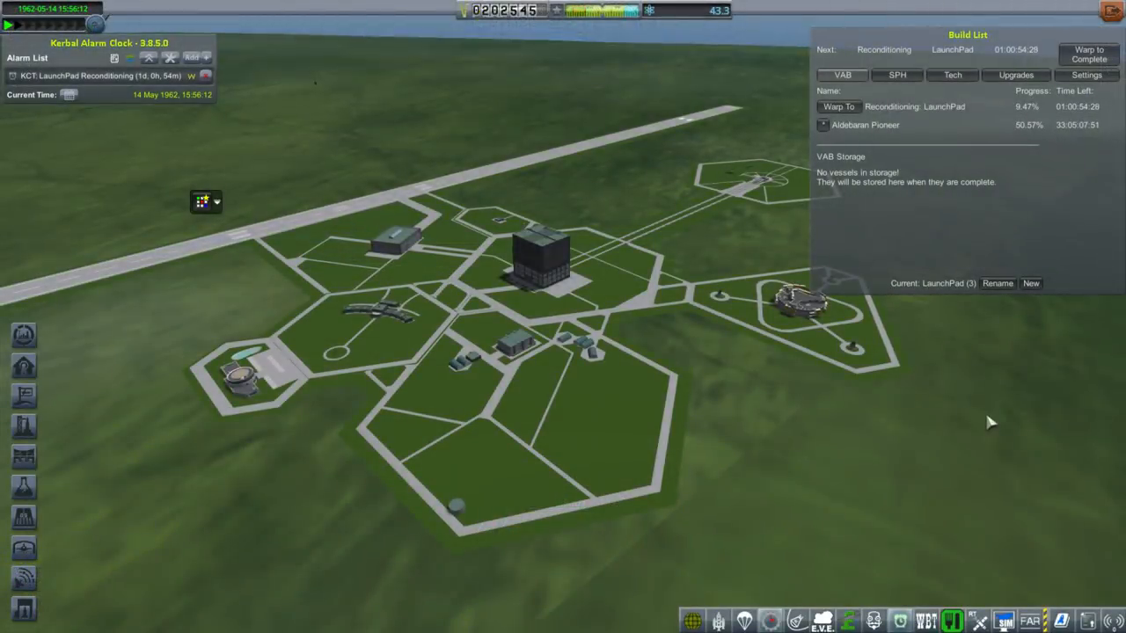
{"action": "mouse_move", "coordinate": [989, 423]}
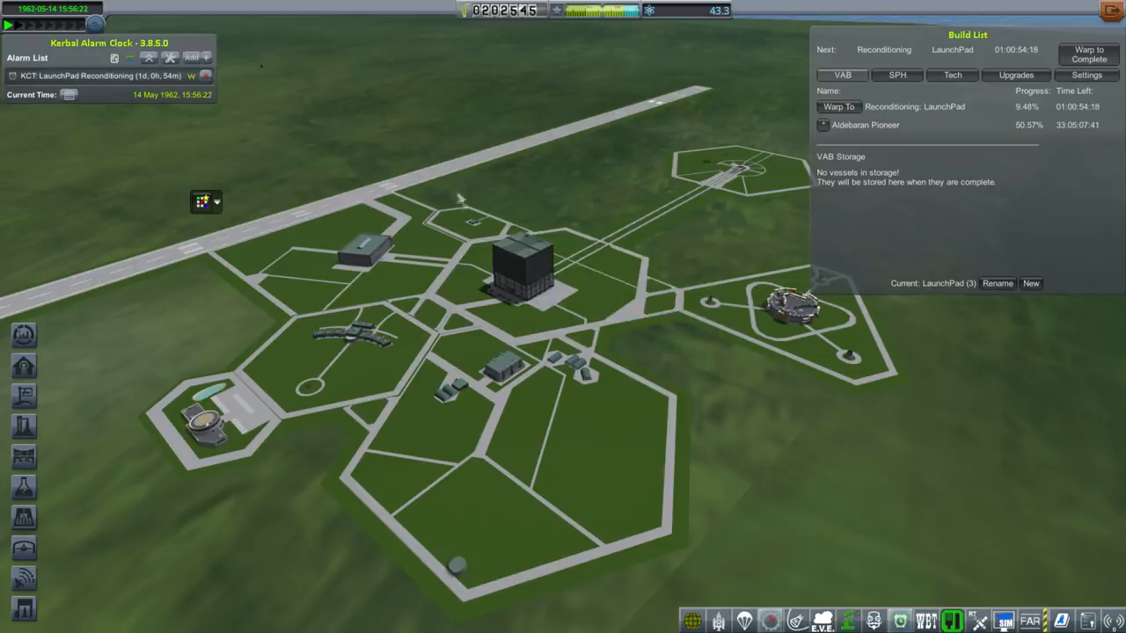
Enter the Mission Control building from the space center.
{"action": "left_click", "coordinate": [457, 219]}
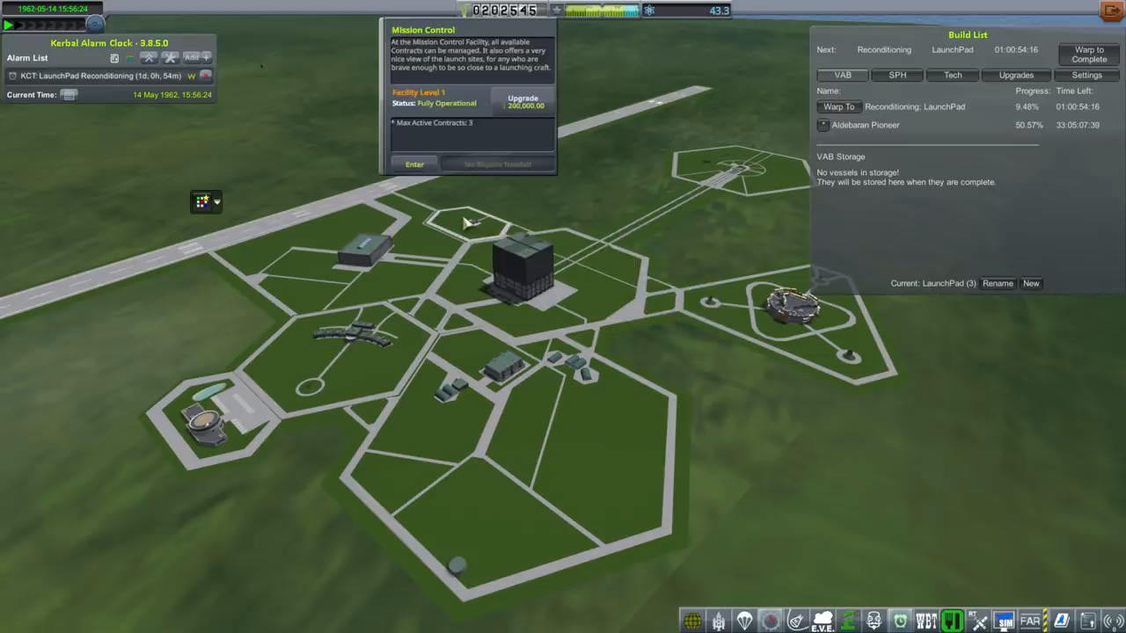
{"action": "mouse_move", "coordinate": [740, 180]}
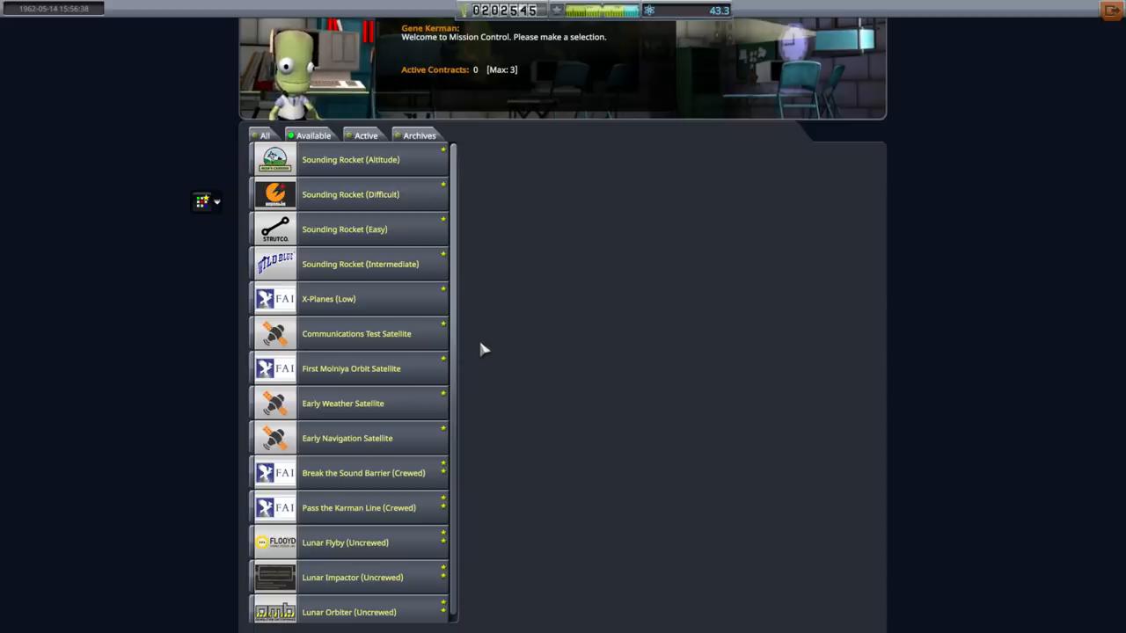
{"action": "mouse_move", "coordinate": [563, 439]}
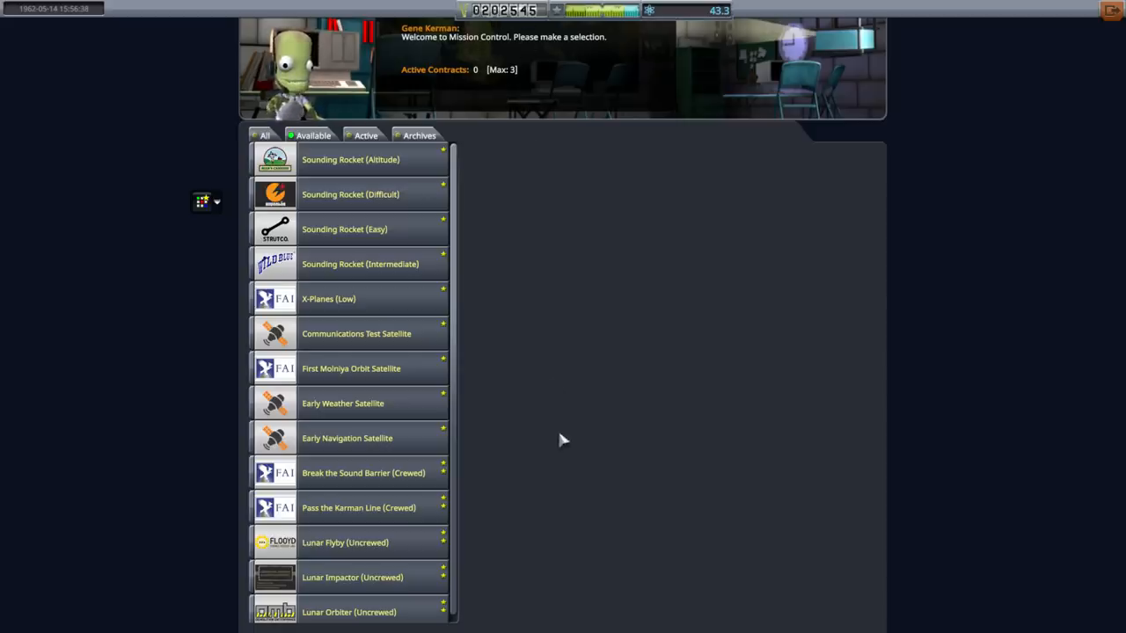
Read the Communications Test, Early Weather and Early Navigation Satellite contract briefings.
{"action": "left_click", "coordinate": [348, 334]}
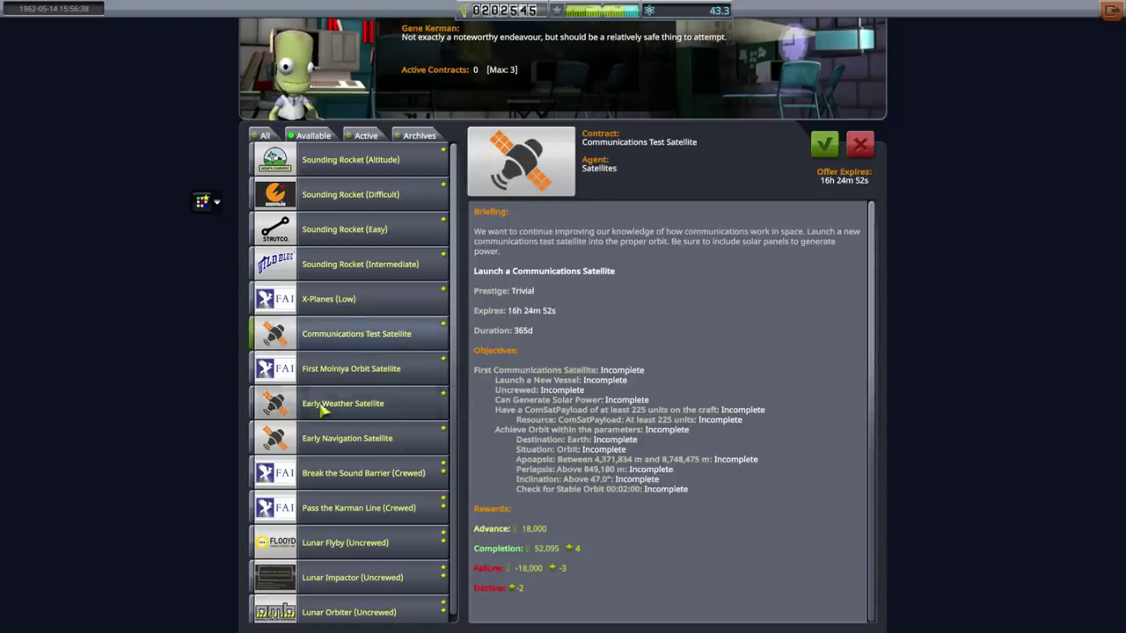
{"action": "left_click", "coordinate": [343, 403]}
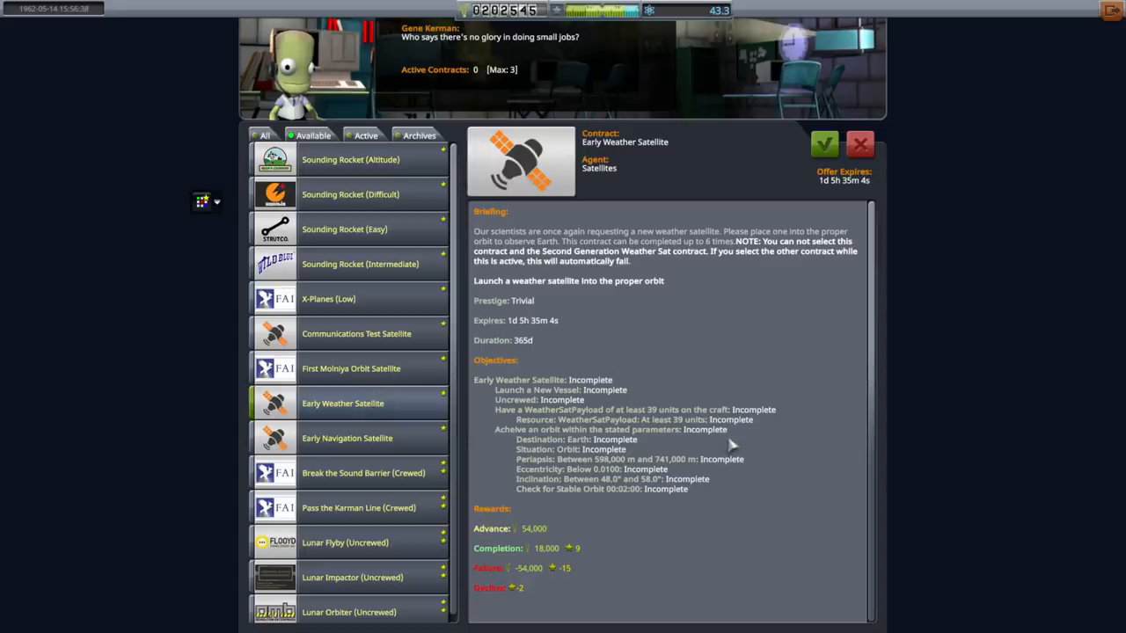
{"action": "left_click", "coordinate": [348, 438]}
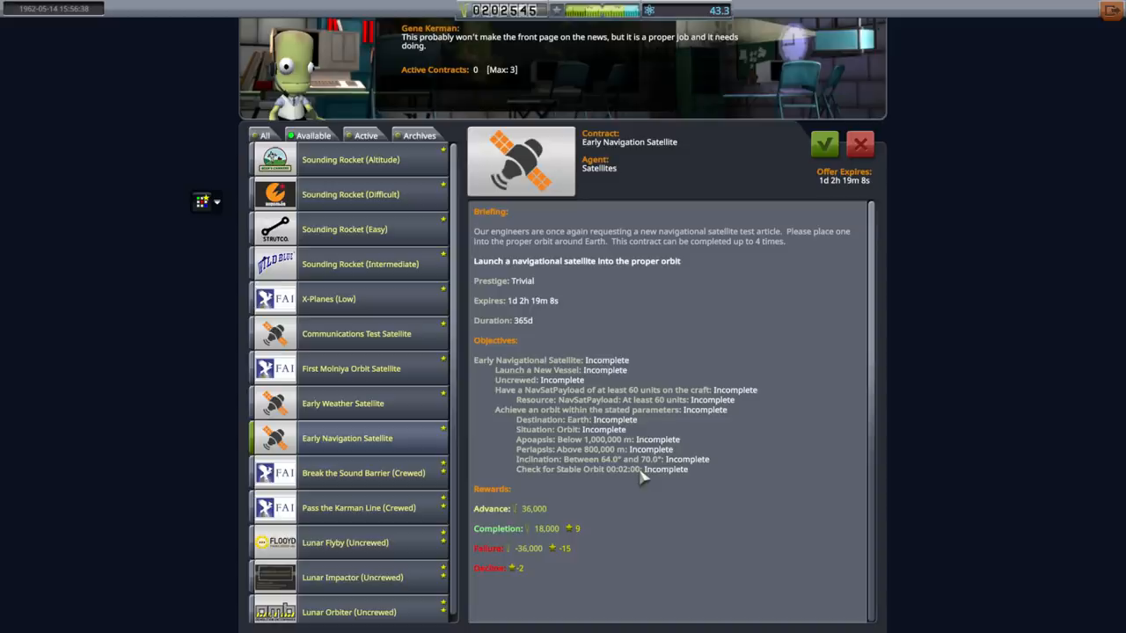
{"action": "mouse_move", "coordinate": [635, 418]}
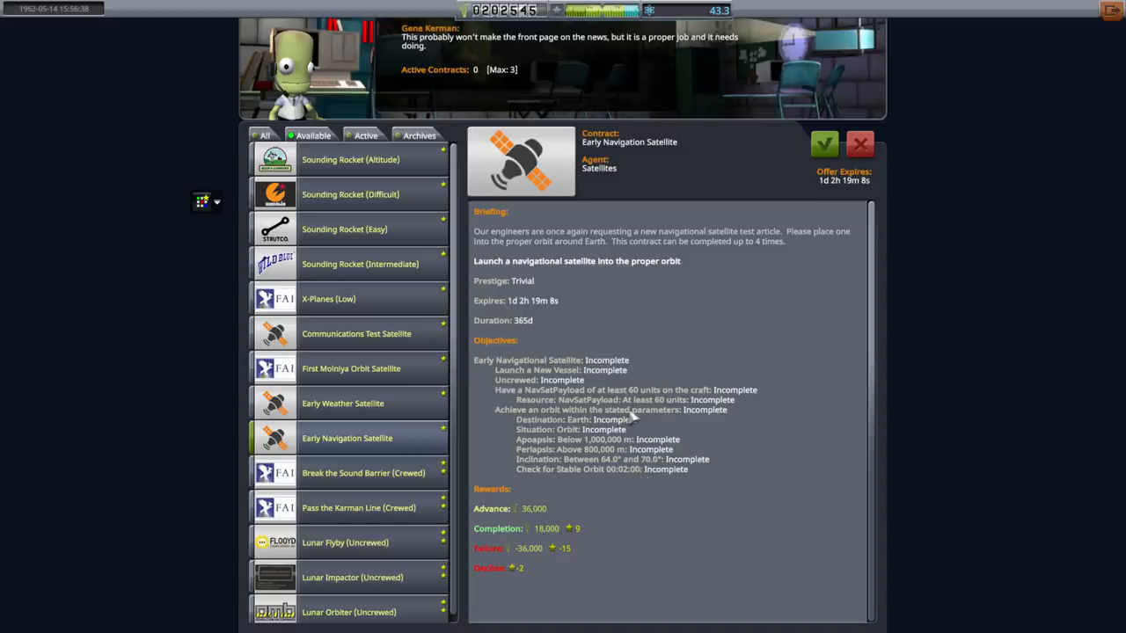
{"action": "mouse_move", "coordinate": [367, 438]}
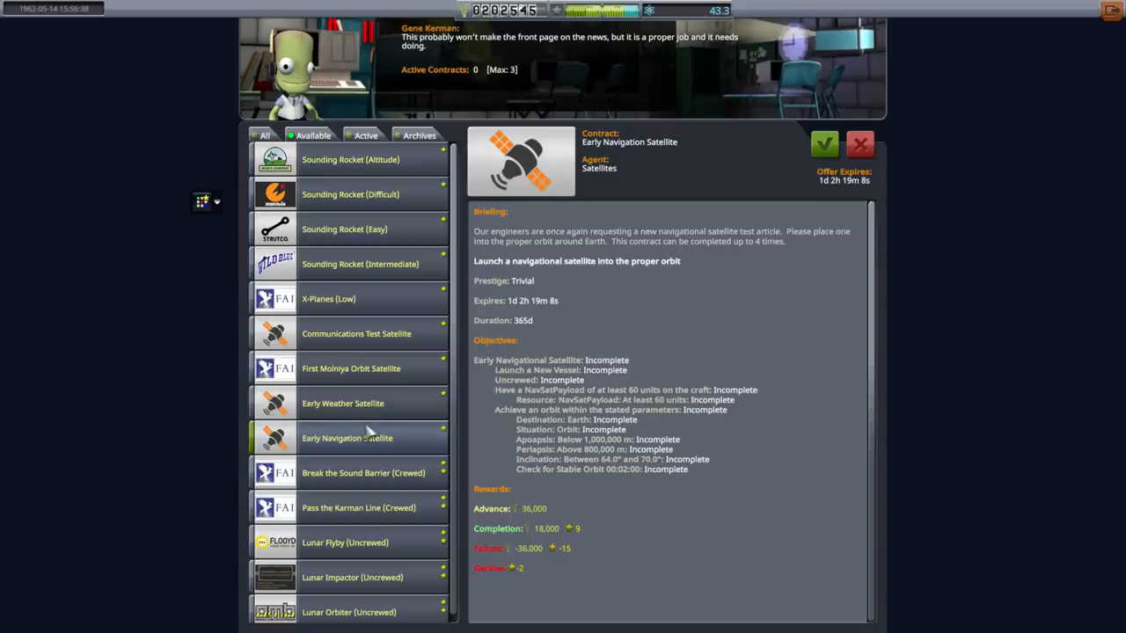
{"action": "mouse_move", "coordinate": [598, 450]}
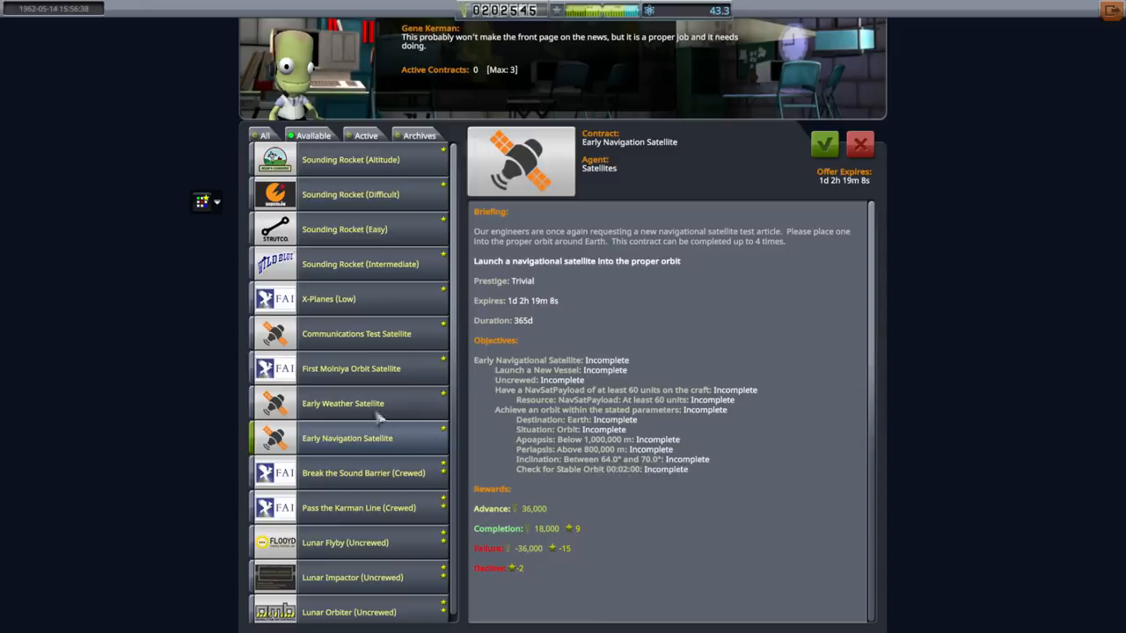
{"action": "left_click", "coordinate": [342, 402]}
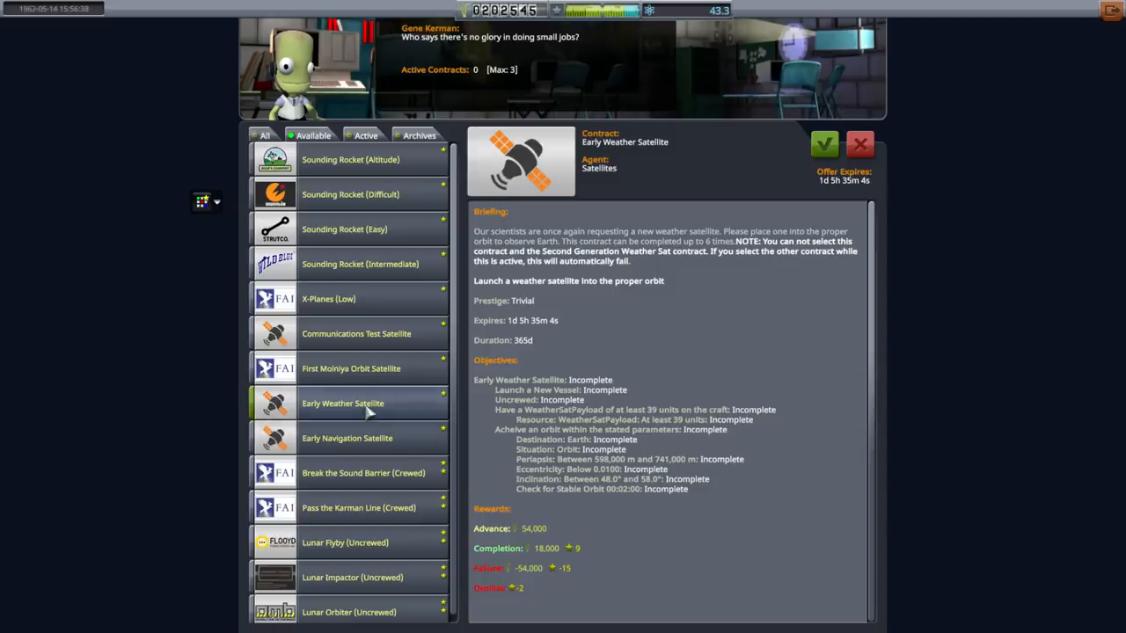
{"action": "left_click", "coordinate": [347, 438]}
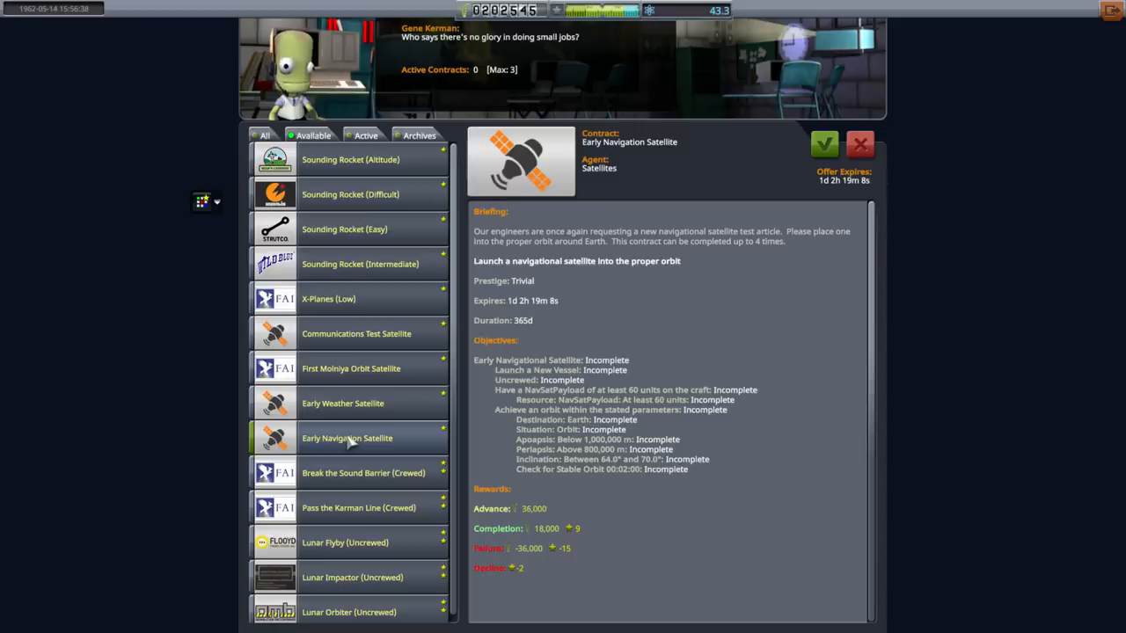
{"action": "mouse_move", "coordinate": [362, 414]}
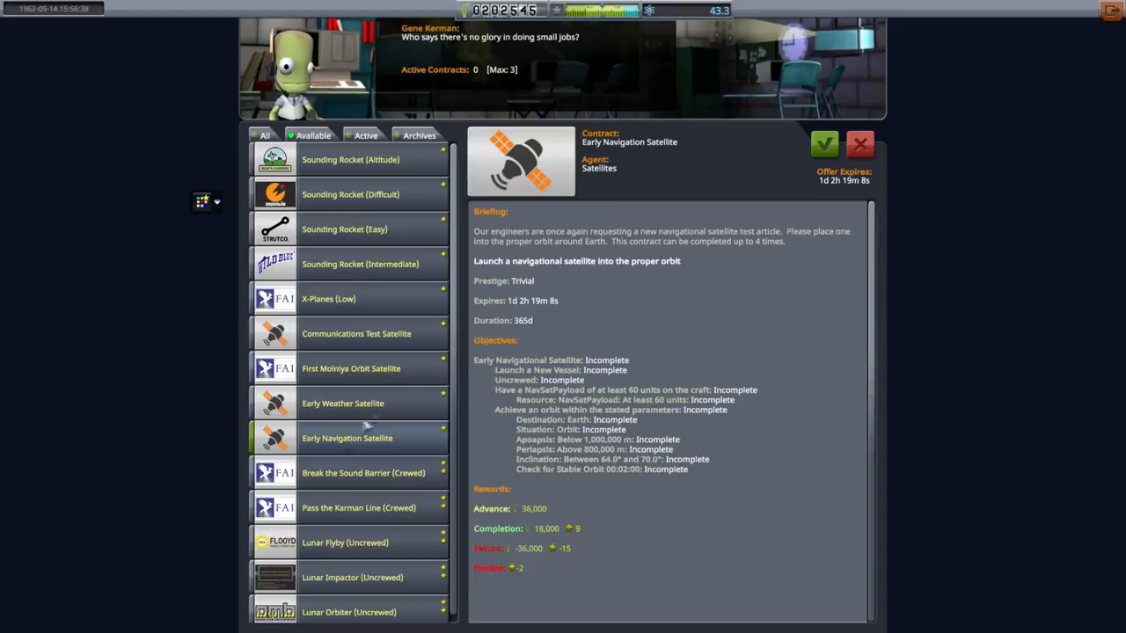
Compare the weather and navigation offers again, then view Communications Test and First Molniya Orbit Satellite.
{"action": "left_click", "coordinate": [343, 403]}
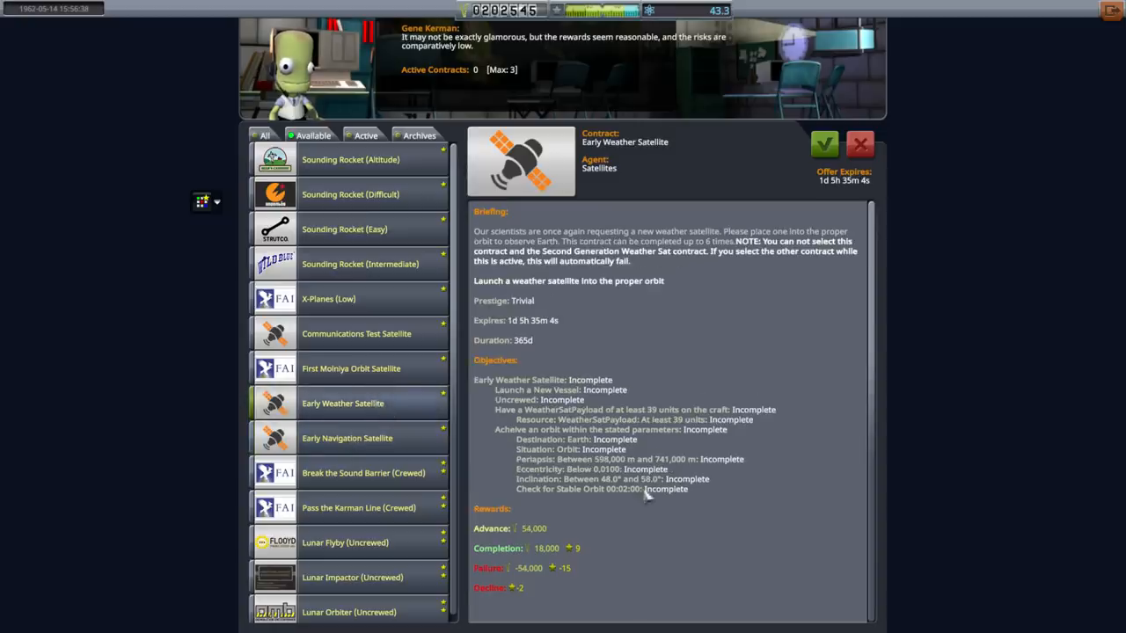
{"action": "left_click", "coordinate": [346, 438]}
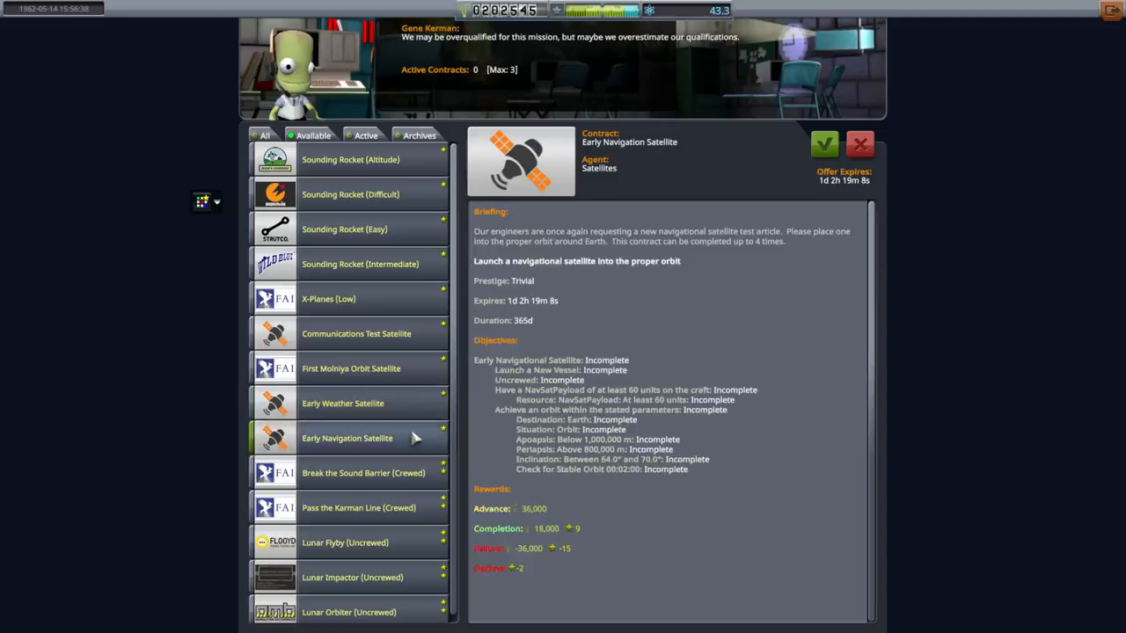
{"action": "mouse_move", "coordinate": [372, 334]}
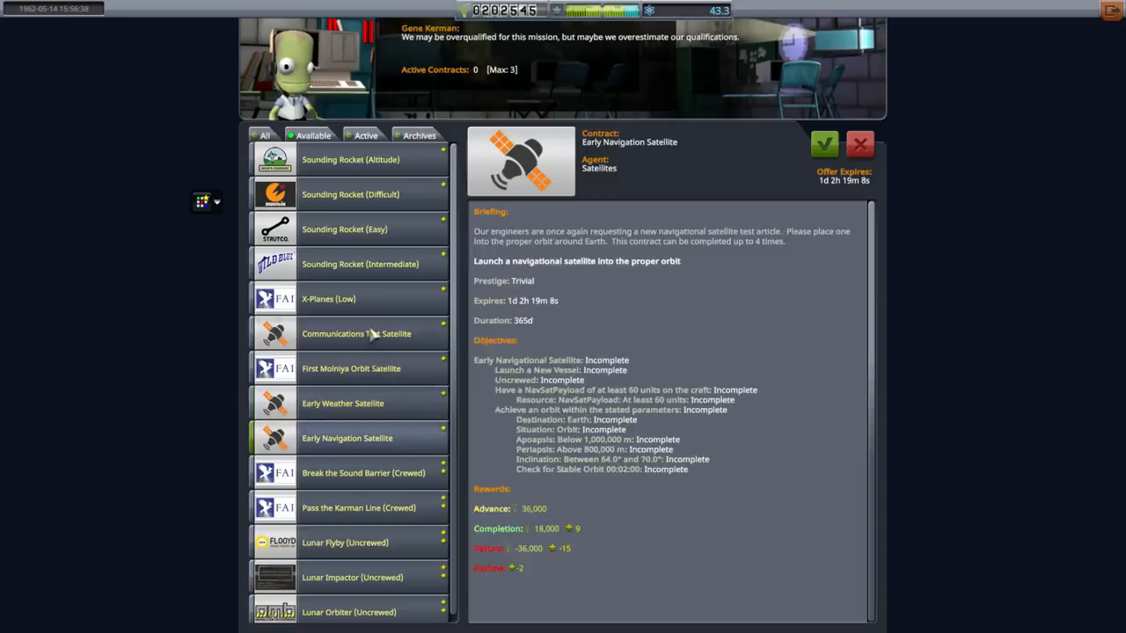
{"action": "left_click", "coordinate": [356, 334]}
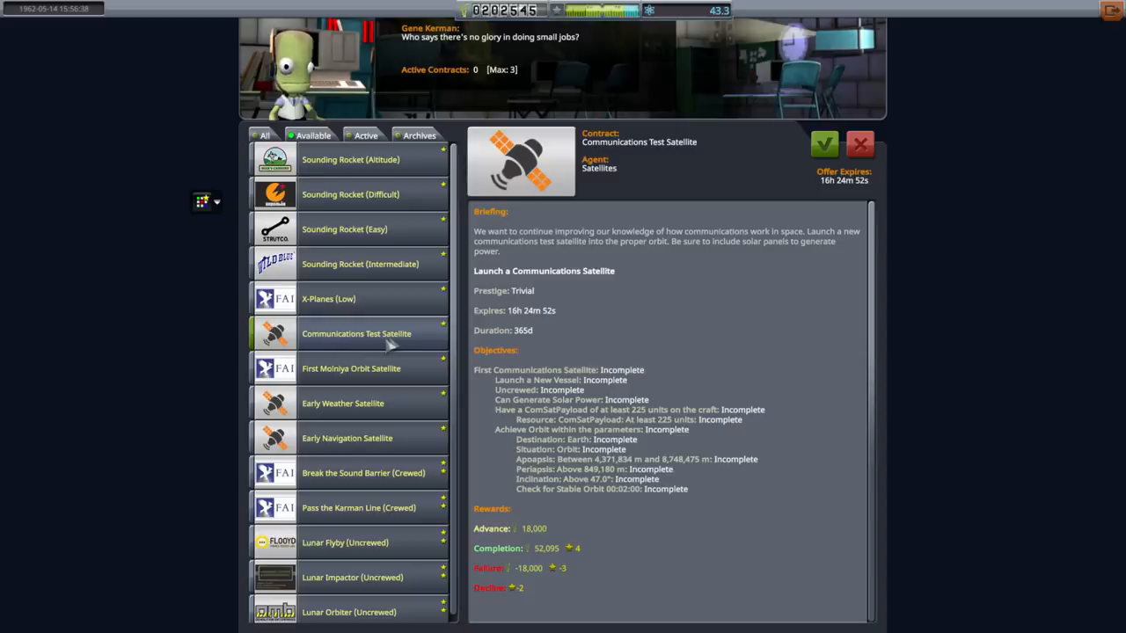
{"action": "left_click", "coordinate": [351, 367]}
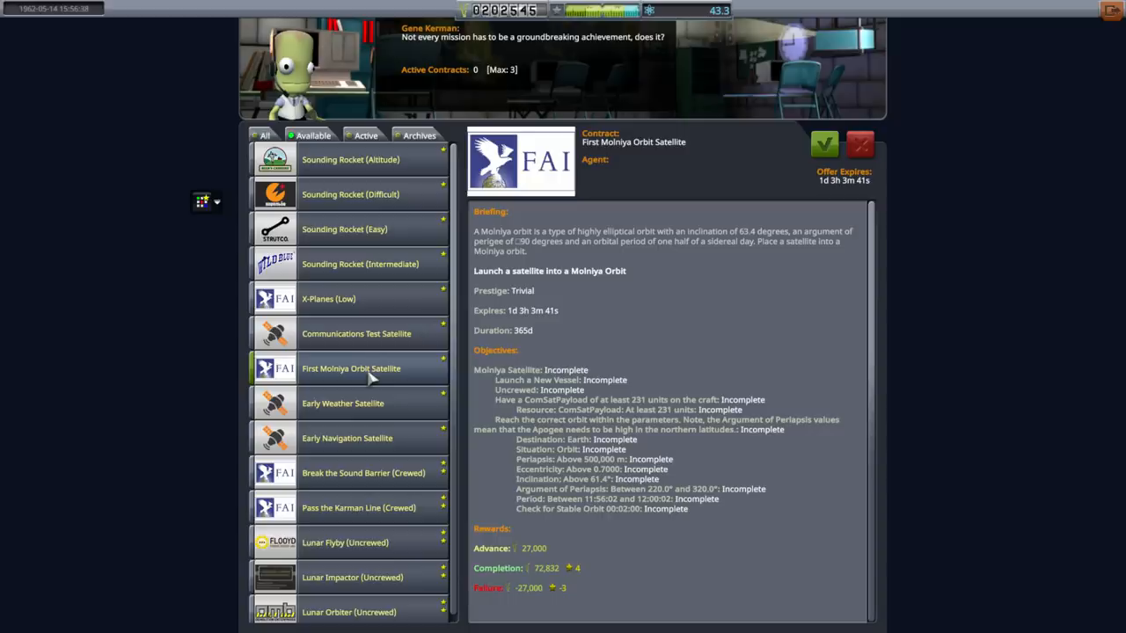
{"action": "mouse_move", "coordinate": [384, 334]}
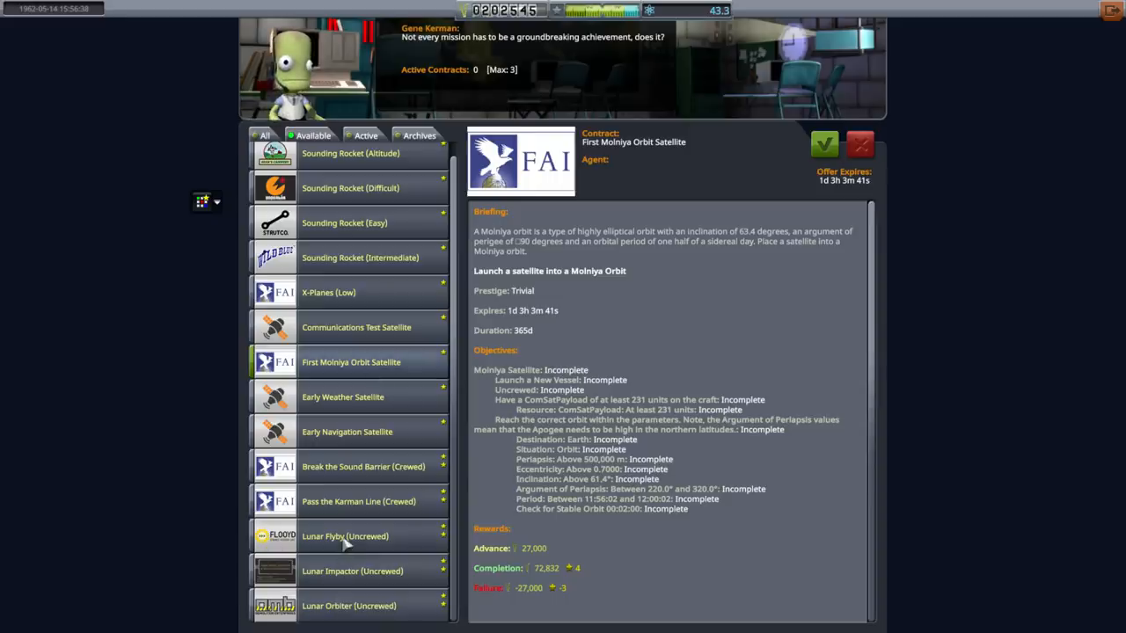
Read the Lunar Flyby (Uncrewed), navigation, weather and Sounding Rocket (Intermediate) contract briefings.
{"action": "left_click", "coordinate": [344, 537]}
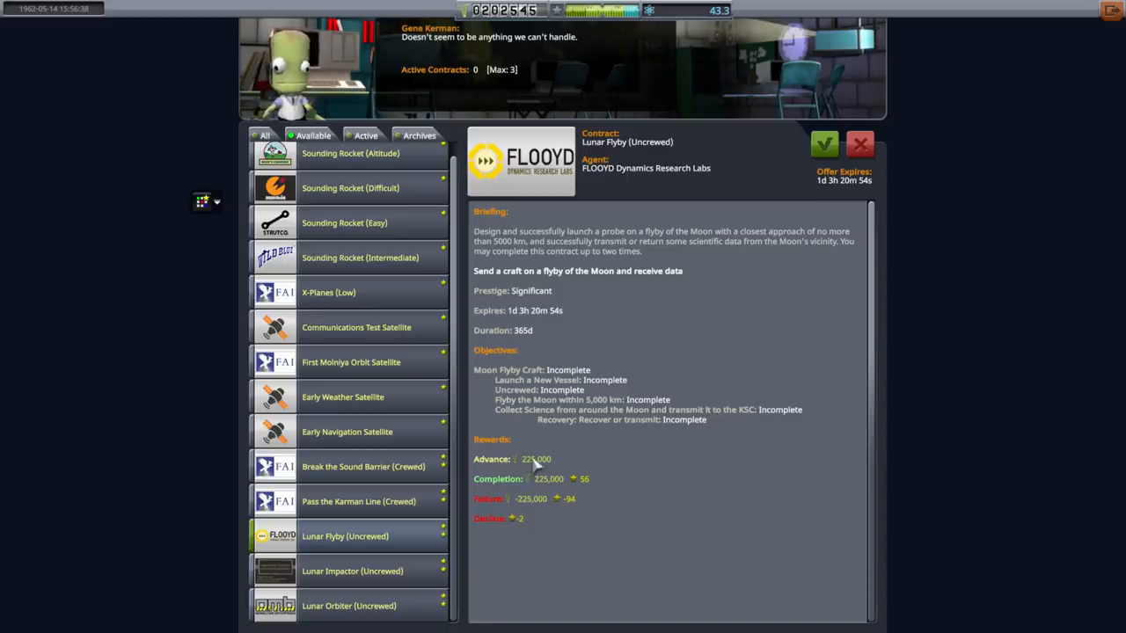
{"action": "mouse_move", "coordinate": [538, 486]}
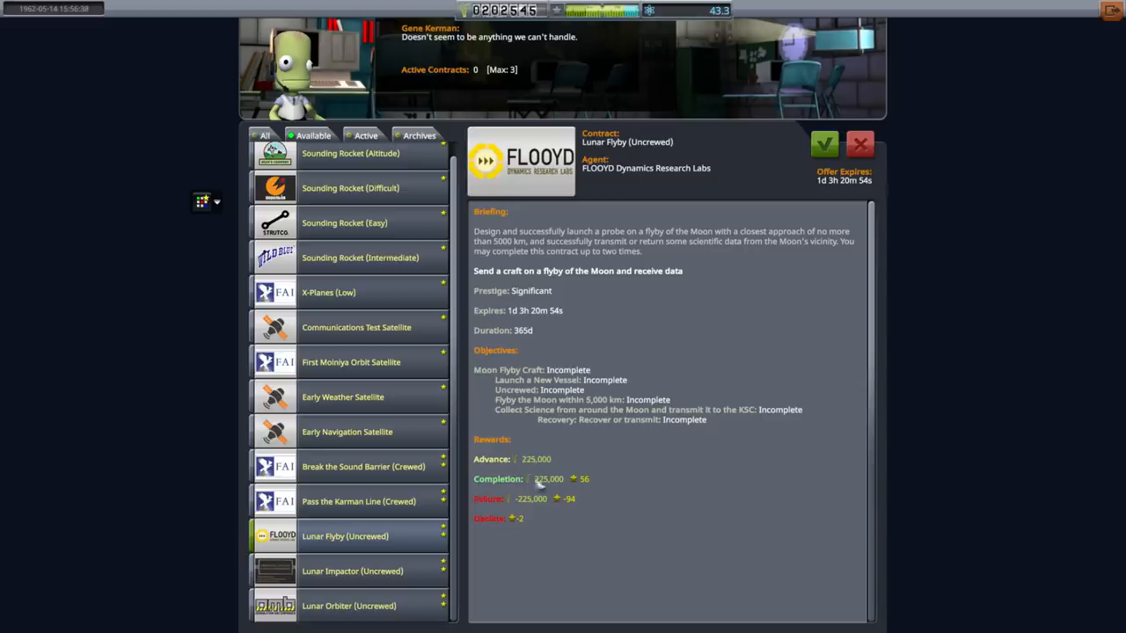
{"action": "mouse_move", "coordinate": [538, 520]}
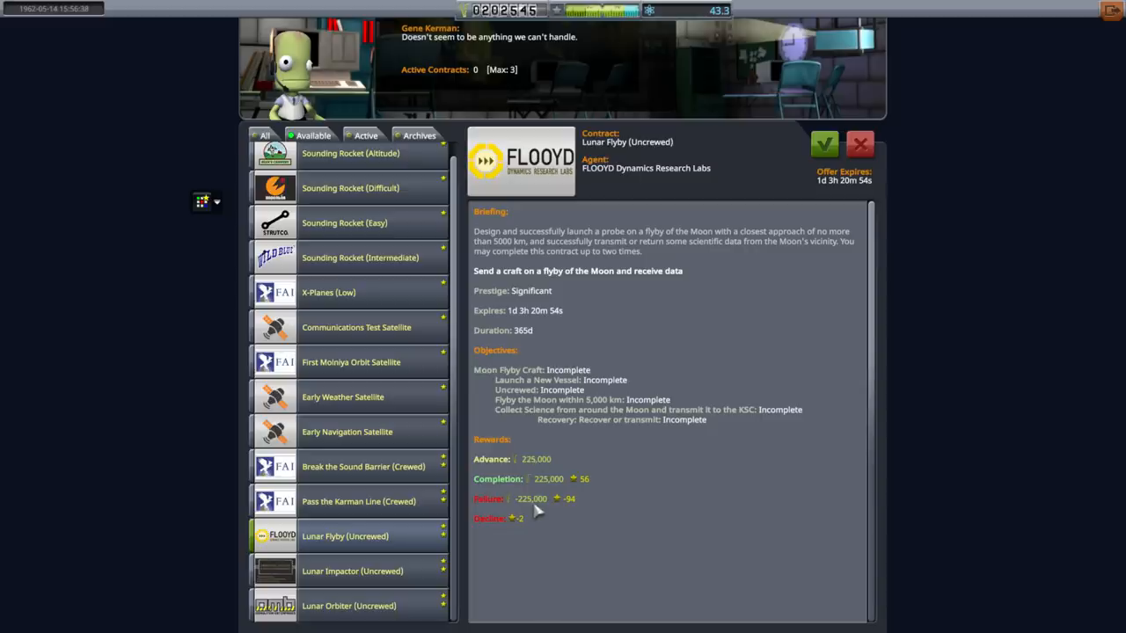
{"action": "mouse_move", "coordinate": [524, 380]}
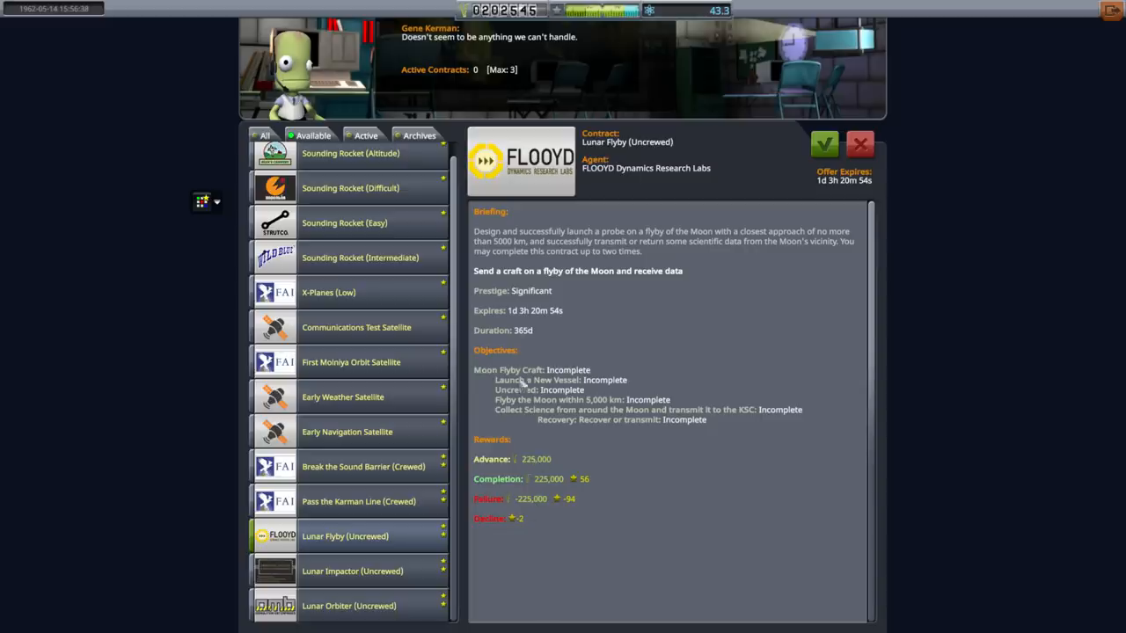
{"action": "left_click", "coordinate": [347, 433]}
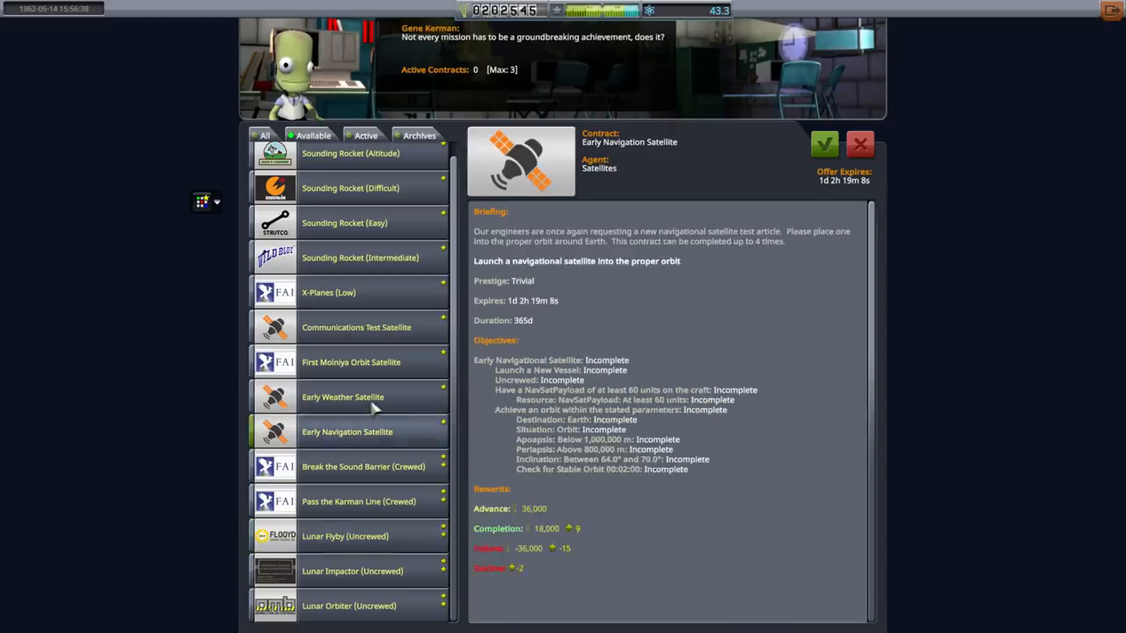
{"action": "left_click", "coordinate": [343, 398]}
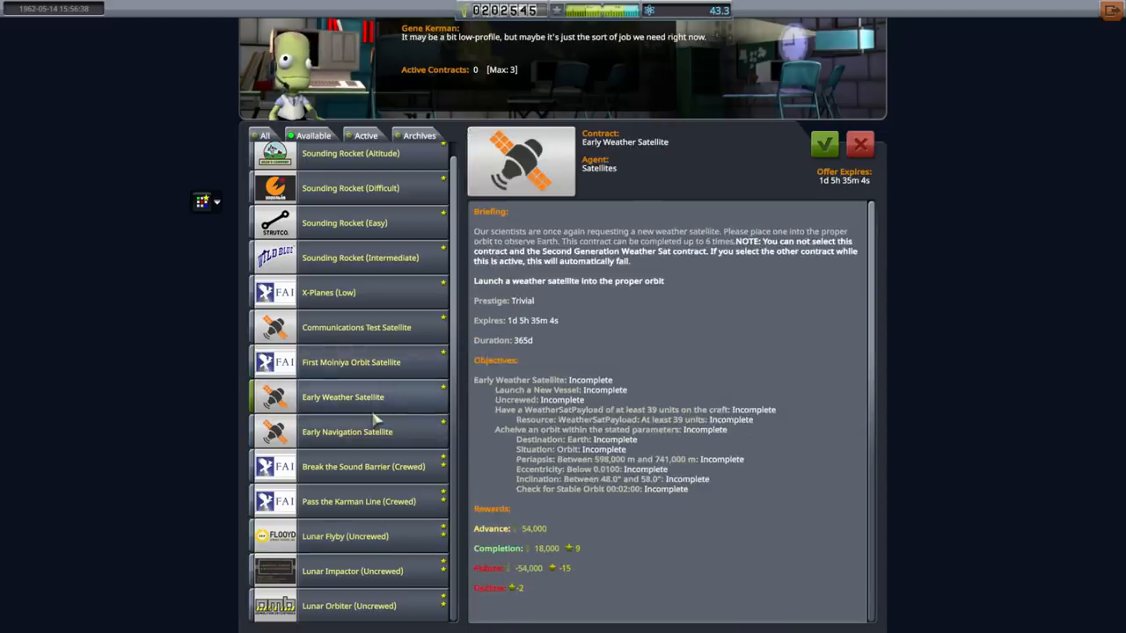
{"action": "left_click", "coordinate": [346, 432]}
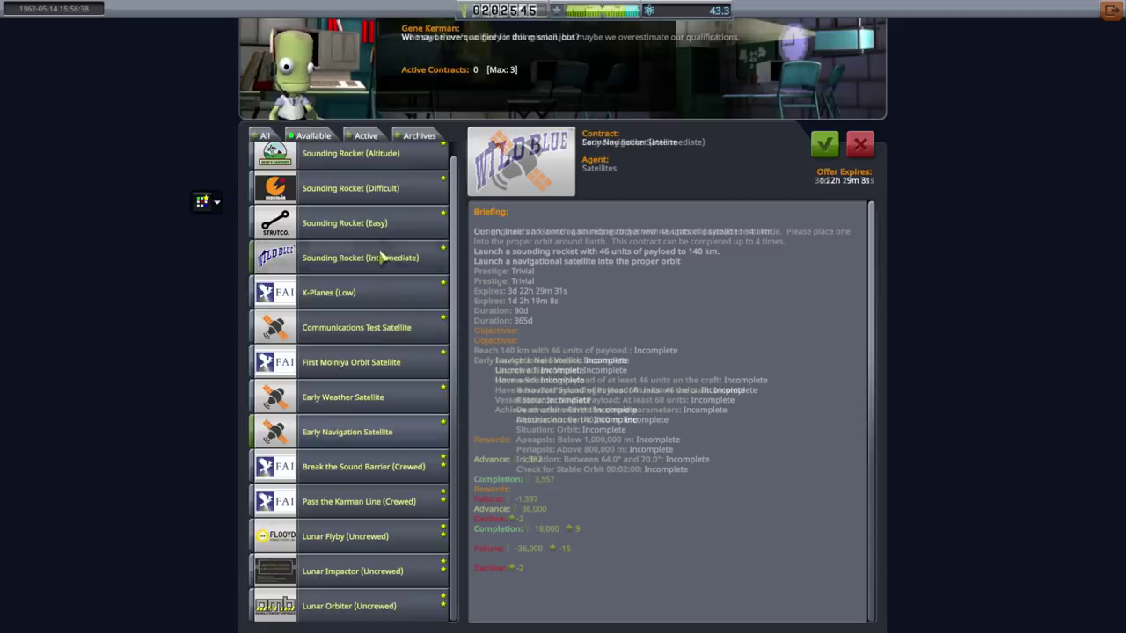
{"action": "left_click", "coordinate": [359, 257]}
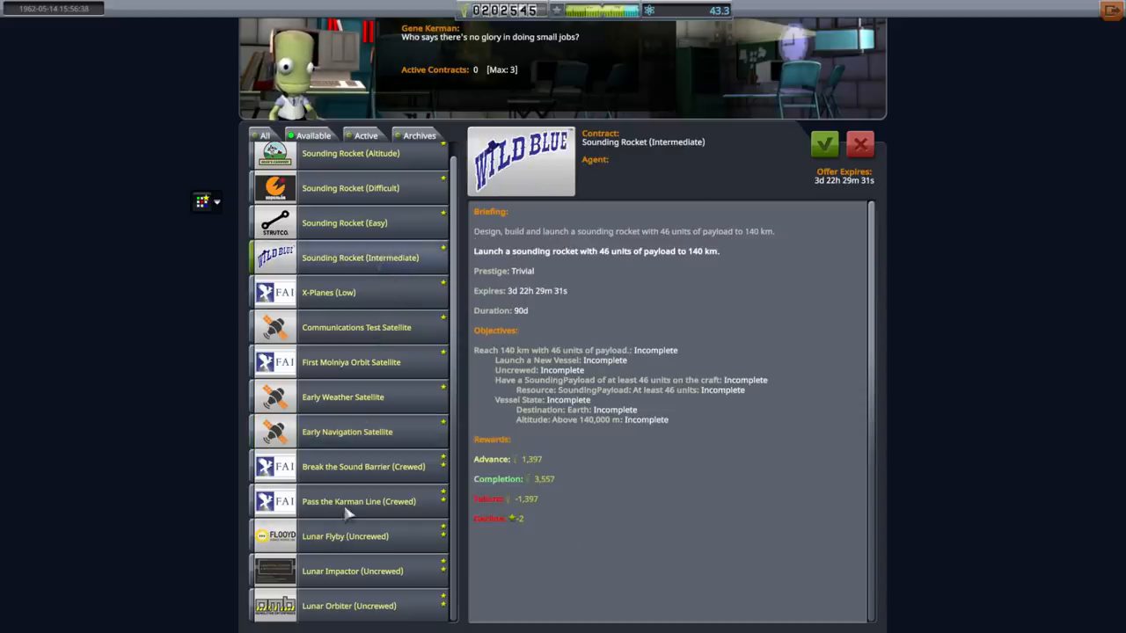
{"action": "left_click", "coordinate": [348, 534]}
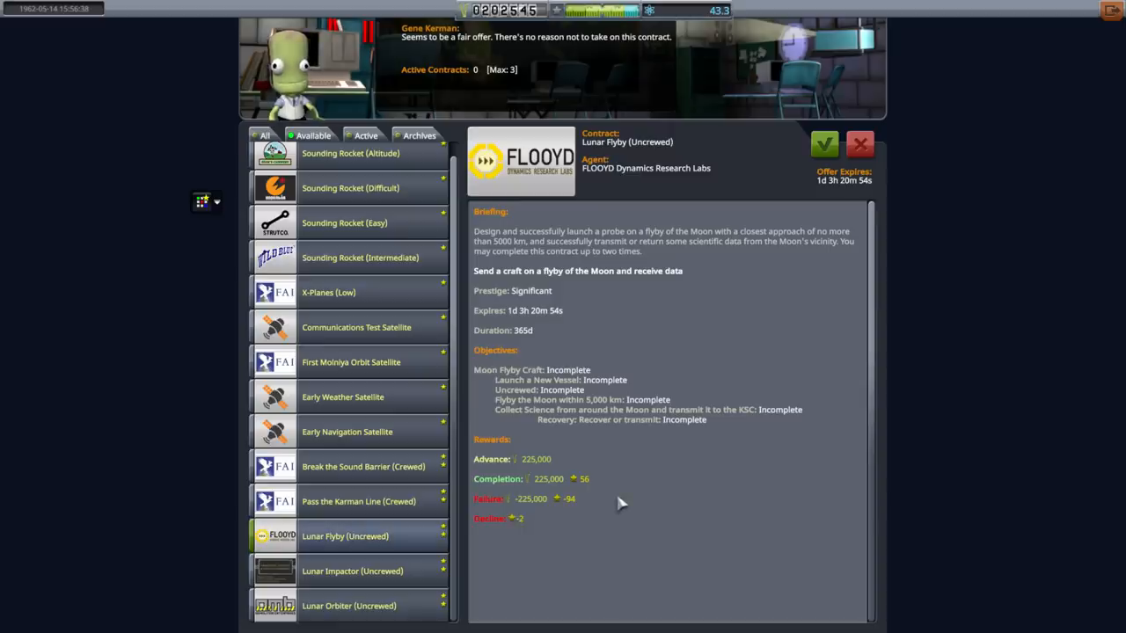
{"action": "mouse_move", "coordinate": [612, 496]}
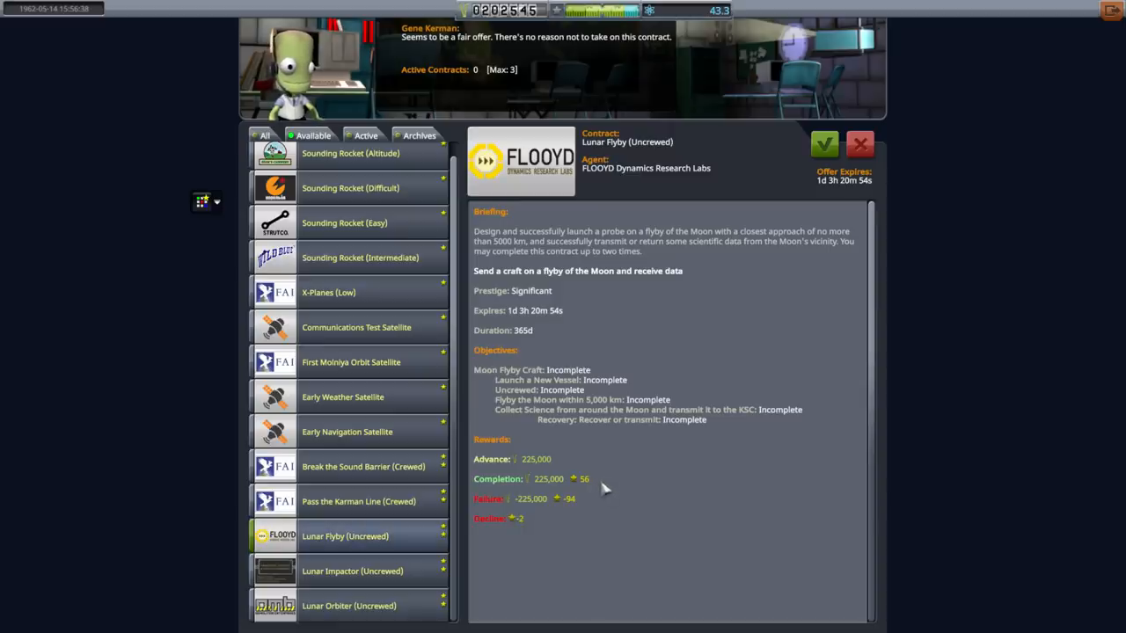
Compare X-Planes (Low) and the Sounding Rocket Difficult, Intermediate and Easy offers, then leave Mission Control.
{"action": "left_click", "coordinate": [337, 292]}
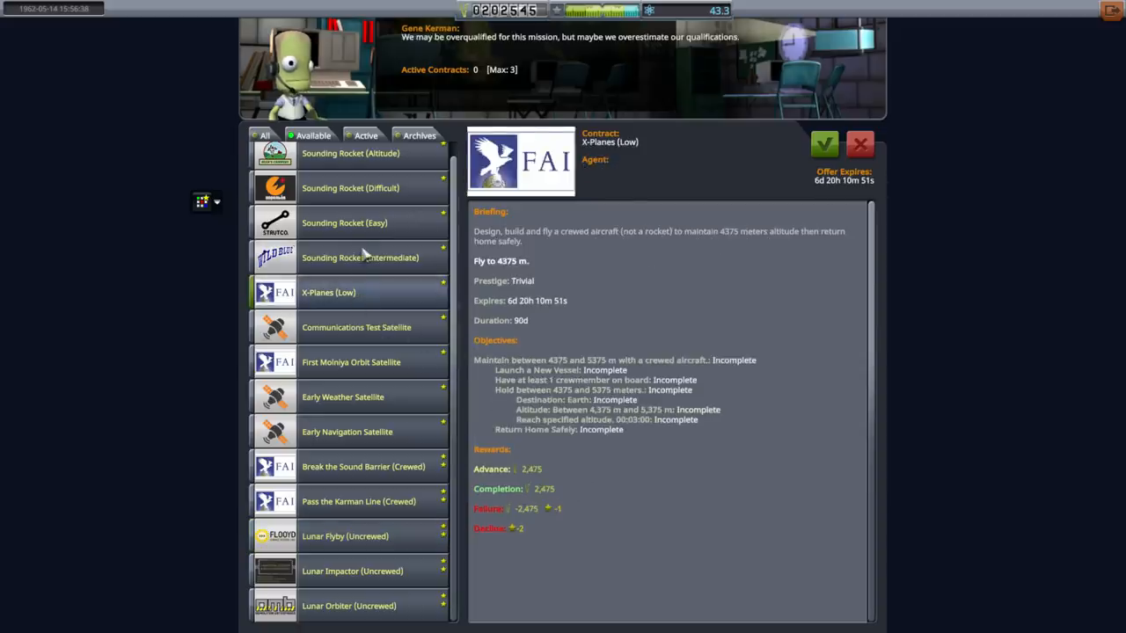
{"action": "left_click", "coordinate": [359, 257]}
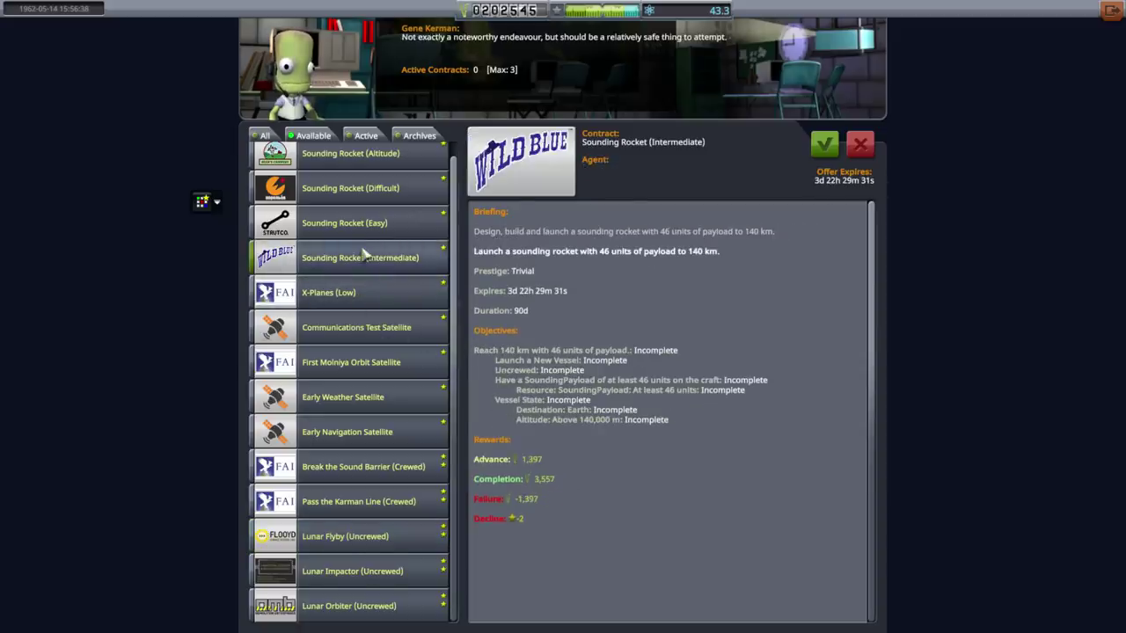
{"action": "left_click", "coordinate": [350, 186]}
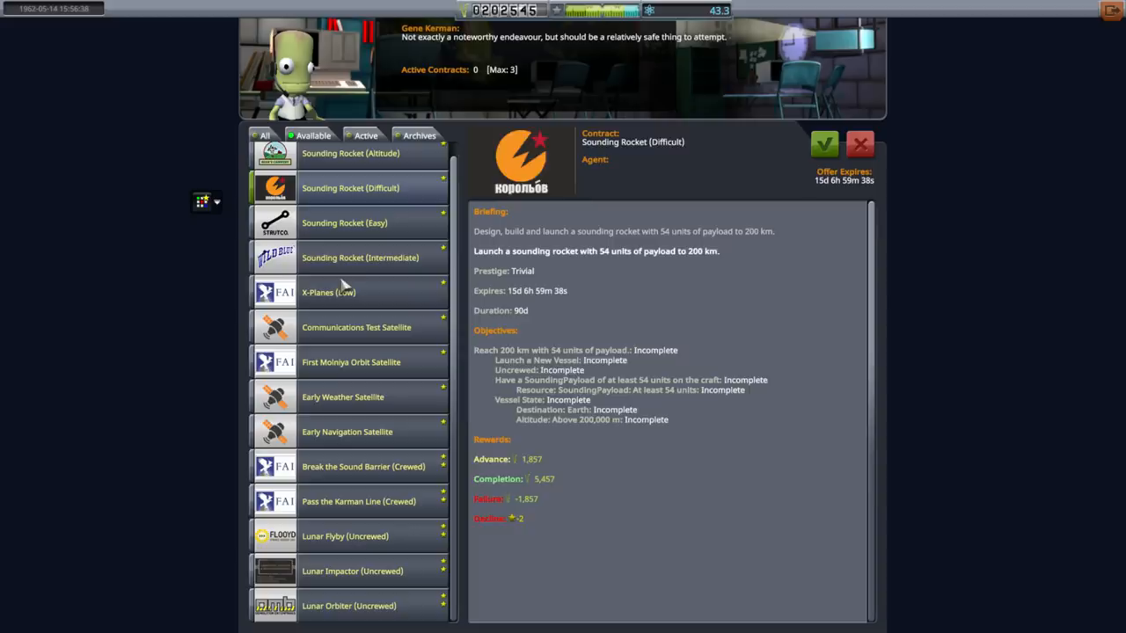
{"action": "left_click", "coordinate": [328, 292]}
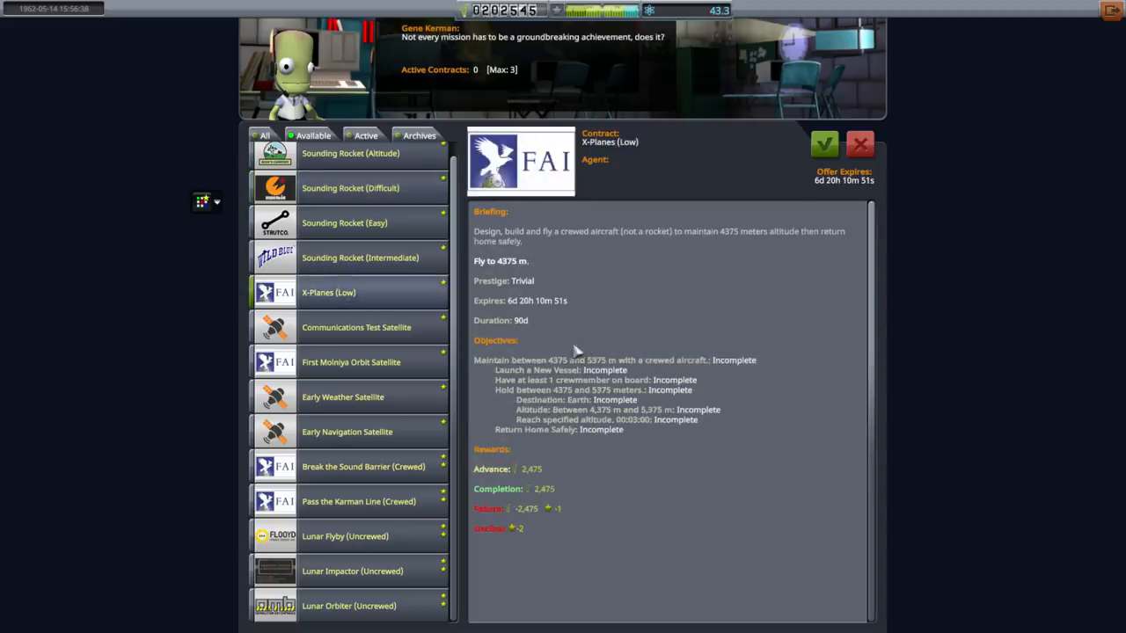
{"action": "mouse_move", "coordinate": [556, 499]}
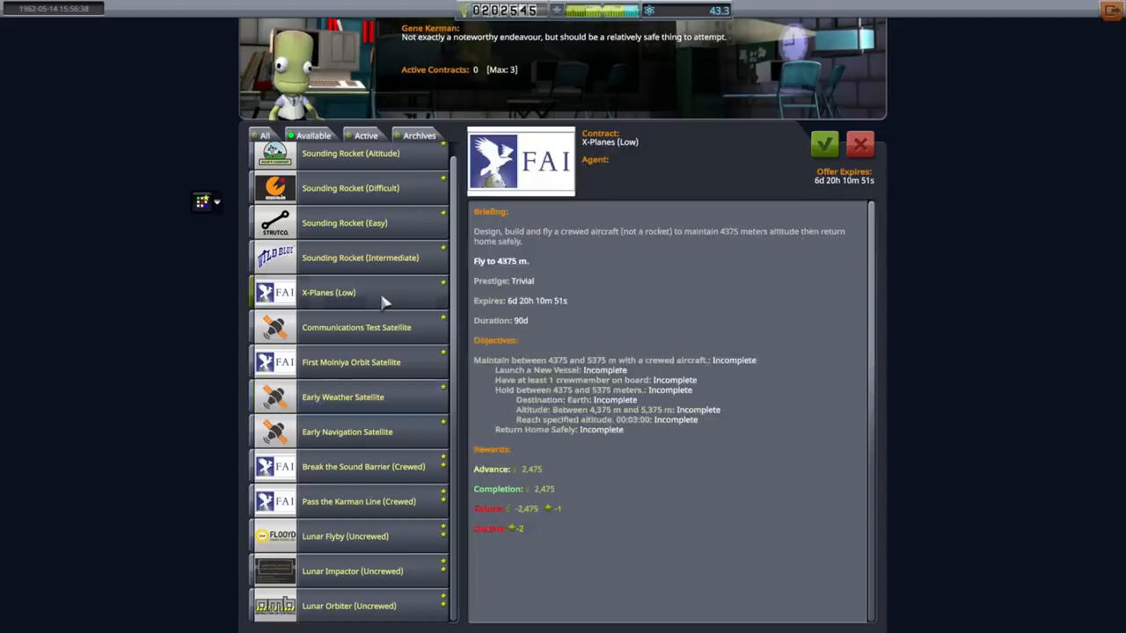
{"action": "left_click", "coordinate": [345, 221]}
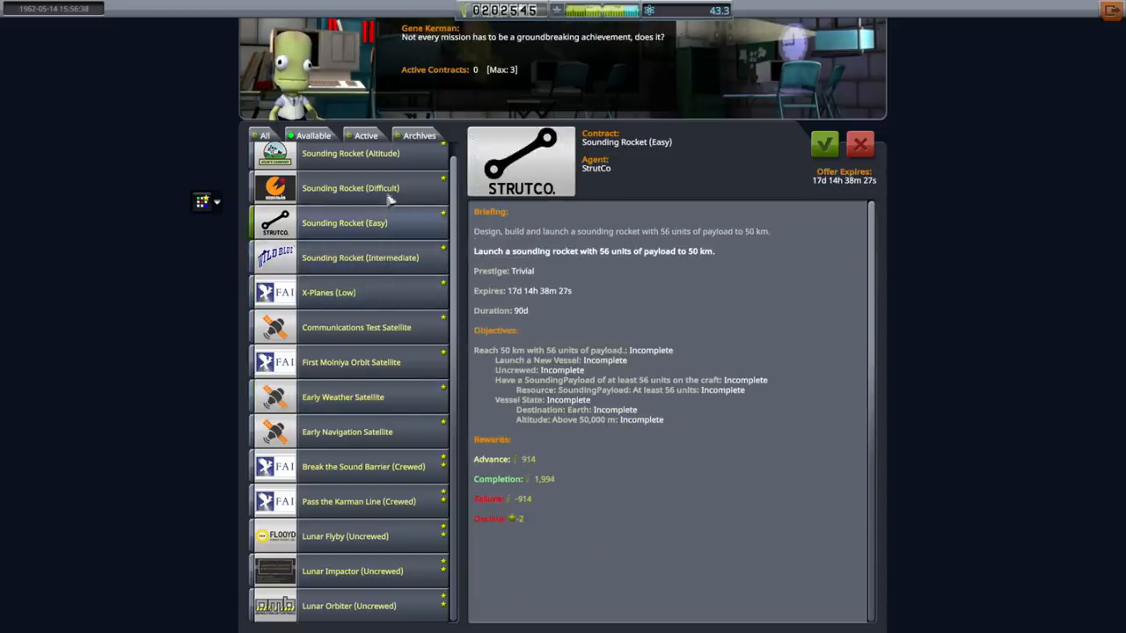
{"action": "left_click", "coordinate": [348, 153]}
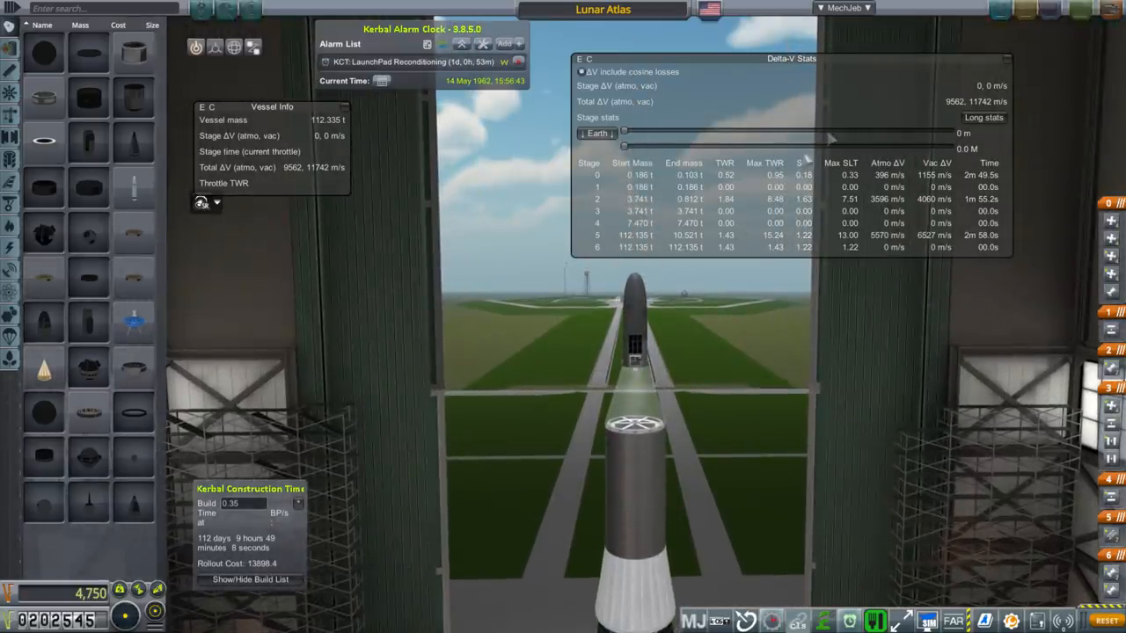
Move the Delta-V Stats window aside to see the Lunar Atlas rocket's stage figures.
{"action": "left_click_drag", "start_coordinate": [791, 58], "coordinate": [324, 176]}
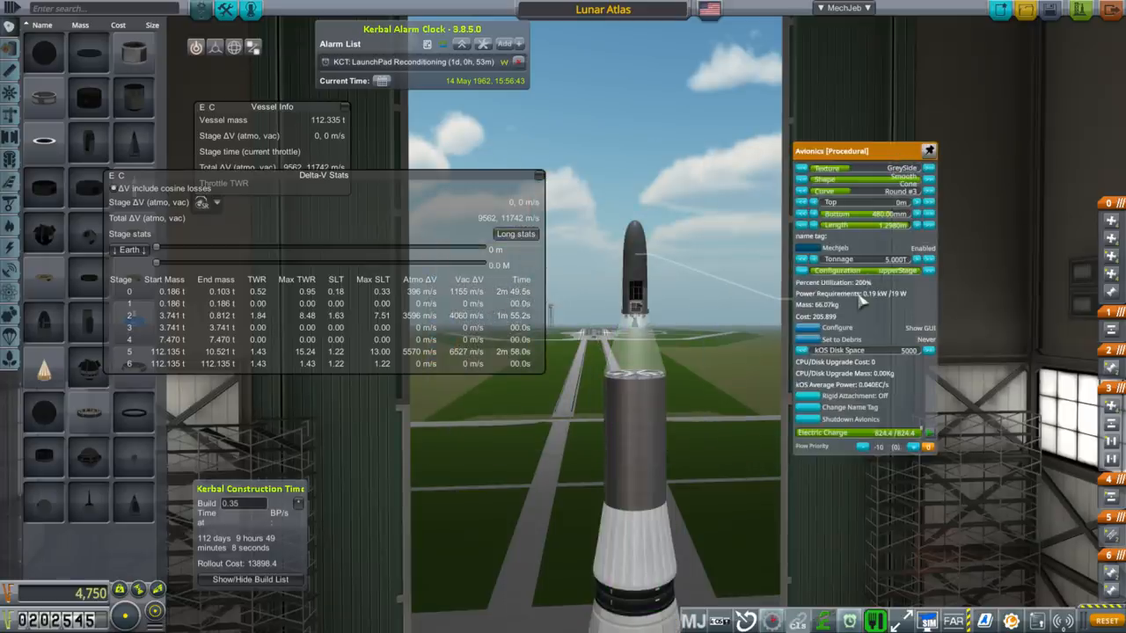
{"action": "mouse_move", "coordinate": [864, 302]}
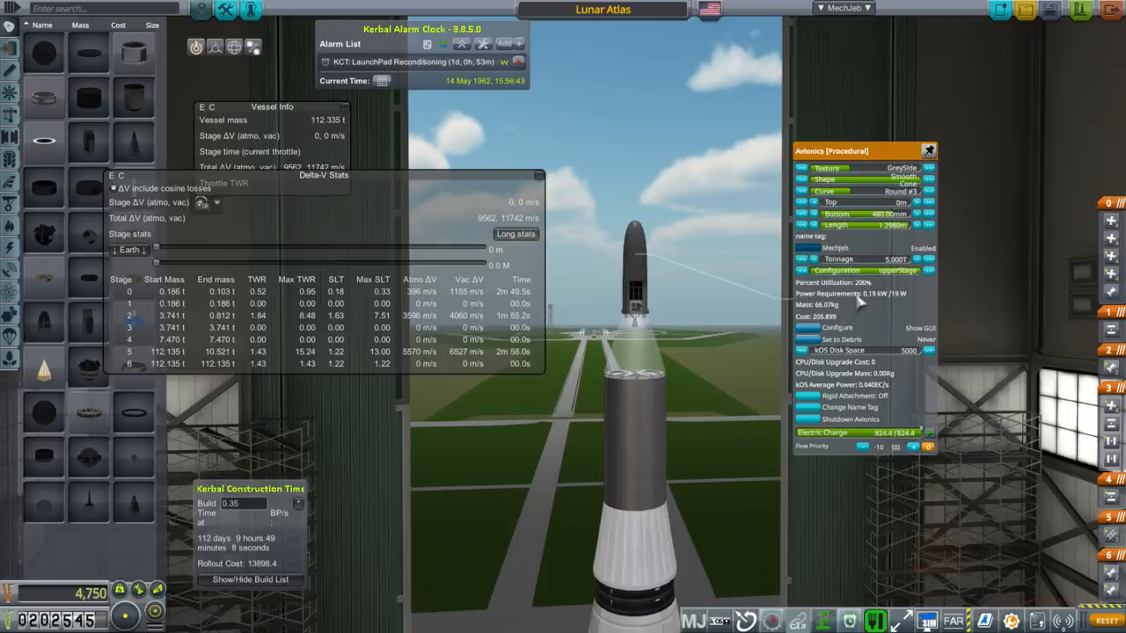
{"action": "mouse_move", "coordinate": [828, 327]}
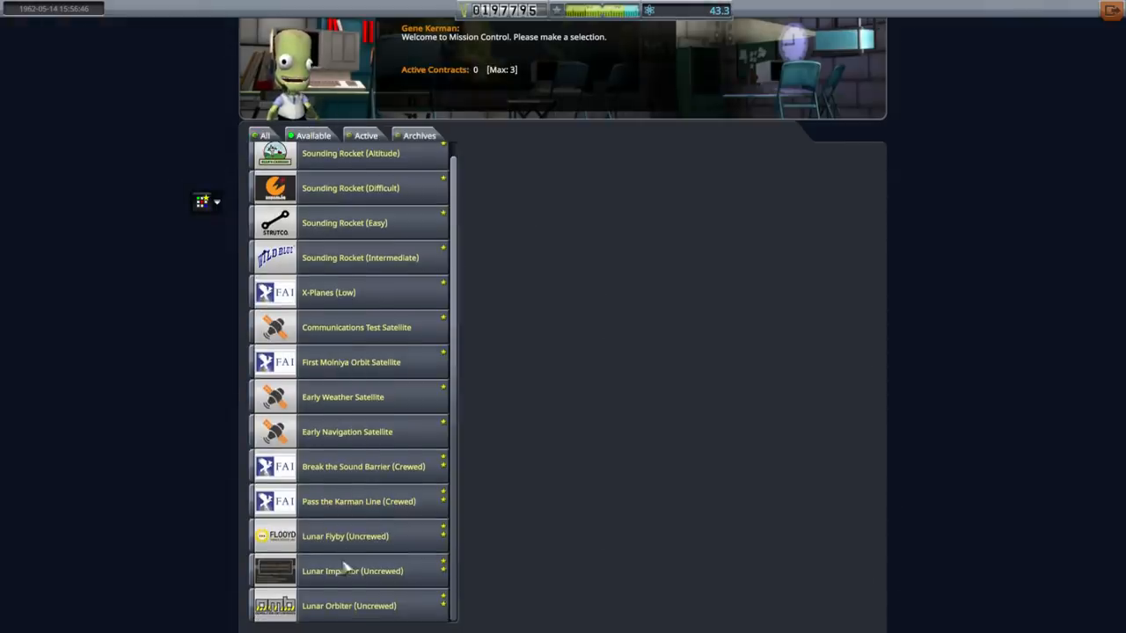
Return to the Space Center and warp time until the current build item completes.
{"action": "left_click", "coordinate": [353, 536]}
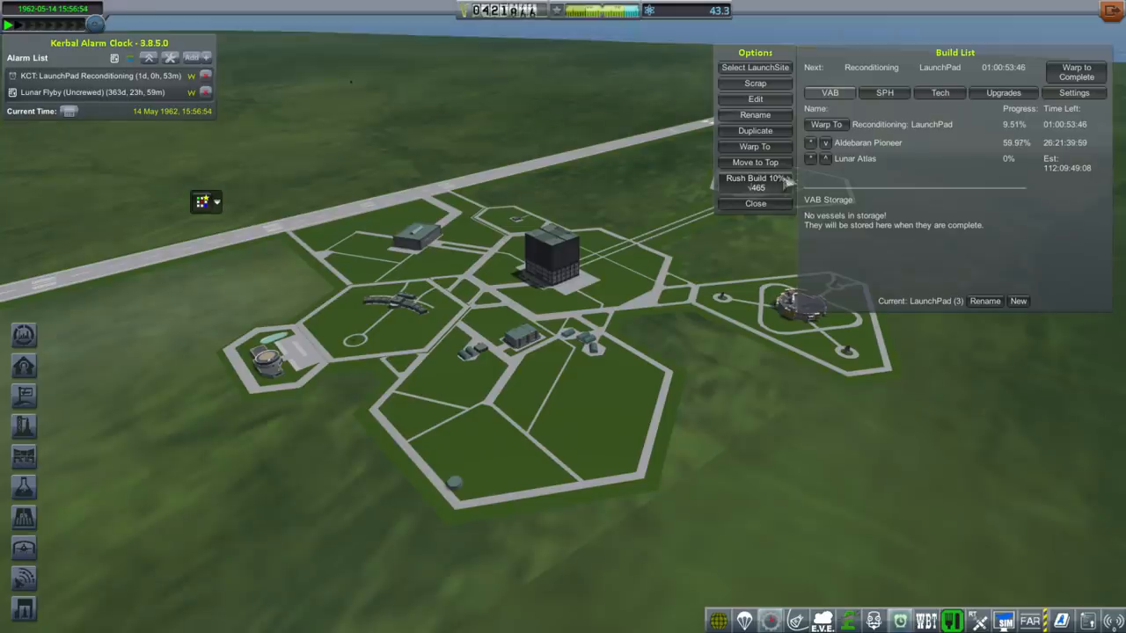
{"action": "left_click", "coordinate": [755, 181]}
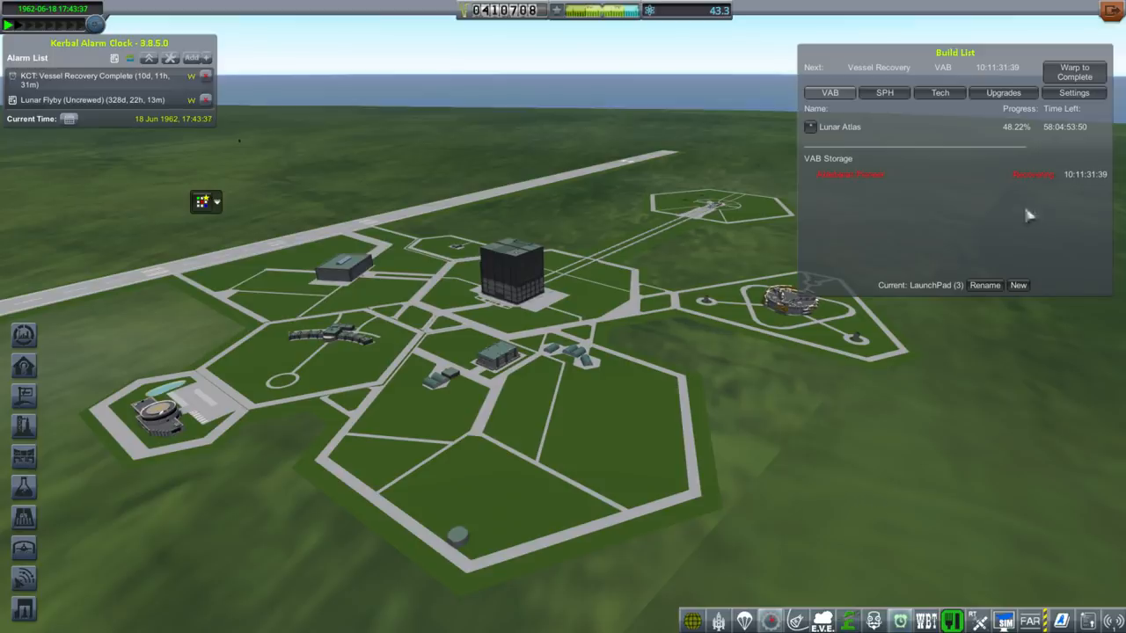
Warp to the next scheduled event, leaving Lunar Atlas about 58% built.
{"action": "left_click", "coordinate": [1073, 70]}
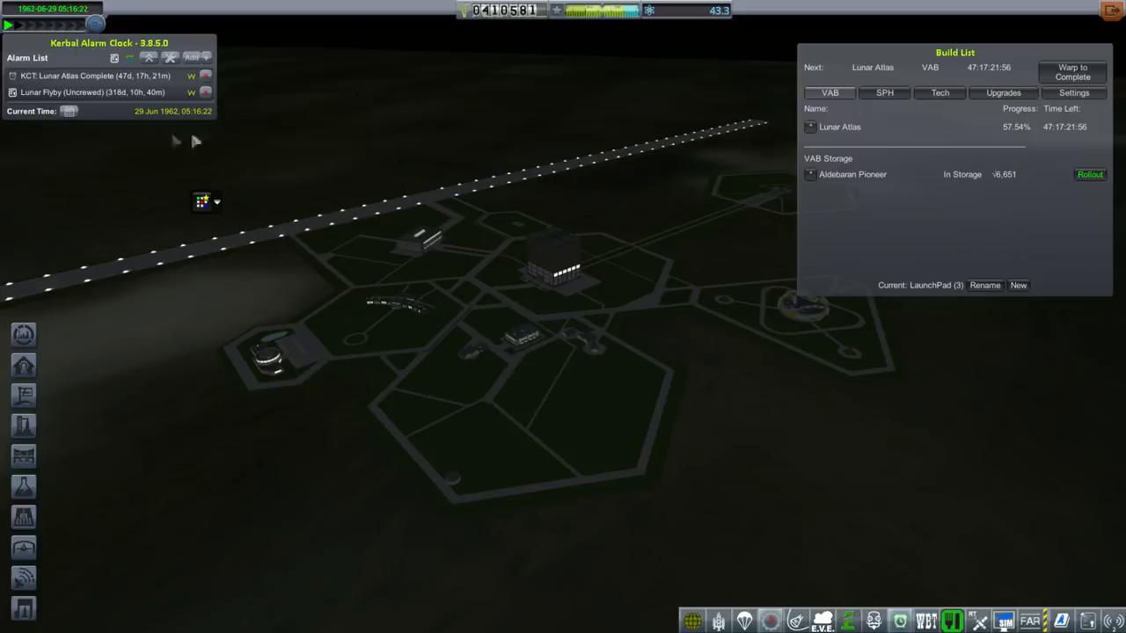
{"action": "left_click", "coordinate": [1088, 174]}
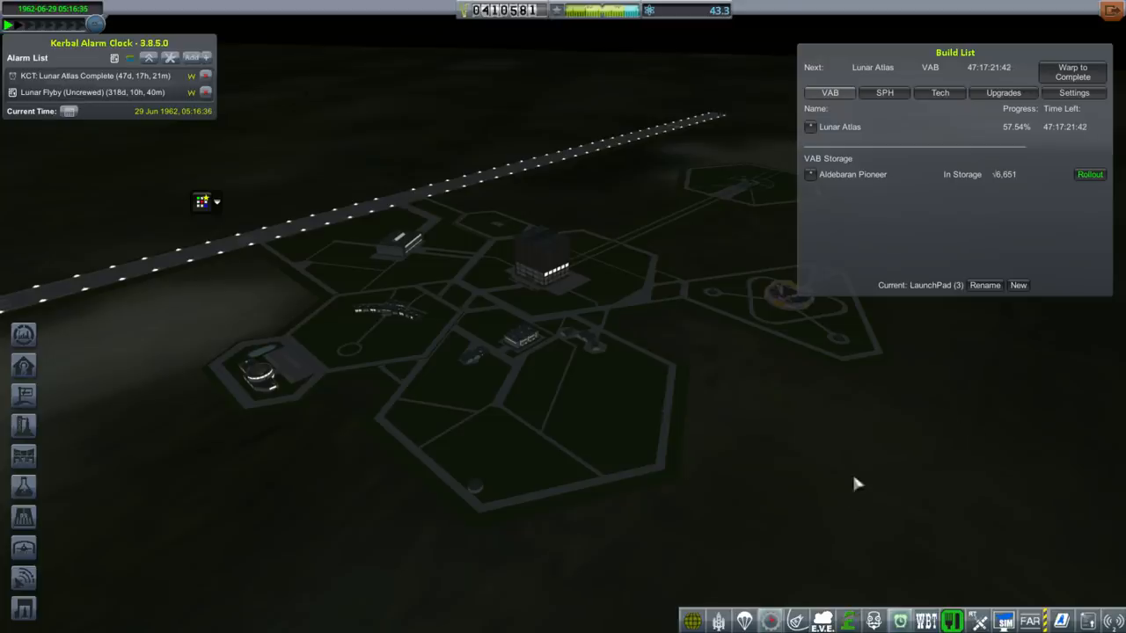
{"action": "mouse_move", "coordinate": [876, 484]}
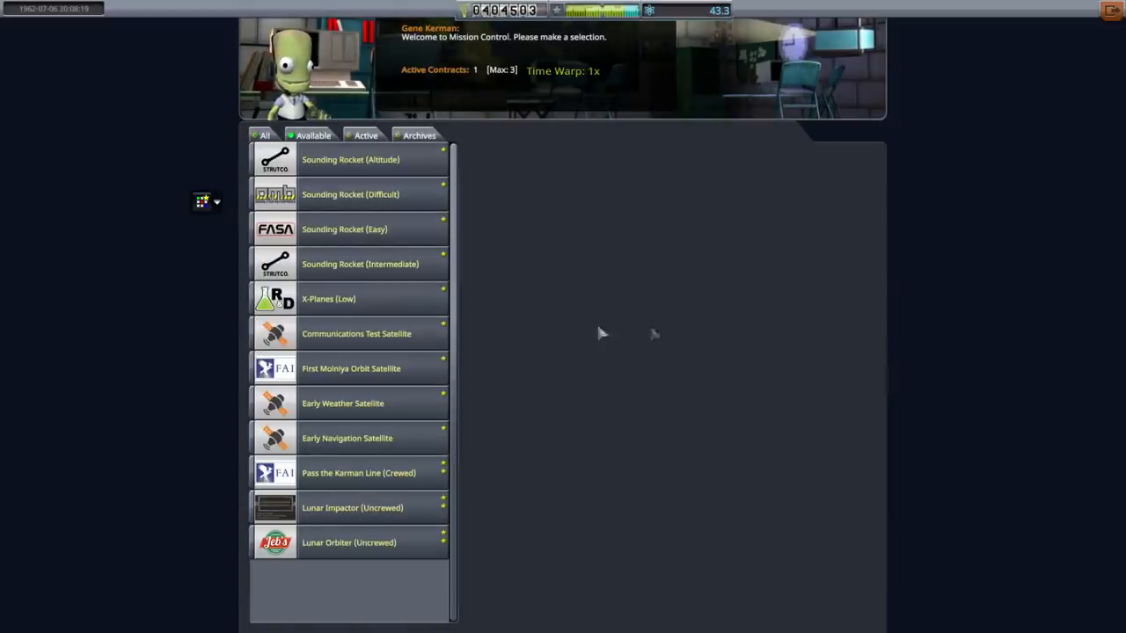
Accept the Sounding Rocket (Altitude) contract in Mission Control.
{"action": "left_click", "coordinate": [350, 194]}
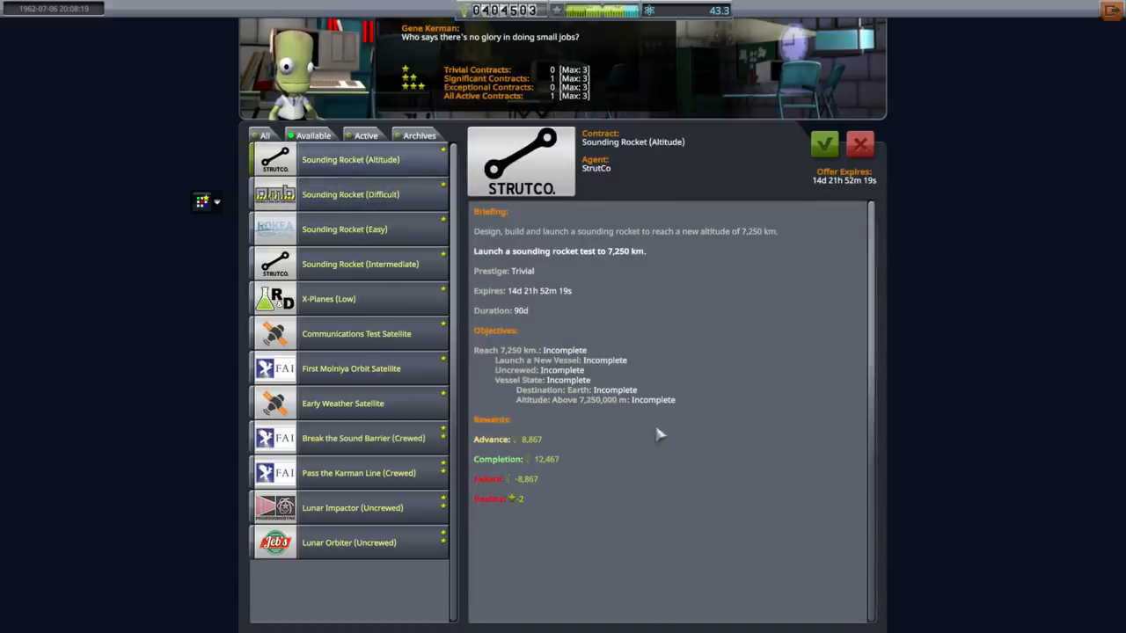
{"action": "mouse_move", "coordinate": [545, 378]}
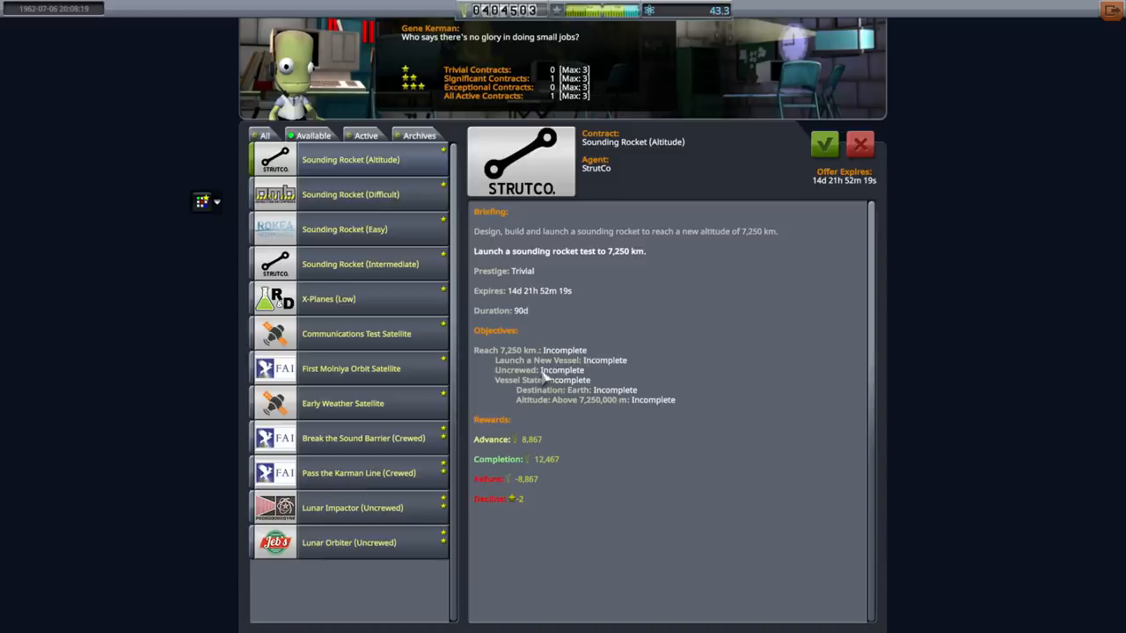
{"action": "mouse_move", "coordinate": [584, 415]}
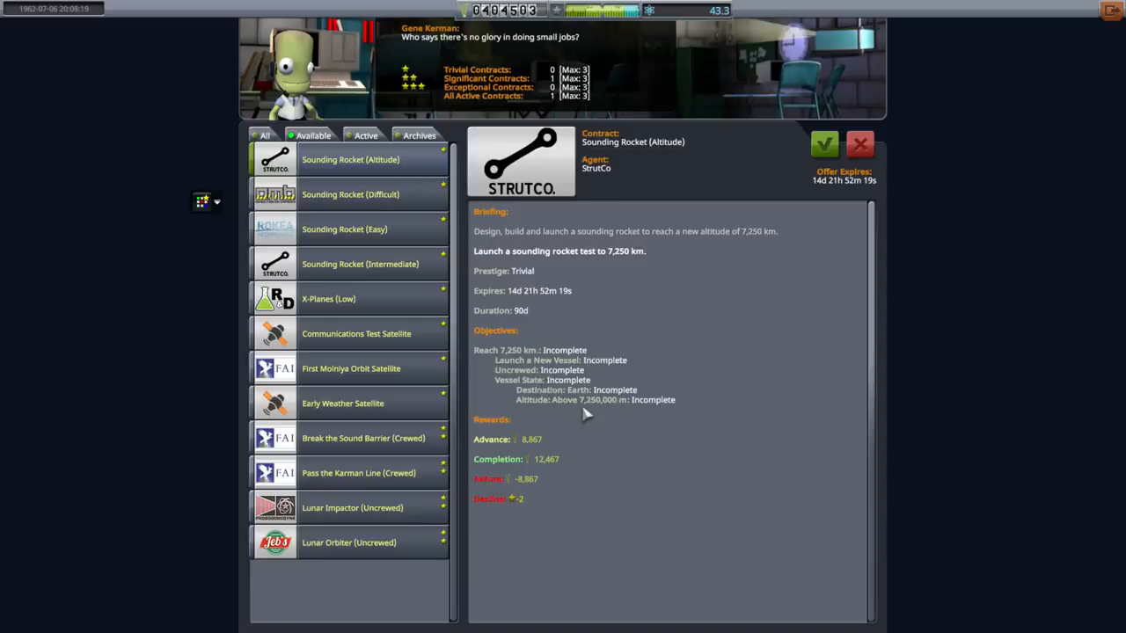
{"action": "mouse_move", "coordinate": [595, 413]}
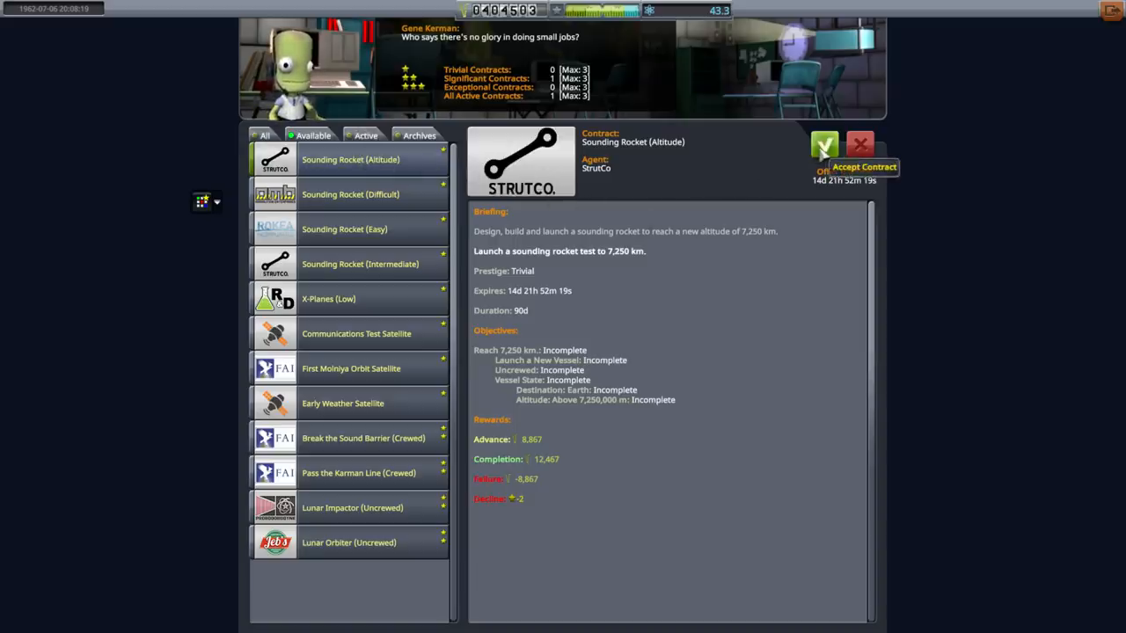
{"action": "left_click", "coordinate": [823, 144]}
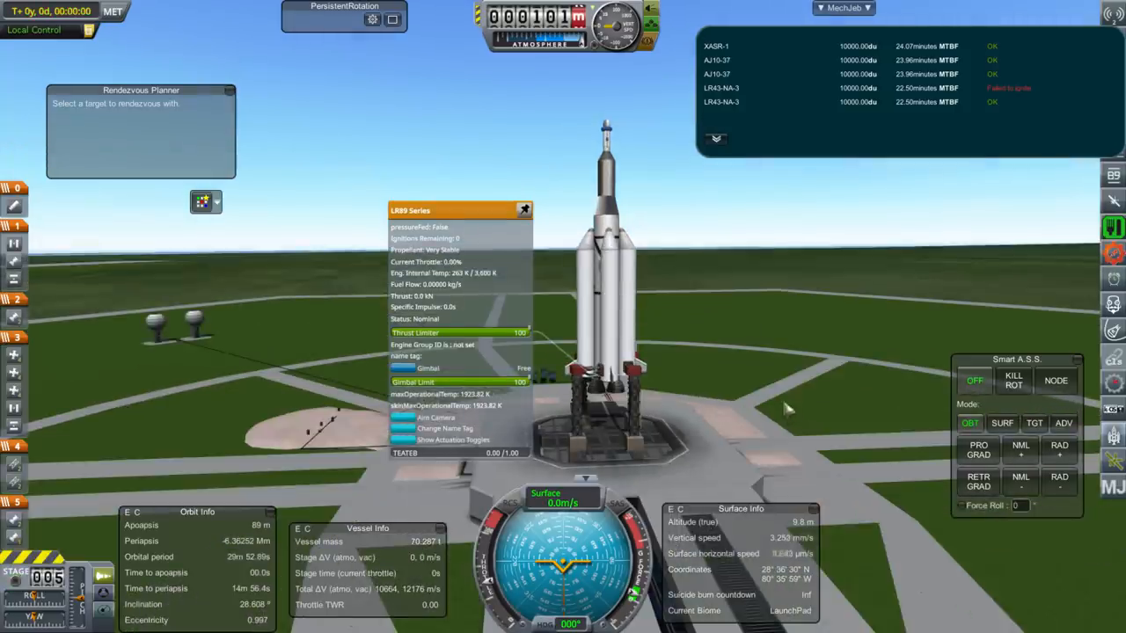
Show the Kerbal Alarm Clock list of scheduled alarms.
{"action": "left_click", "coordinate": [521, 212]}
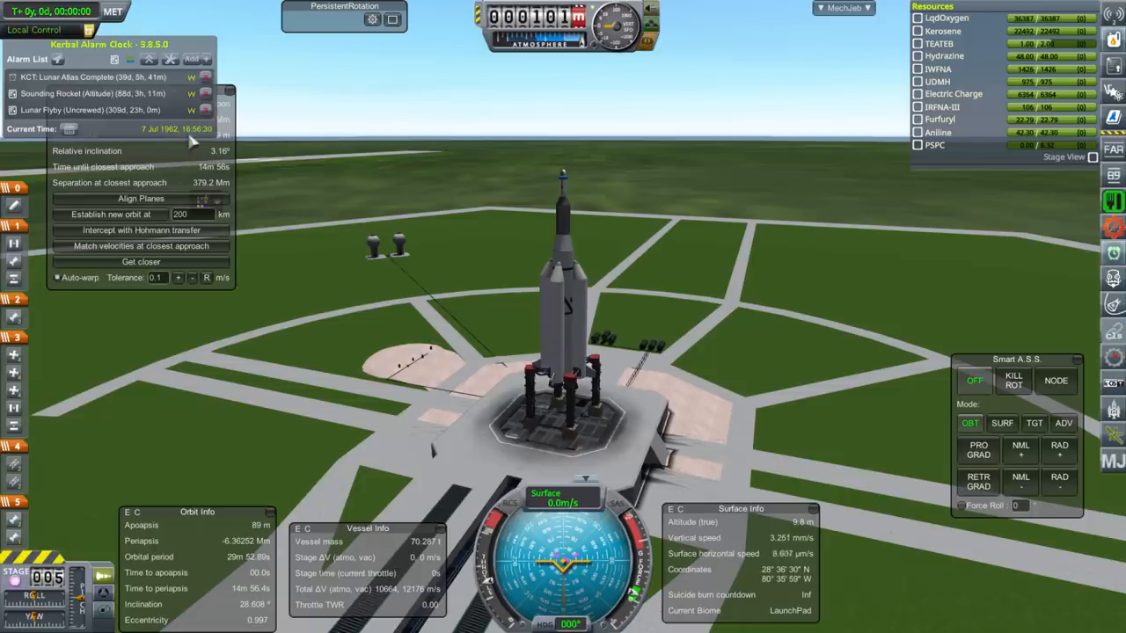
{"action": "mouse_move", "coordinate": [200, 137]}
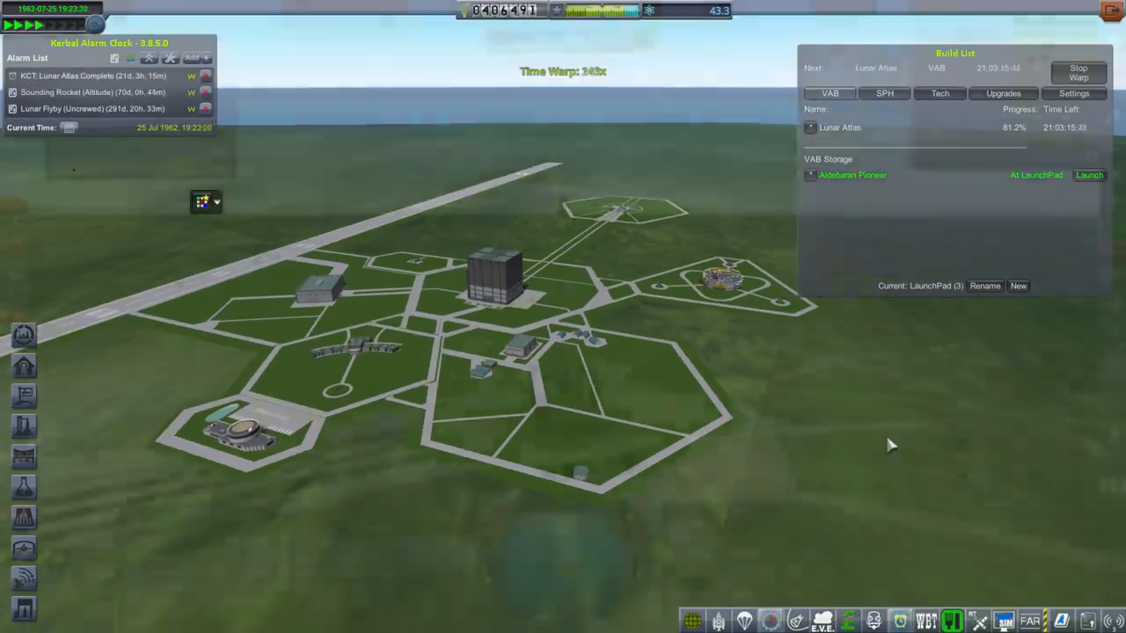
Switch back to the rocket waiting on the launch pad.
{"action": "left_click", "coordinate": [1089, 174]}
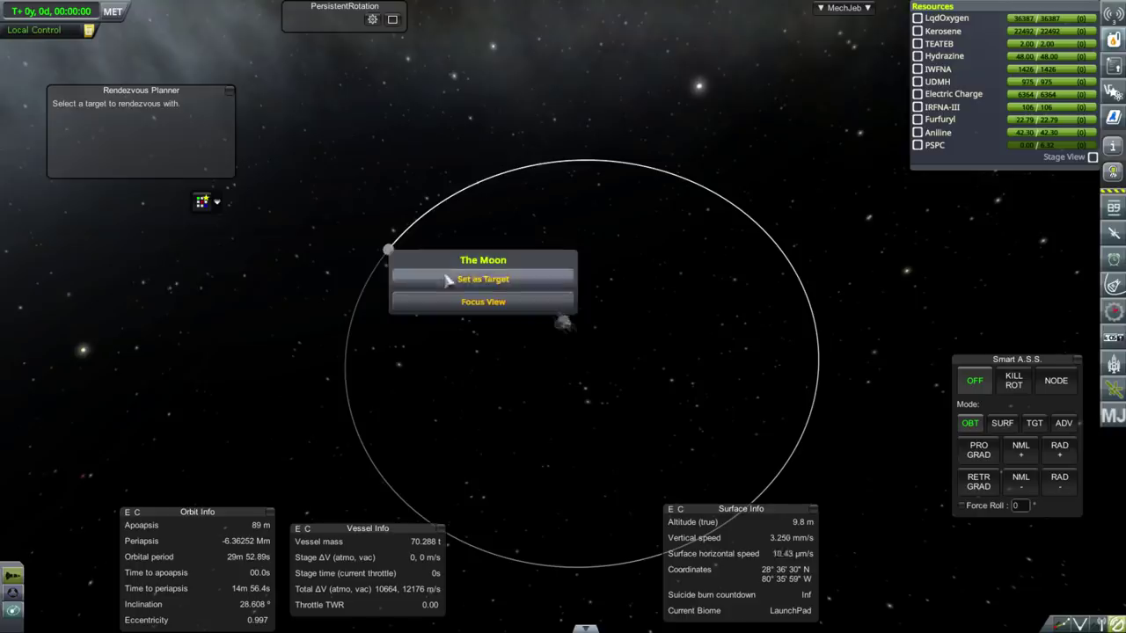
Set the Moon as the rocket's rendezvous target from Map View.
{"action": "left_click", "coordinate": [482, 278]}
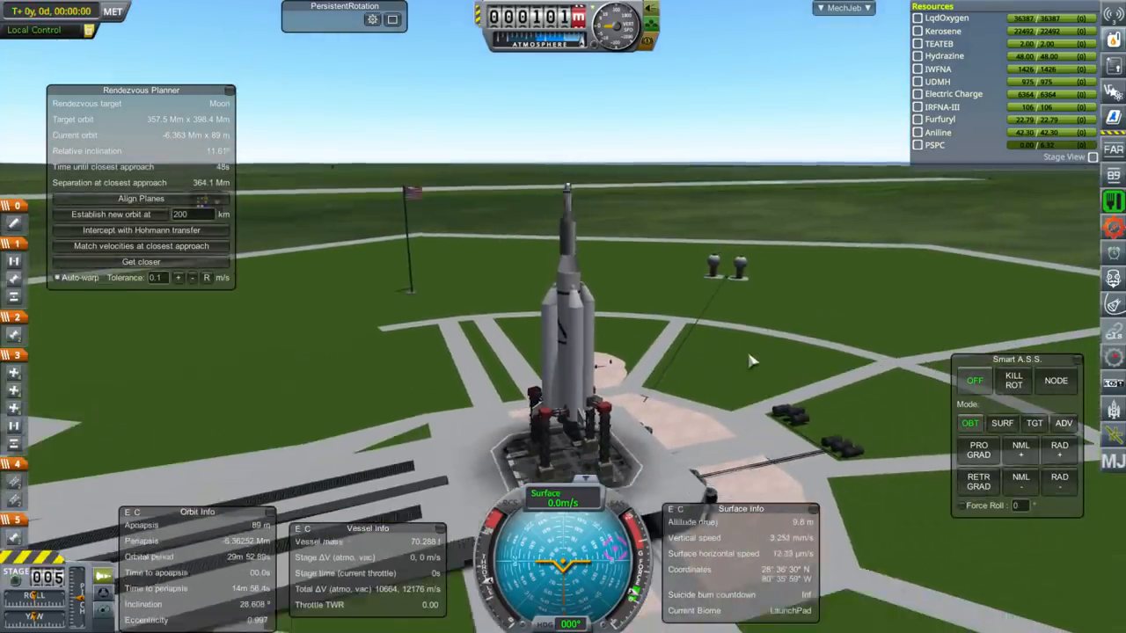
Stage and lift the rocket off the pad to begin its ascent.
{"action": "key", "text": "."}
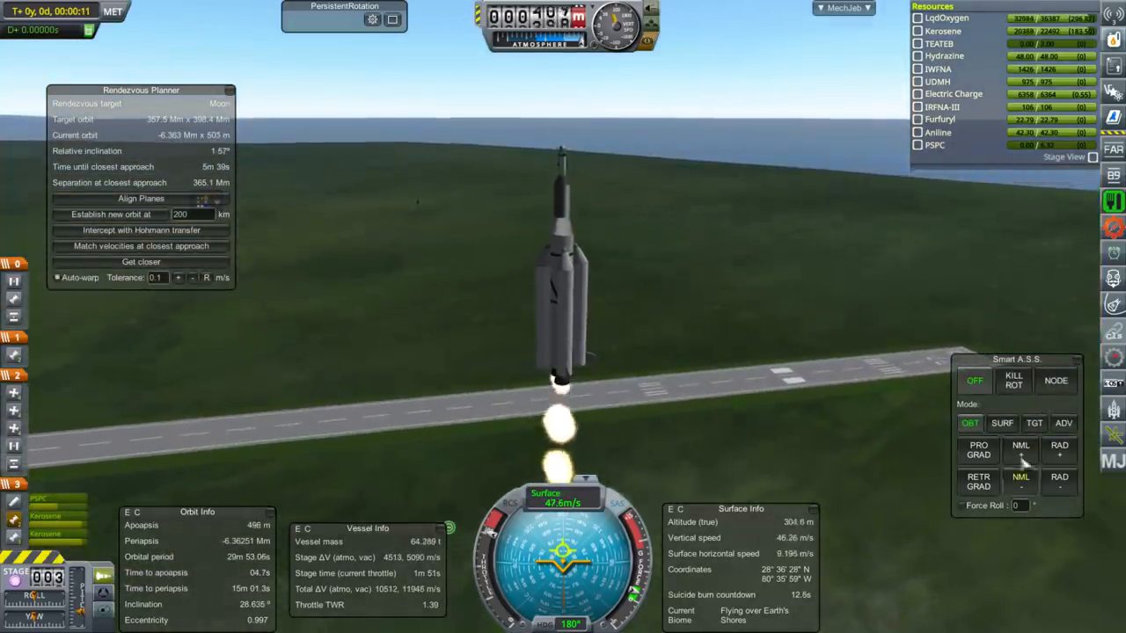
{"action": "left_click", "coordinate": [1004, 422]}
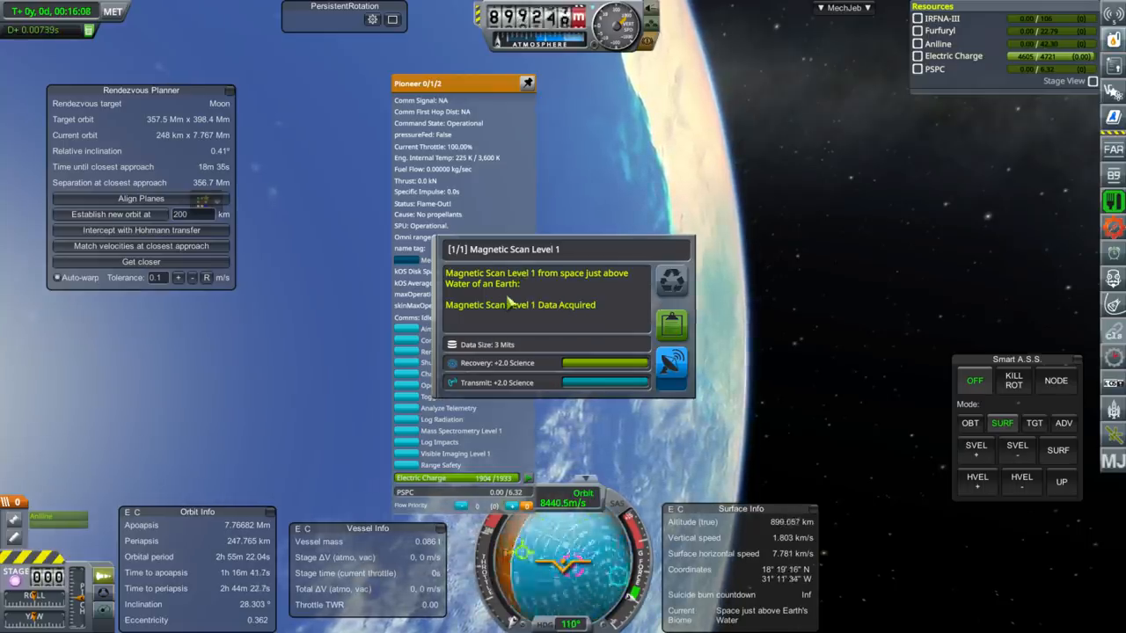
{"action": "mouse_move", "coordinate": [672, 362]}
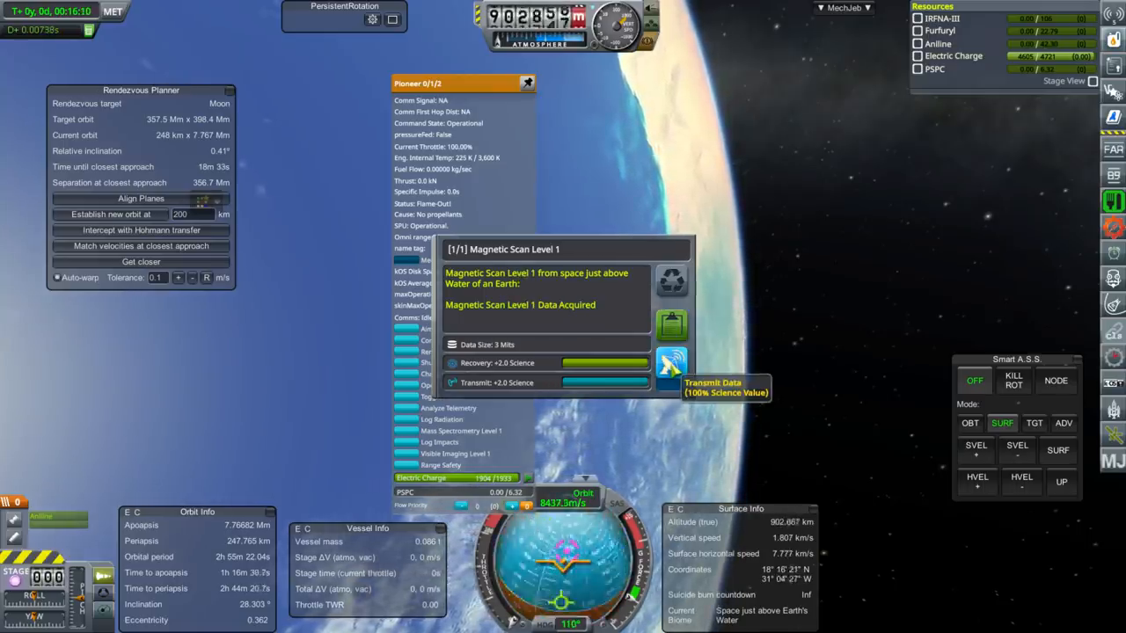
Transmit the Magnetic Scan Level 1 results from space above Earth's water.
{"action": "left_click", "coordinate": [670, 367]}
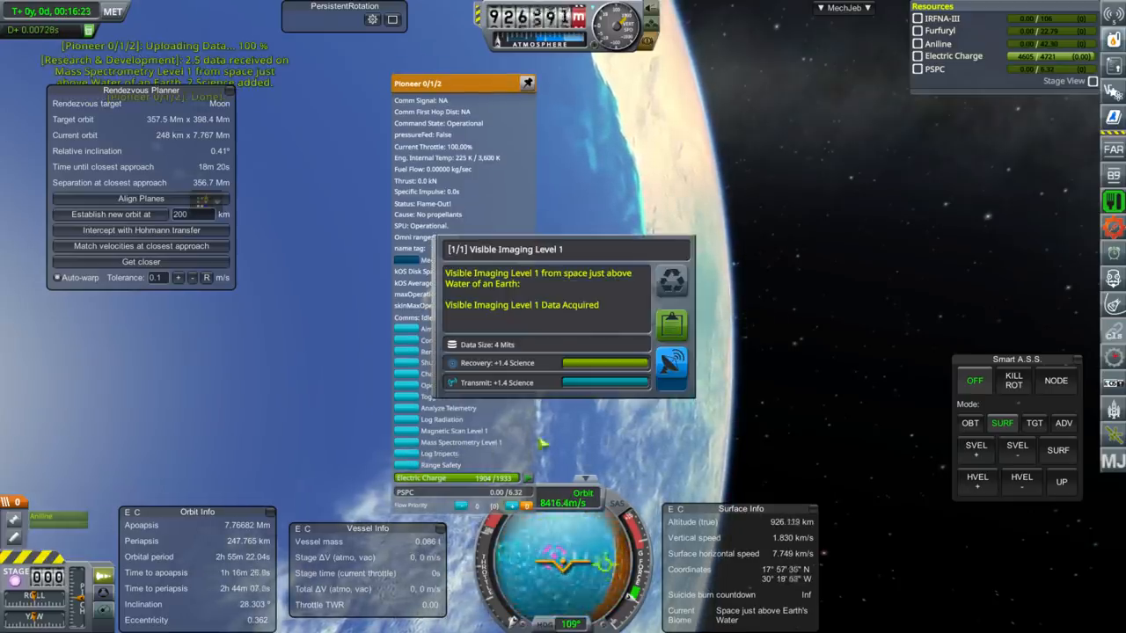
{"action": "mouse_move", "coordinate": [673, 359]}
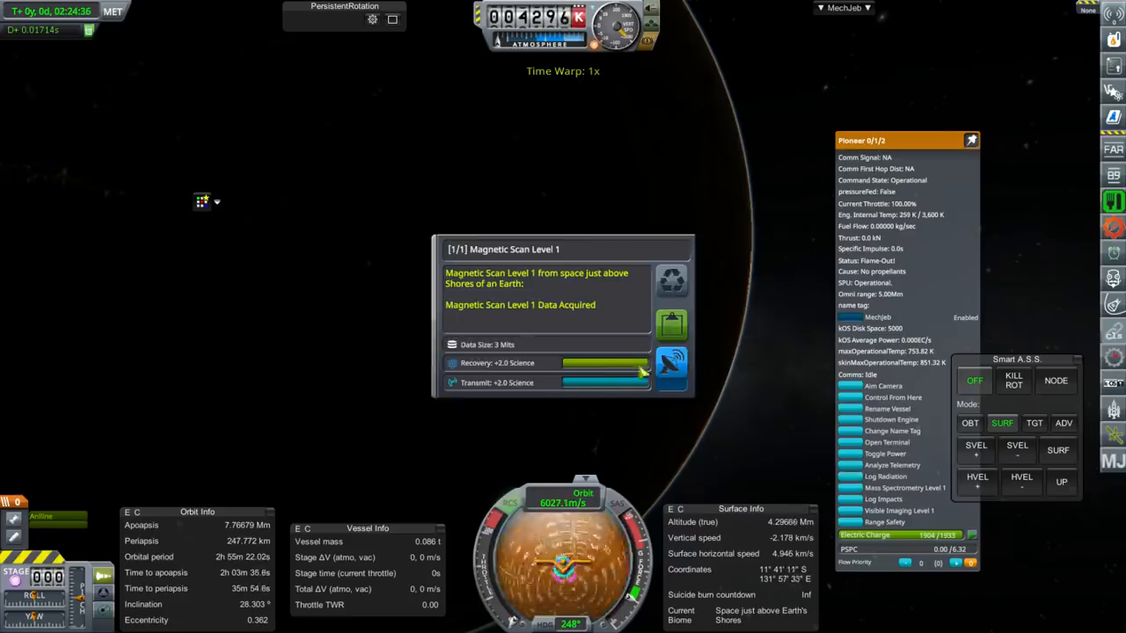
Transmit the shores and desert magnetic scan data, then return to the Space Center build list.
{"action": "left_click", "coordinate": [671, 366]}
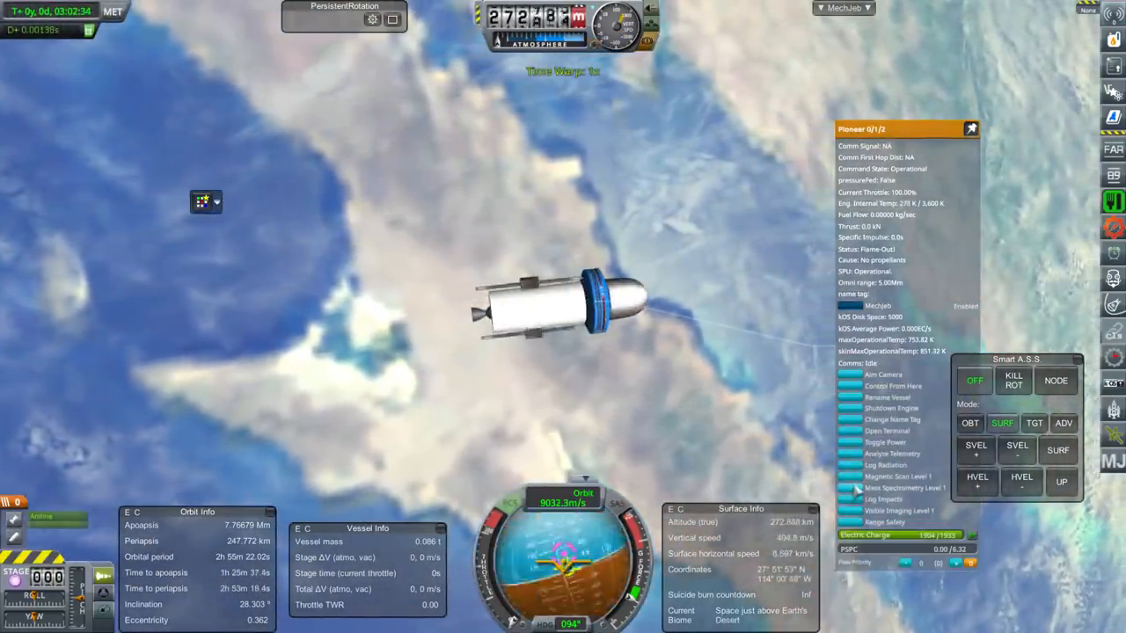
{"action": "left_click", "coordinate": [904, 477]}
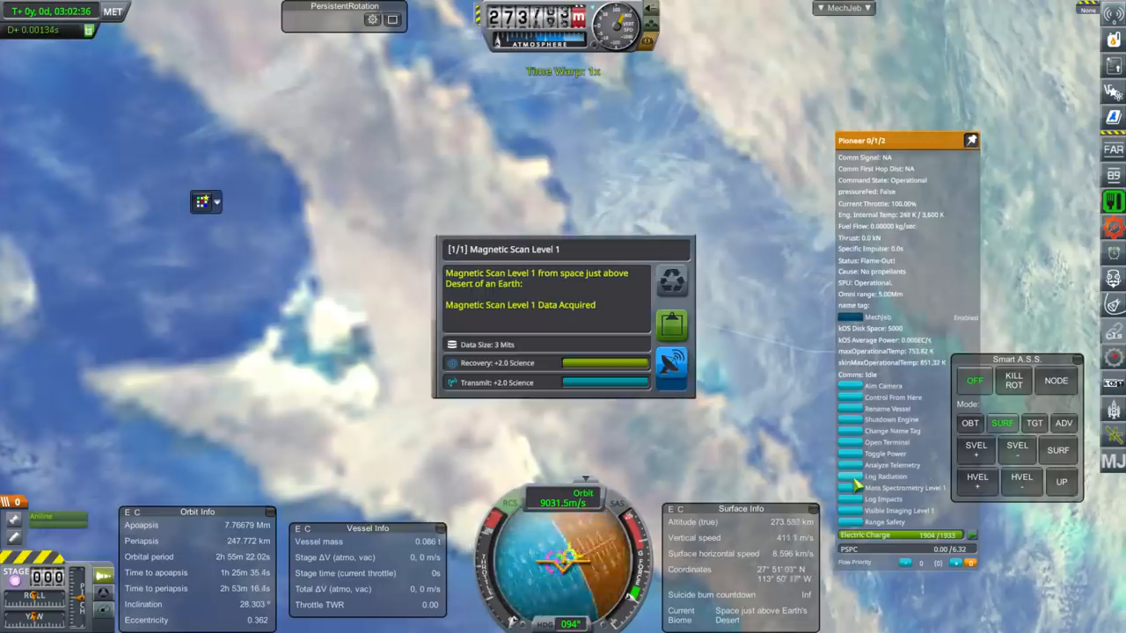
{"action": "left_click", "coordinate": [672, 368]}
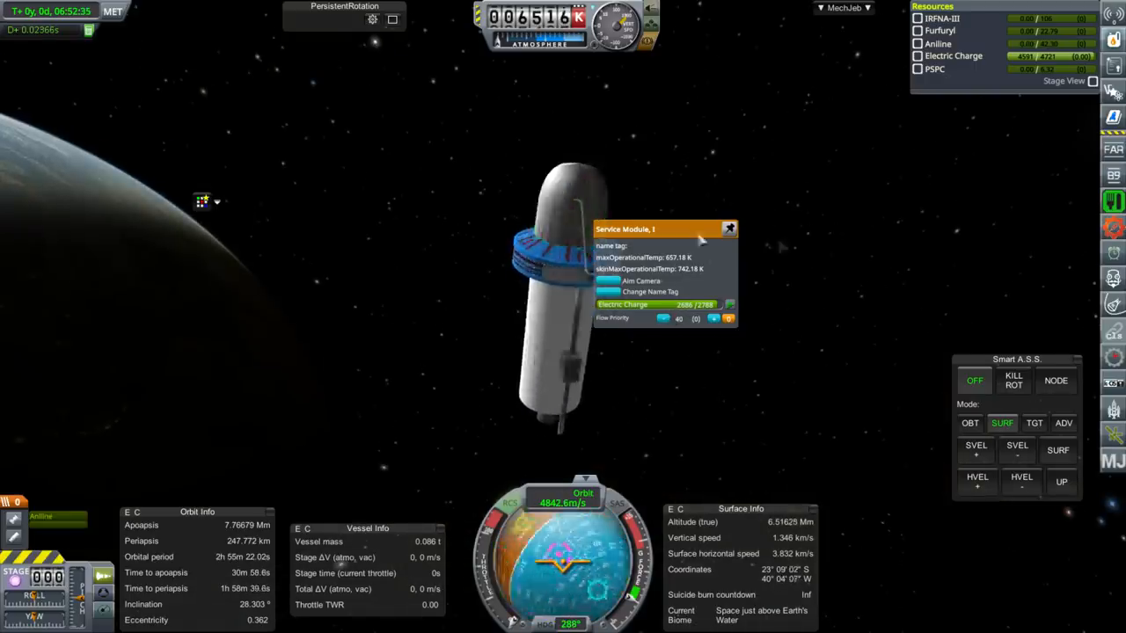
{"action": "left_click", "coordinate": [728, 228]}
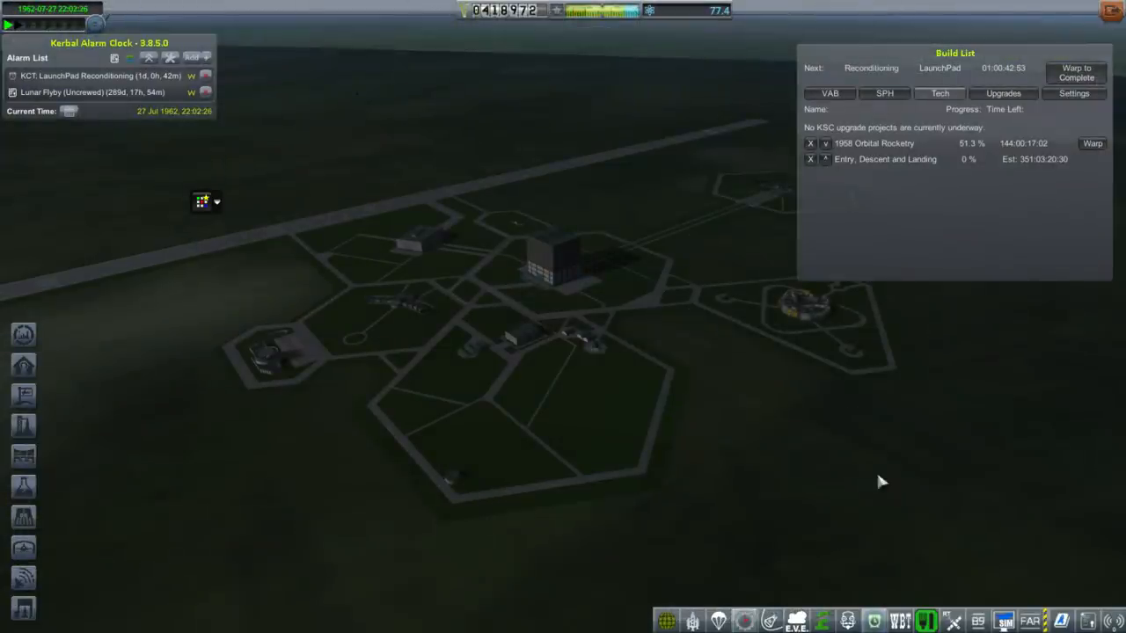
Select the 1959 Orbital Rocketry node in the R&D tree and inspect the XLR81 (Agena) Vacuum Engine.
{"action": "left_click", "coordinate": [940, 93]}
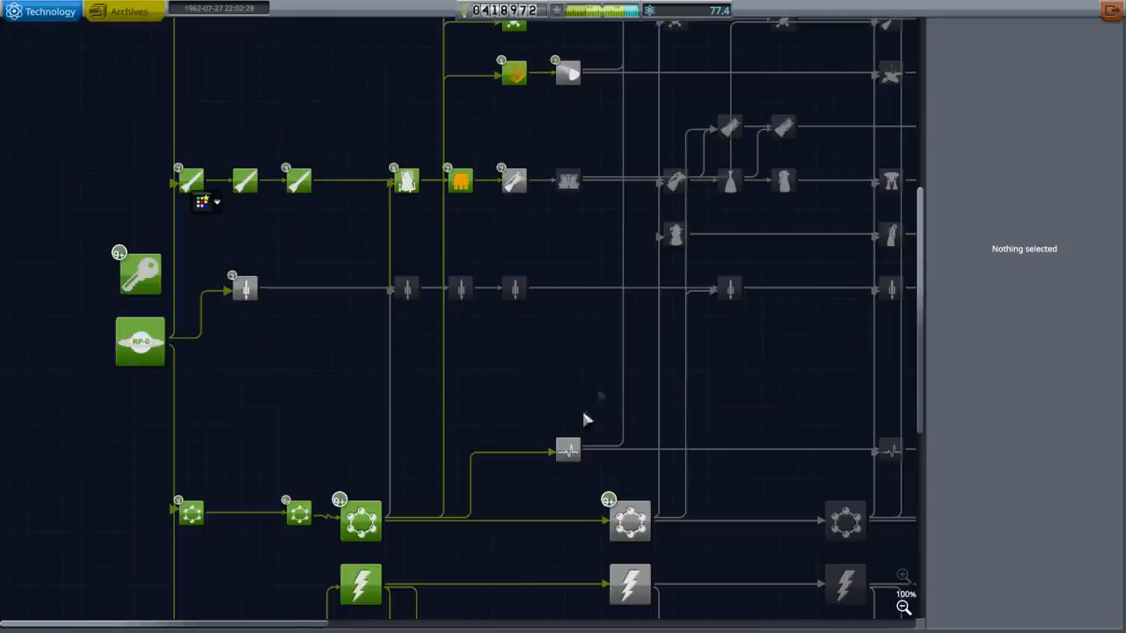
{"action": "left_click", "coordinate": [499, 180]}
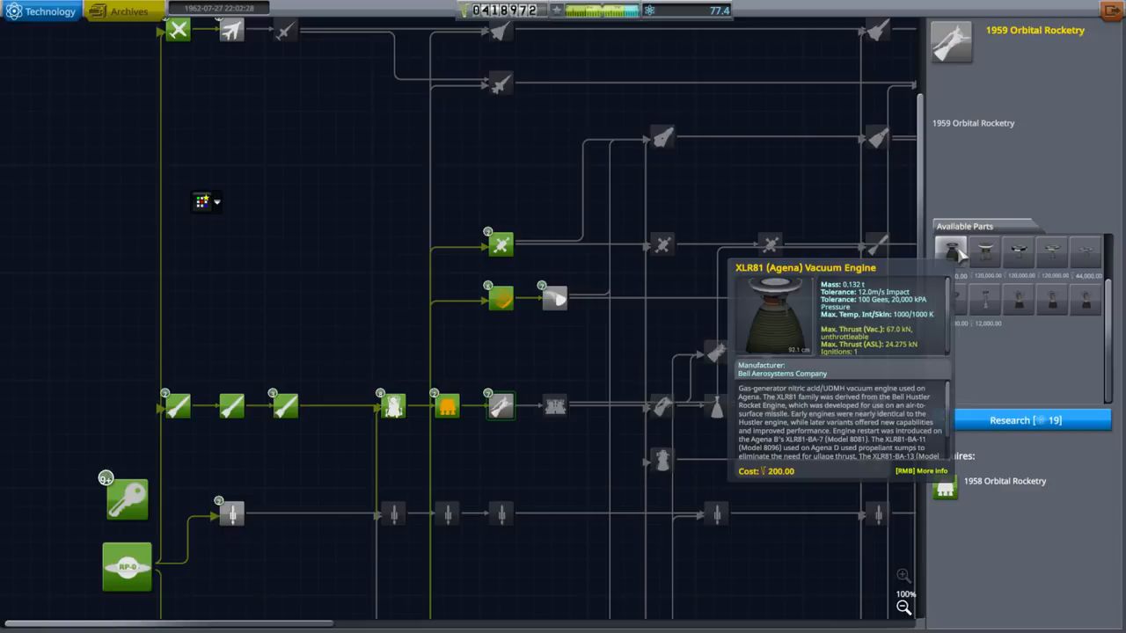
{"action": "right_click", "coordinate": [950, 253]}
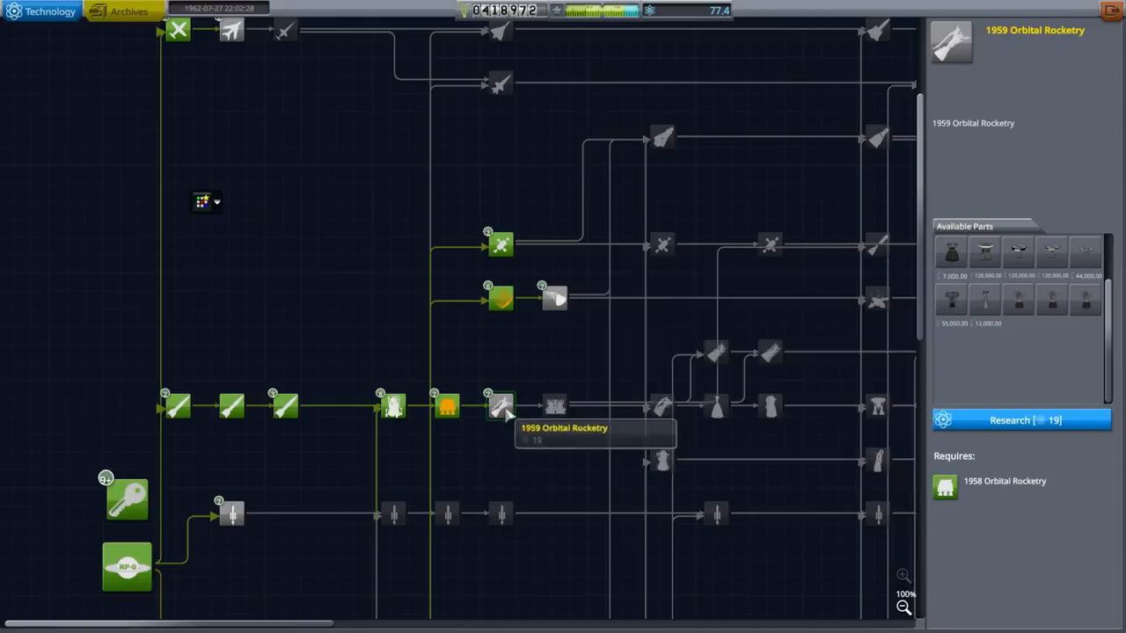
{"action": "mouse_move", "coordinate": [1049, 303]}
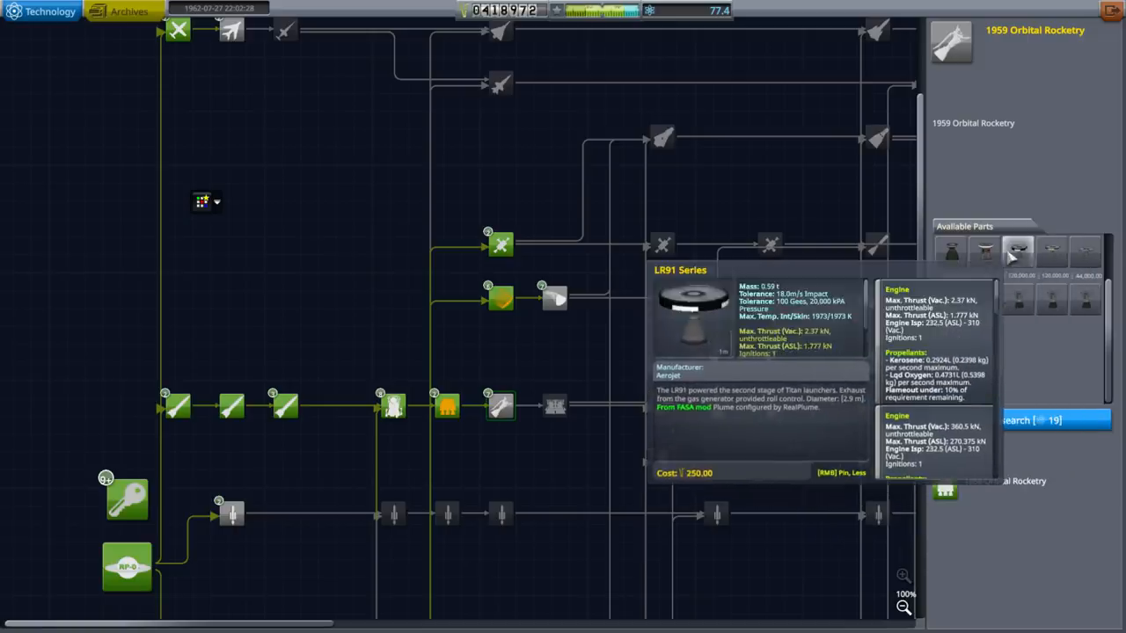
{"action": "mouse_move", "coordinate": [1077, 301]}
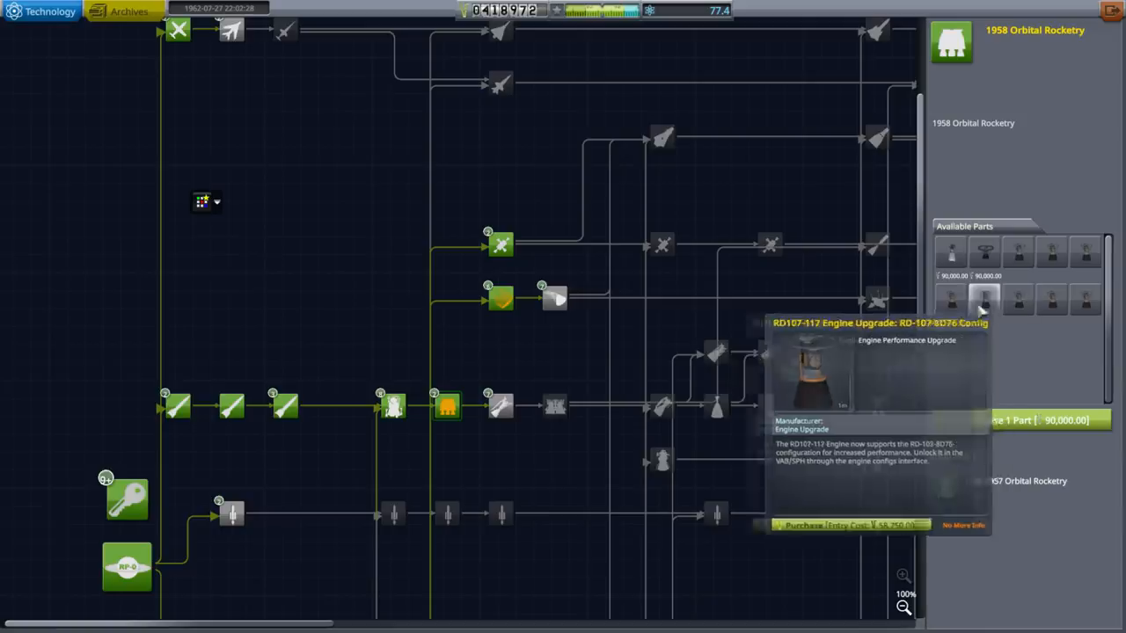
{"action": "mouse_move", "coordinate": [1083, 303]}
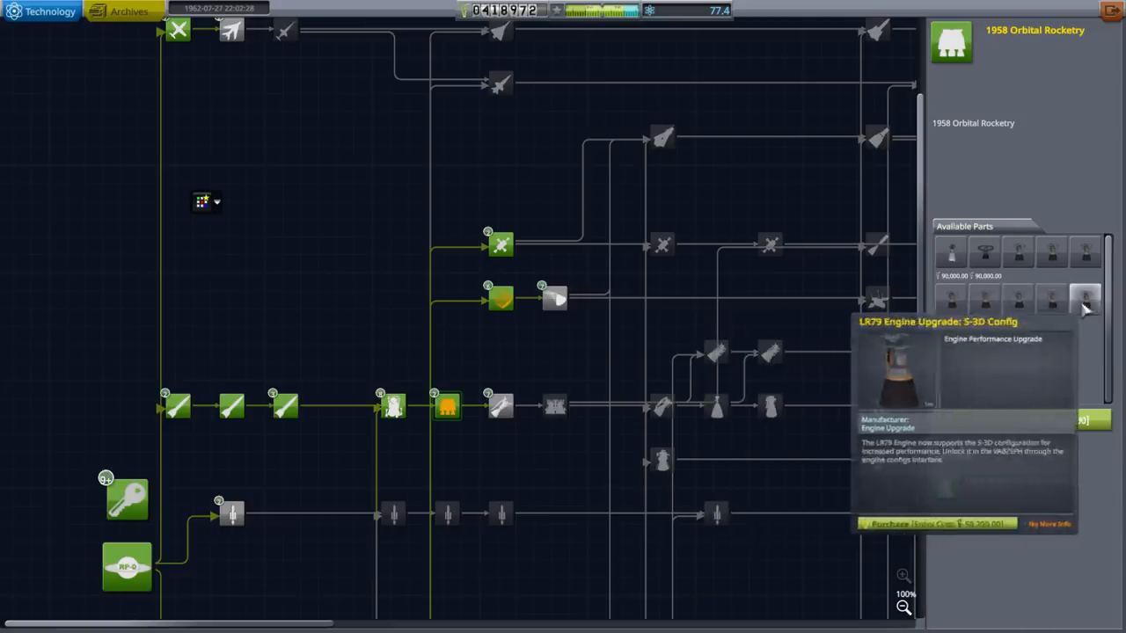
{"action": "mouse_move", "coordinate": [1083, 253]}
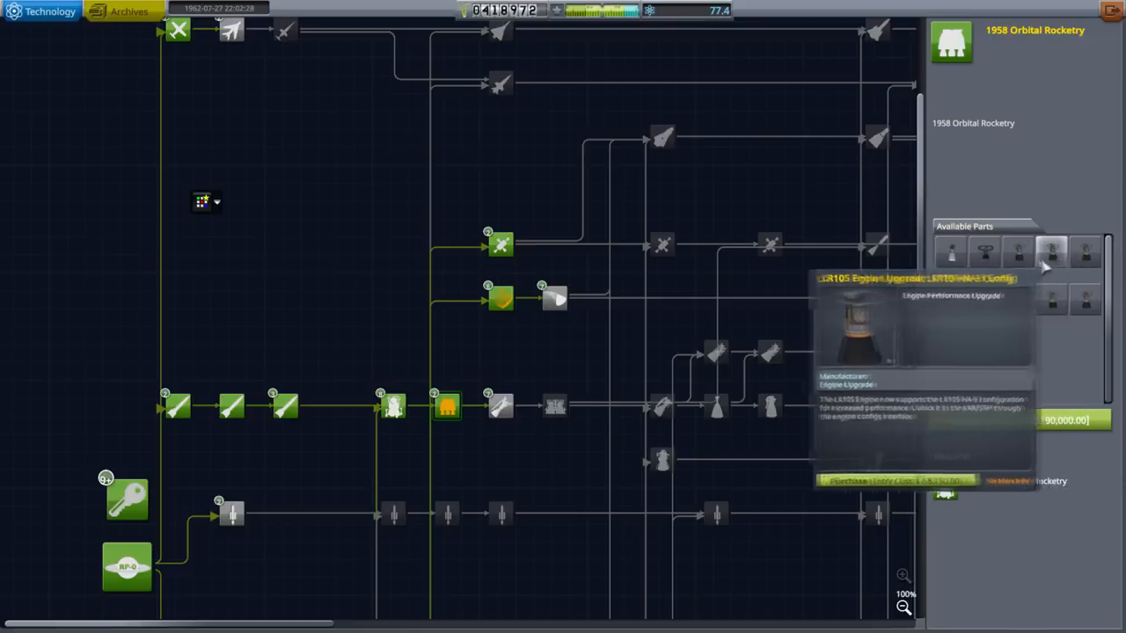
{"action": "mouse_move", "coordinate": [1017, 255]}
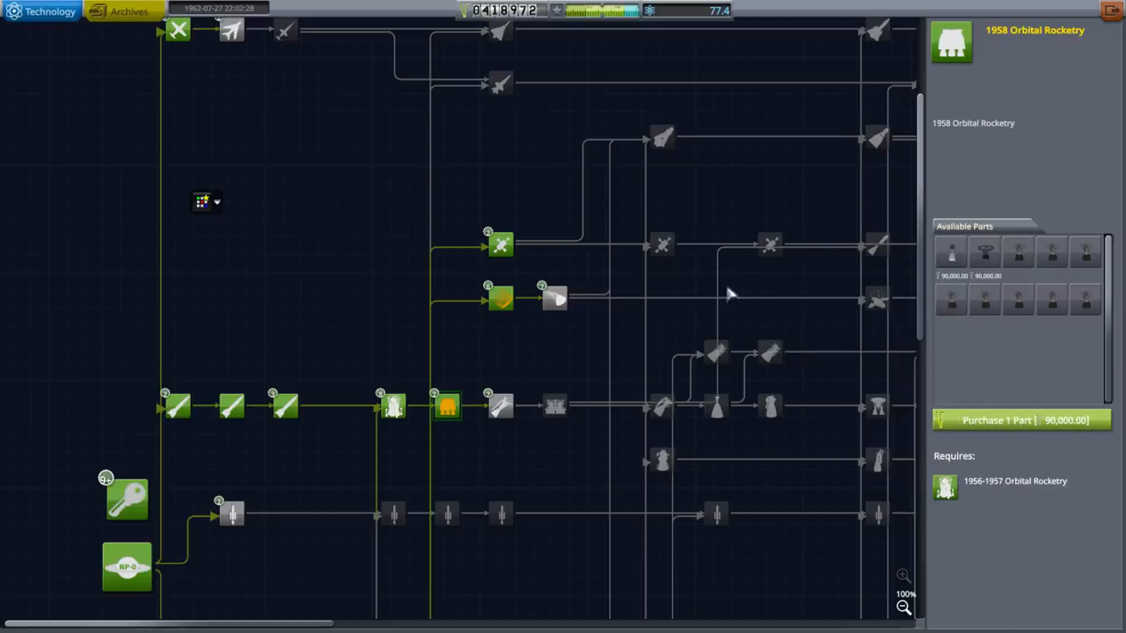
Review the Human Rated EDL and Basic Capsules nodes, then leave the tech tree for the space center.
{"action": "left_click", "coordinate": [546, 297]}
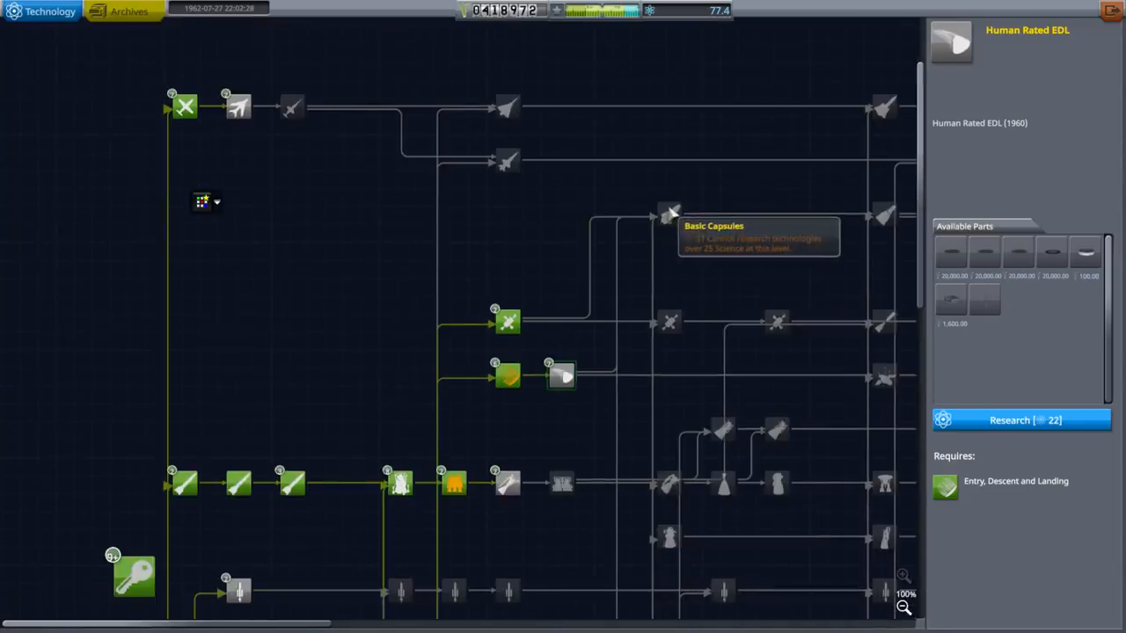
{"action": "left_click", "coordinate": [666, 215]}
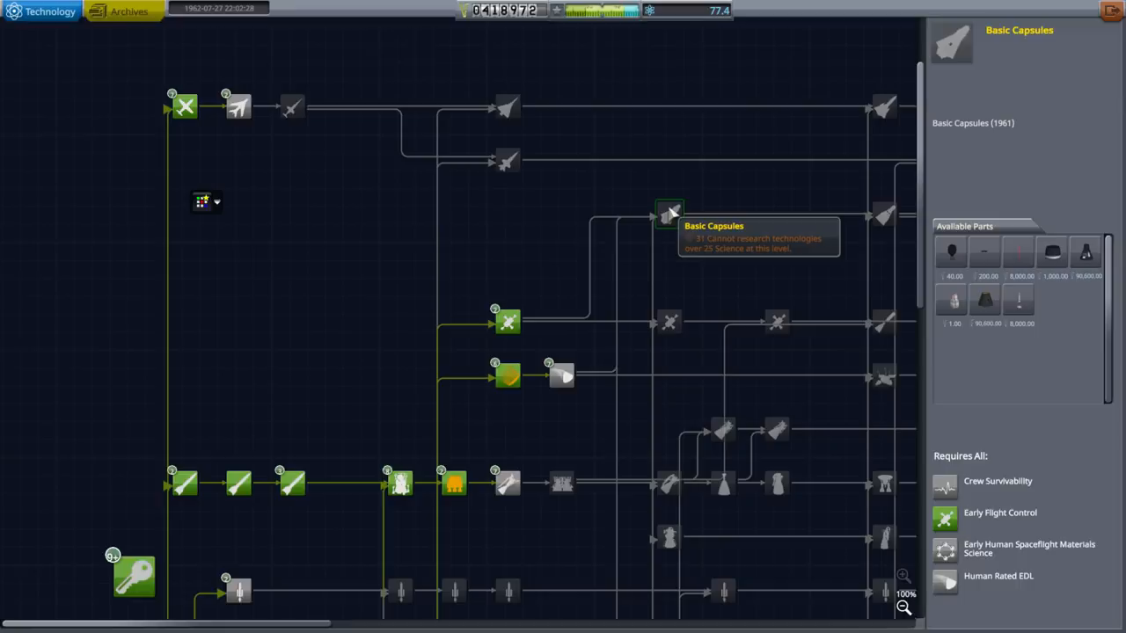
{"action": "mouse_move", "coordinate": [837, 330]}
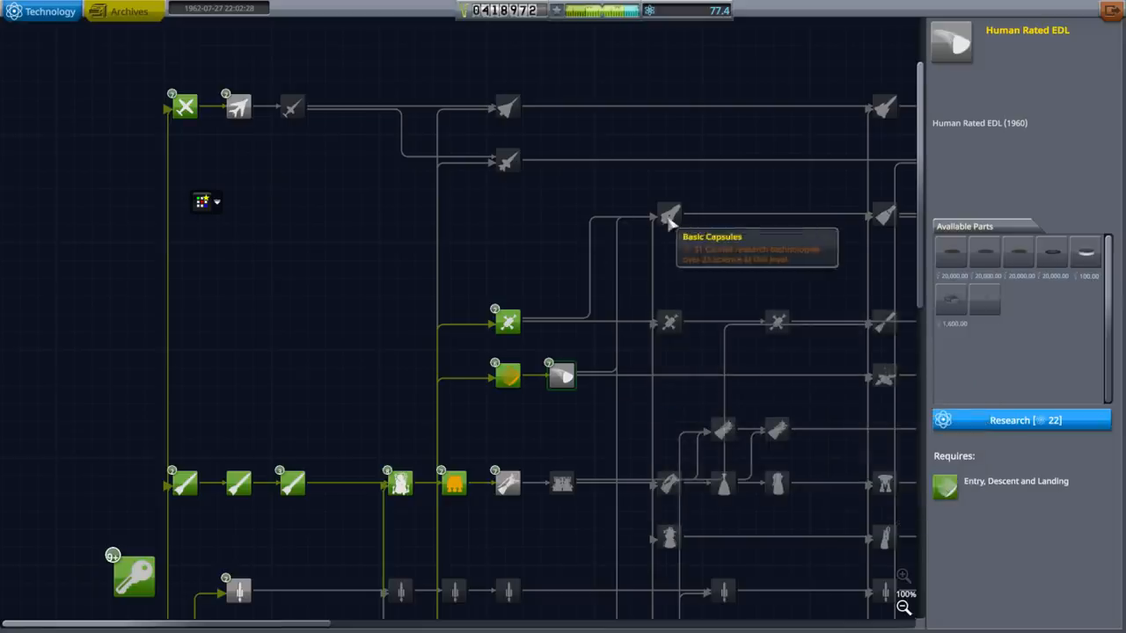
{"action": "left_click", "coordinate": [670, 215]}
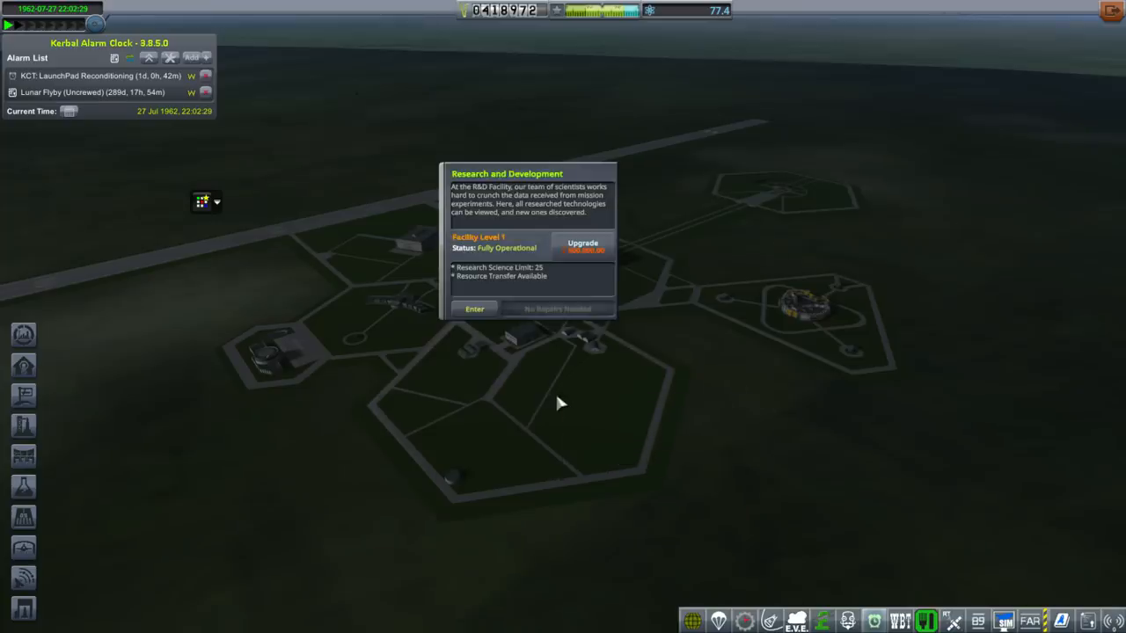
{"action": "left_click", "coordinate": [475, 310]}
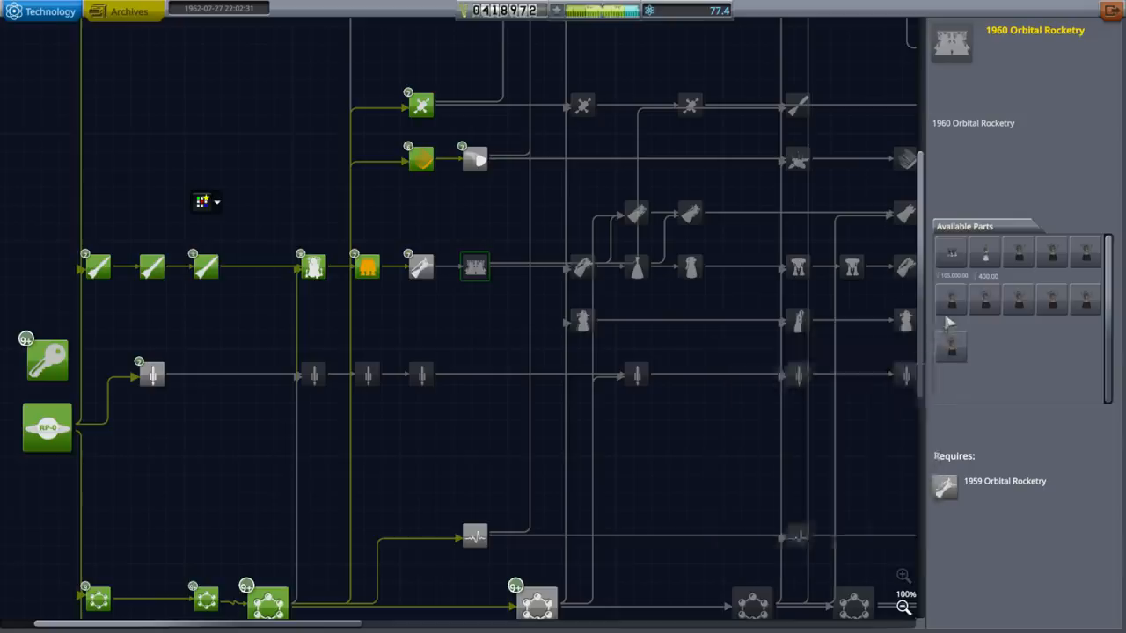
{"action": "mouse_move", "coordinate": [950, 302]}
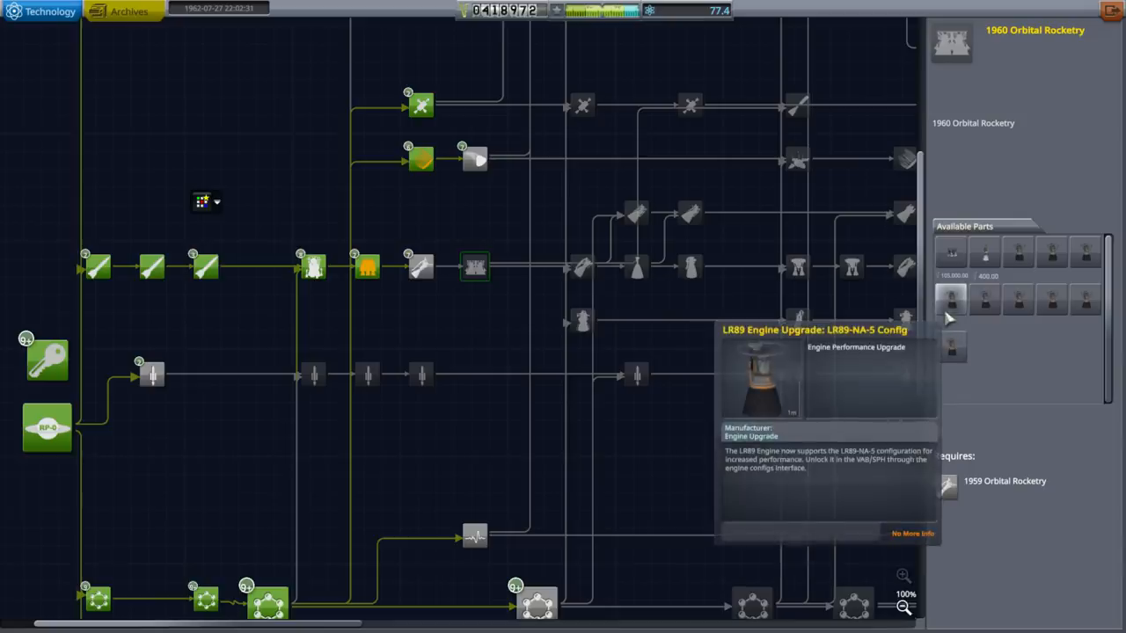
{"action": "mouse_move", "coordinate": [1035, 255]}
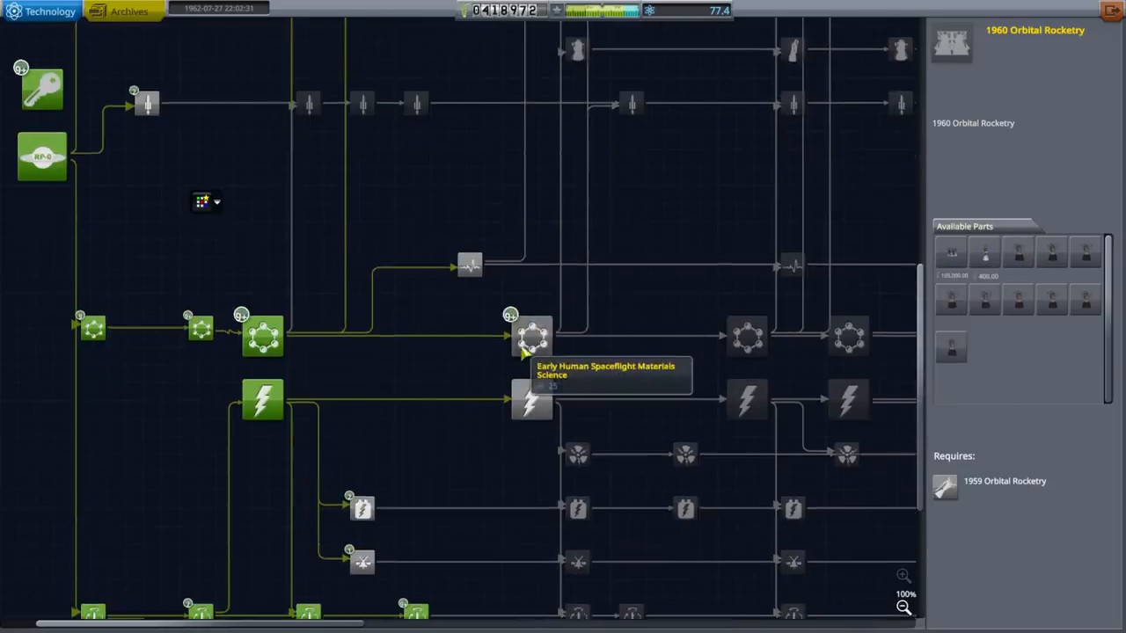
Review the Early Human Spaceflight Materials Science and Era Science node details.
{"action": "left_click", "coordinate": [531, 337]}
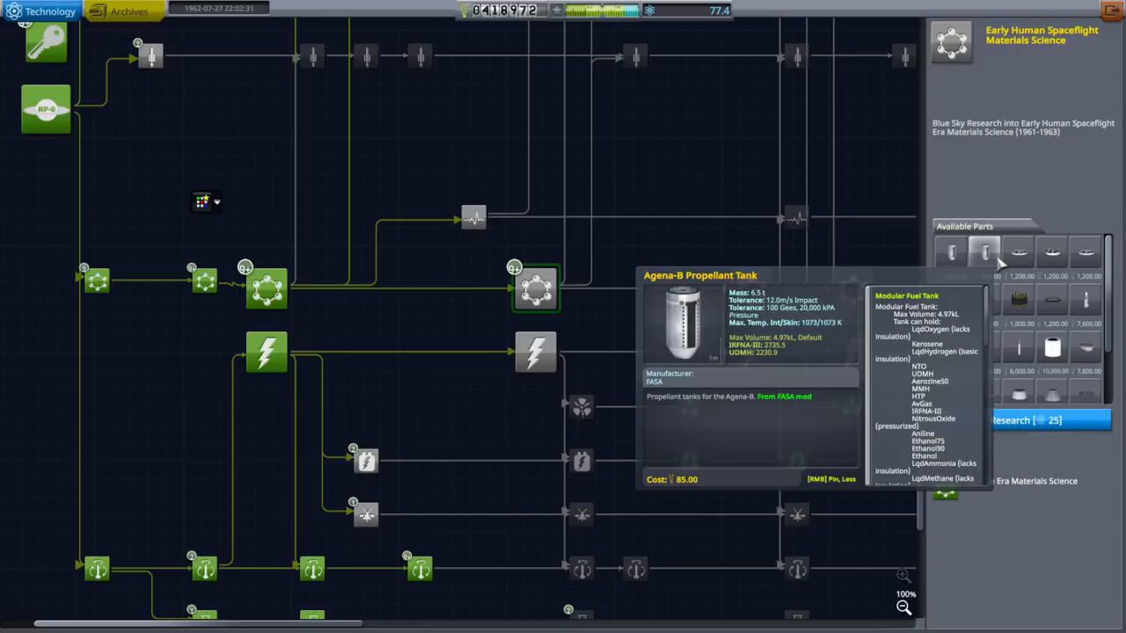
{"action": "mouse_move", "coordinate": [1015, 302]}
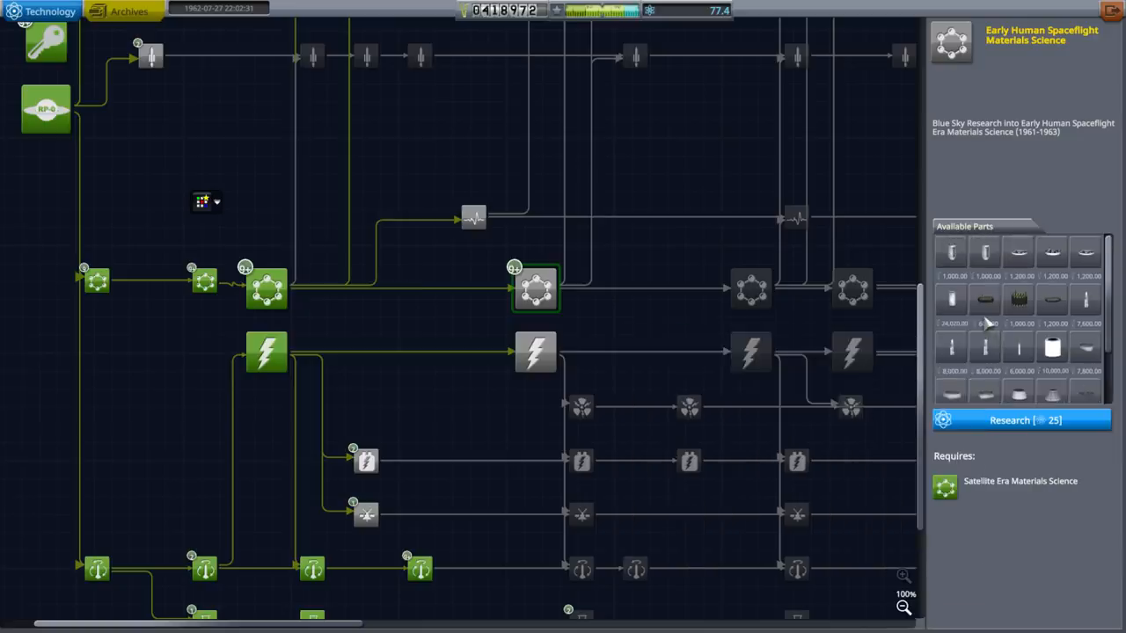
{"action": "mouse_move", "coordinate": [953, 302]}
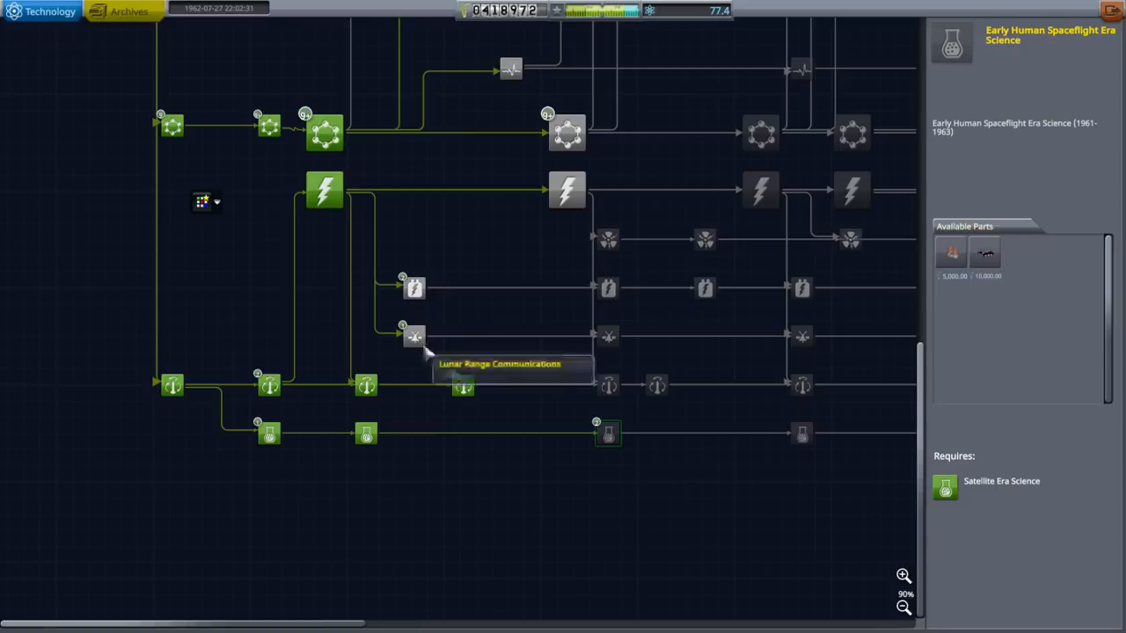
{"action": "mouse_move", "coordinate": [601, 435]}
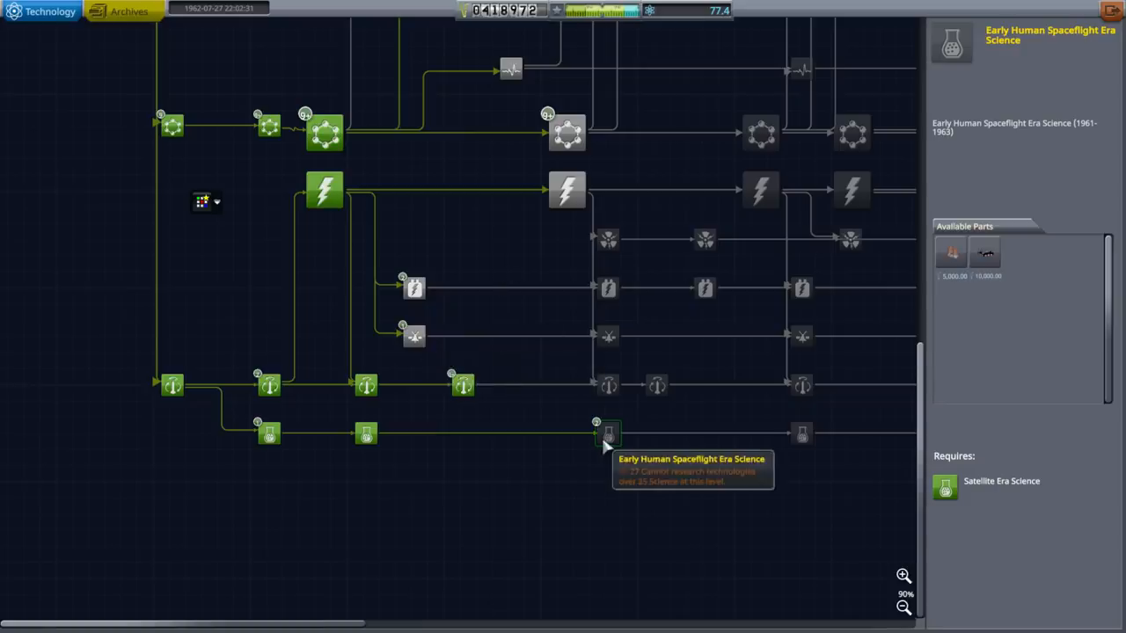
{"action": "left_click", "coordinate": [411, 334]}
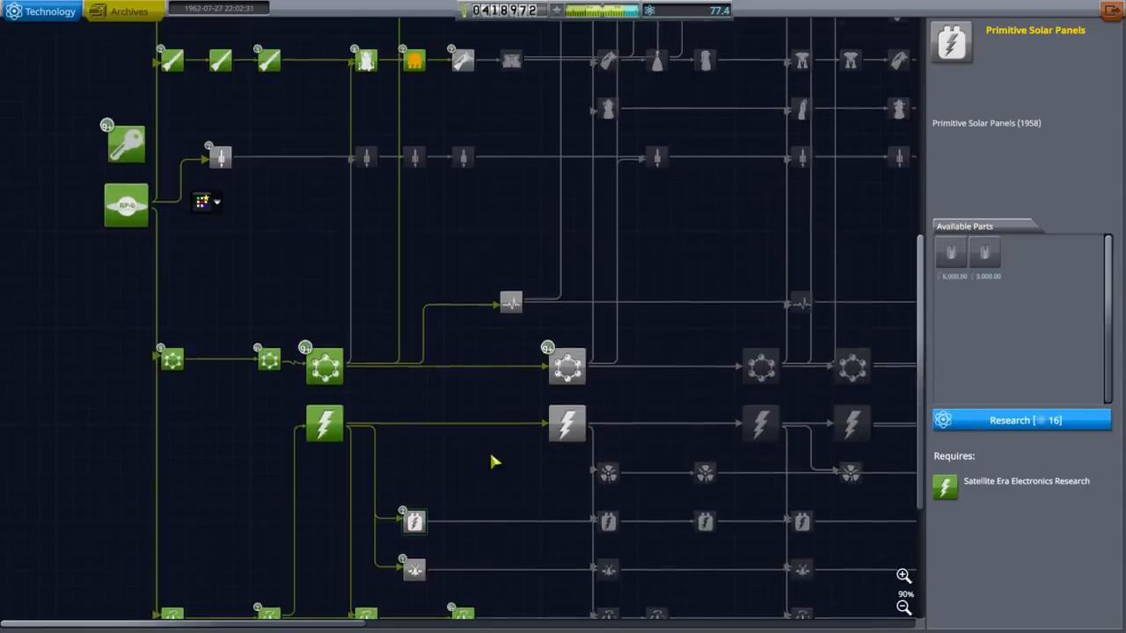
Queue research of 1959 Orbital Rocketry, then inspect the 1960 Orbital Rocketry node's 22-point cost.
{"action": "left_click", "coordinate": [461, 61]}
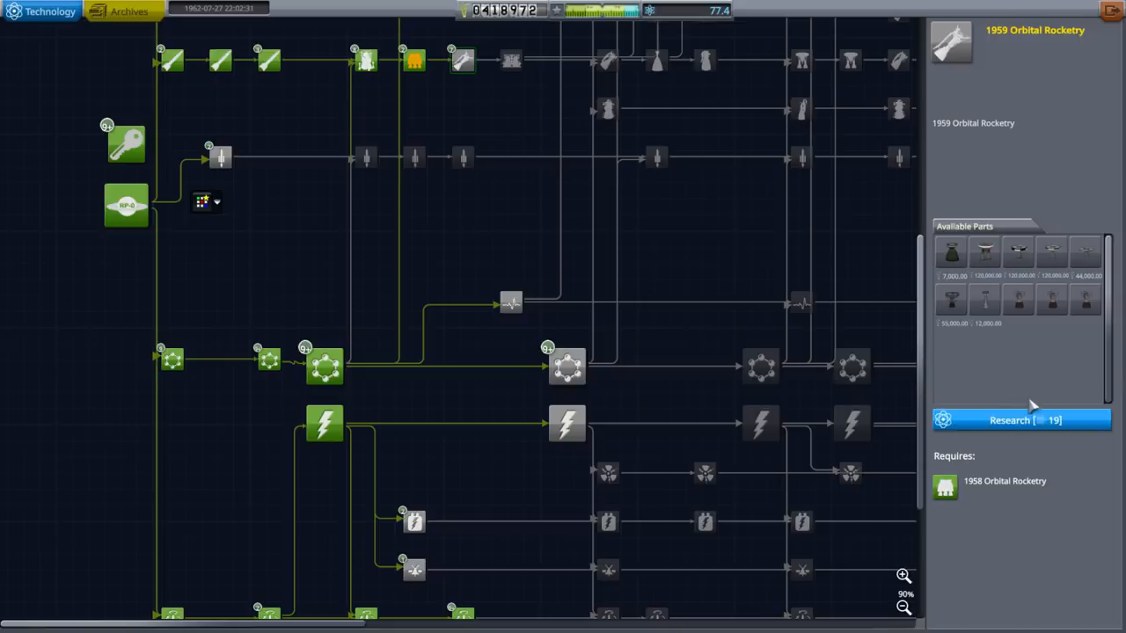
{"action": "left_click", "coordinate": [1017, 420]}
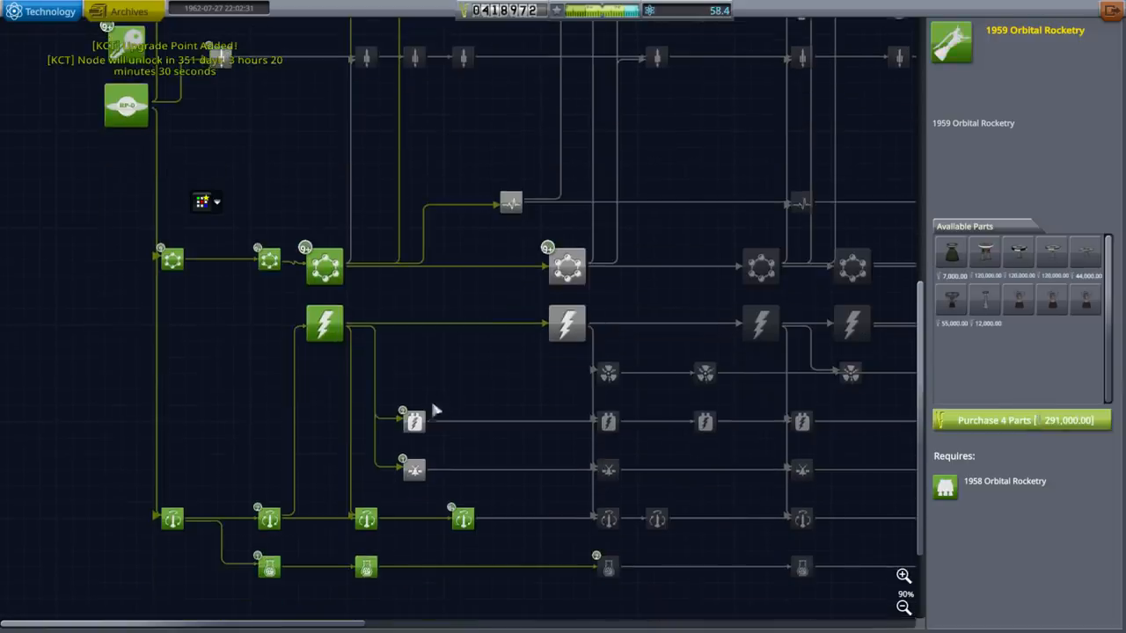
{"action": "left_click", "coordinate": [413, 423]}
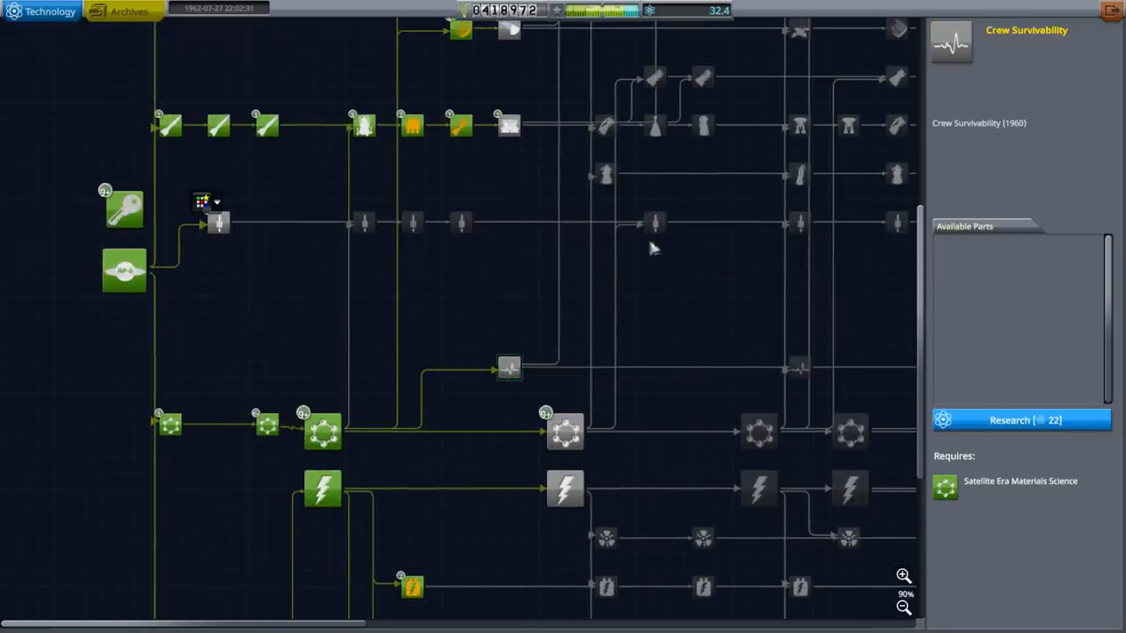
{"action": "left_click", "coordinate": [567, 433]}
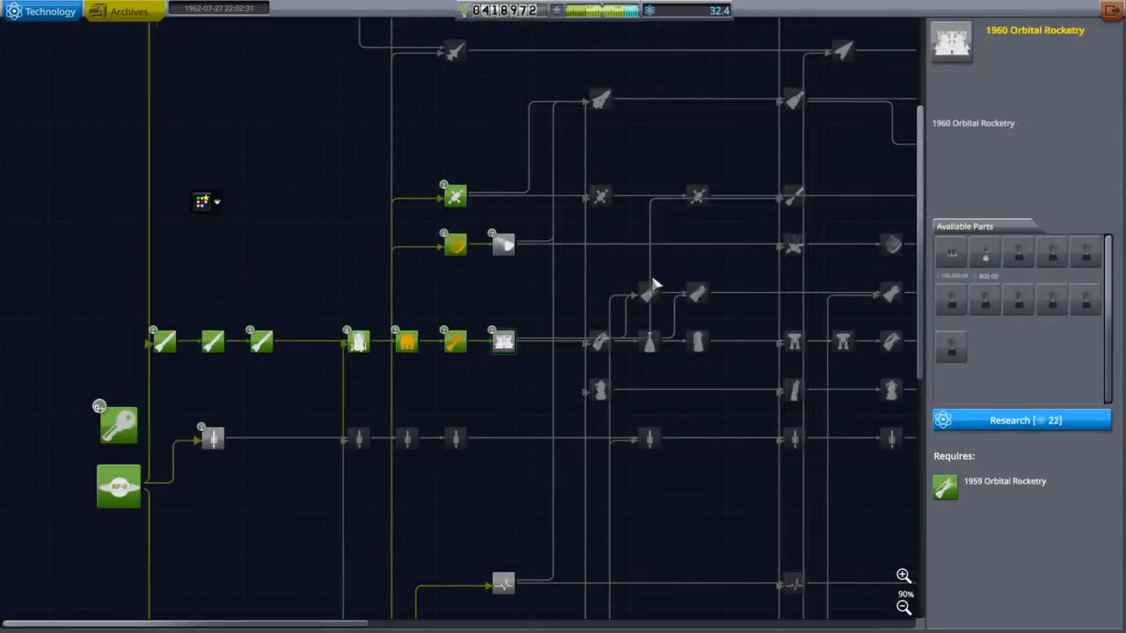
{"action": "mouse_move", "coordinate": [501, 348]}
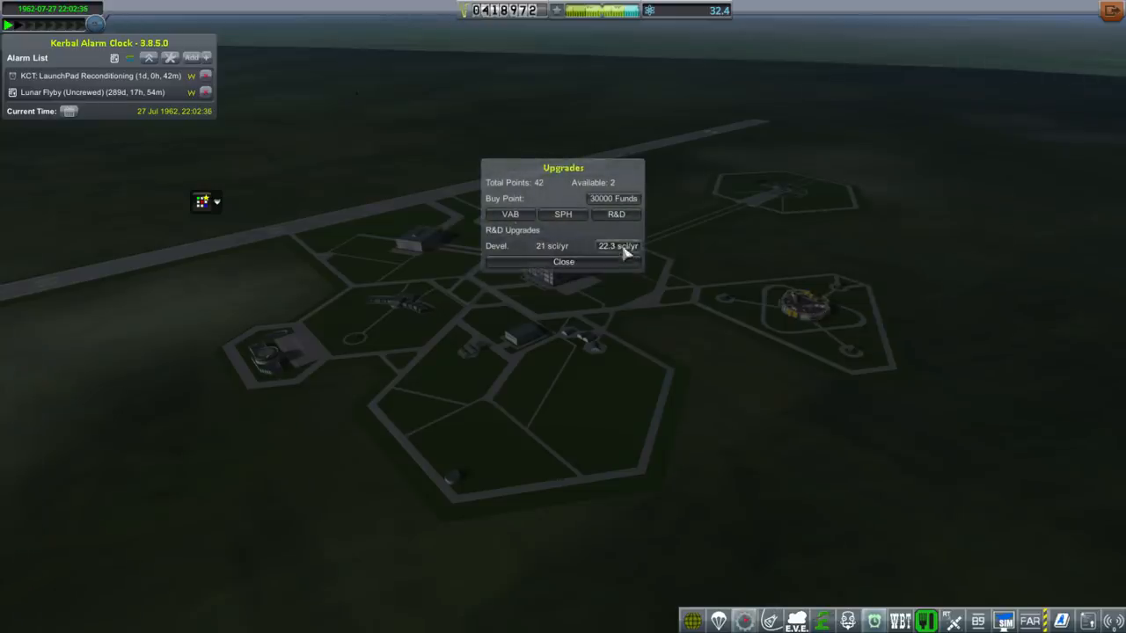
Spend one upgrade point raising the VAB build rate by 0.05 to 0.4 BP/s.
{"action": "left_click", "coordinate": [510, 215]}
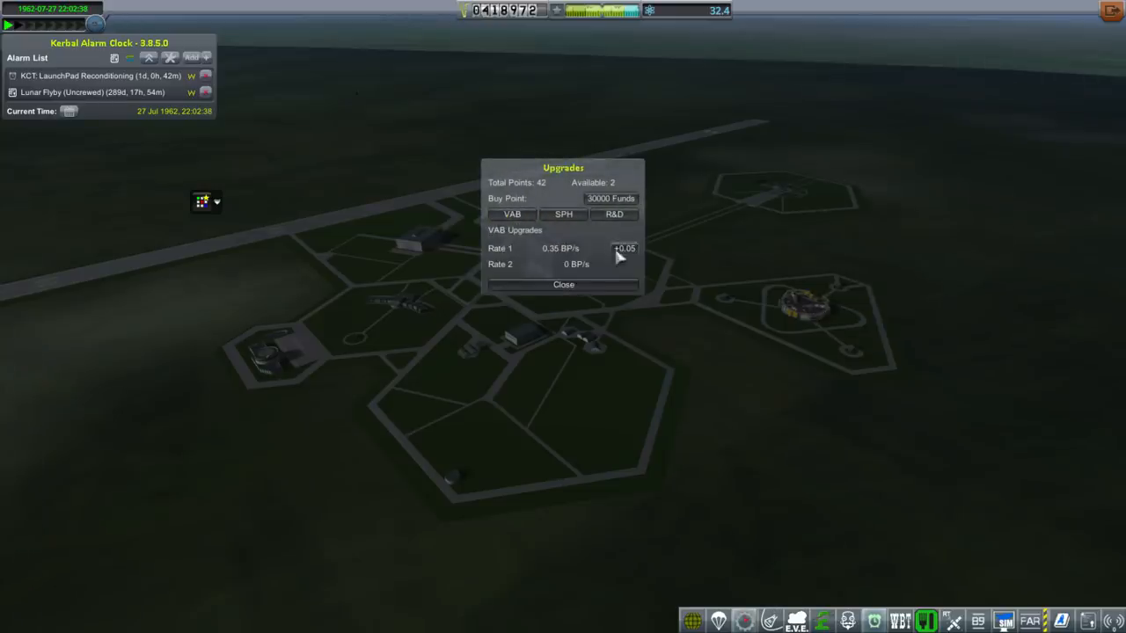
{"action": "left_click", "coordinate": [623, 248]}
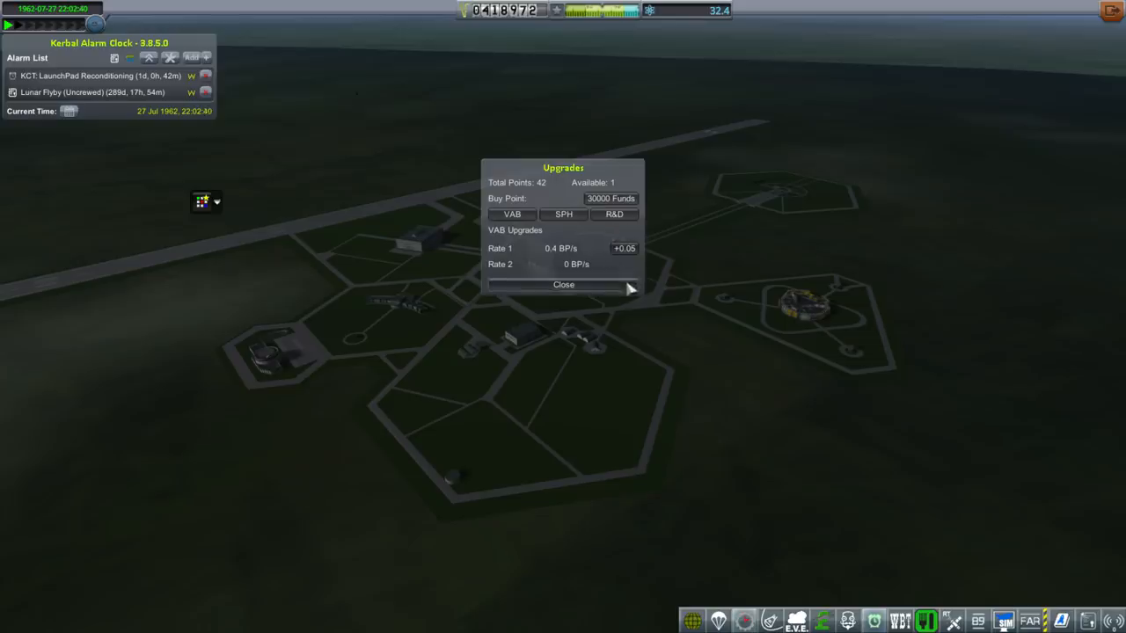
{"action": "left_click", "coordinate": [563, 285]}
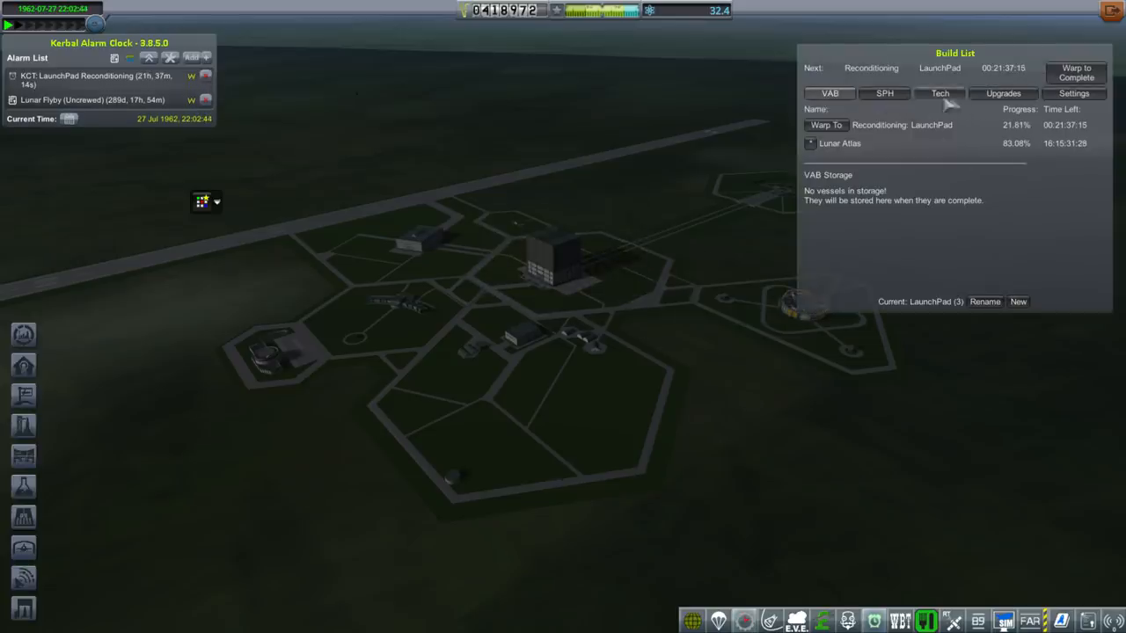
{"action": "left_click", "coordinate": [940, 93]}
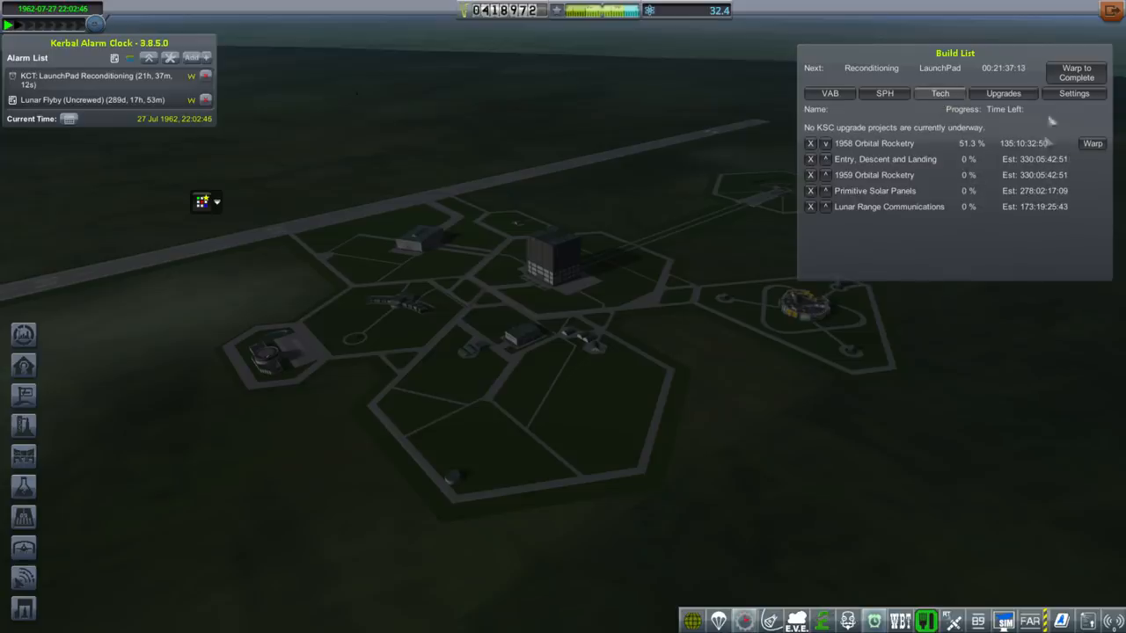
{"action": "left_click", "coordinate": [1003, 95]}
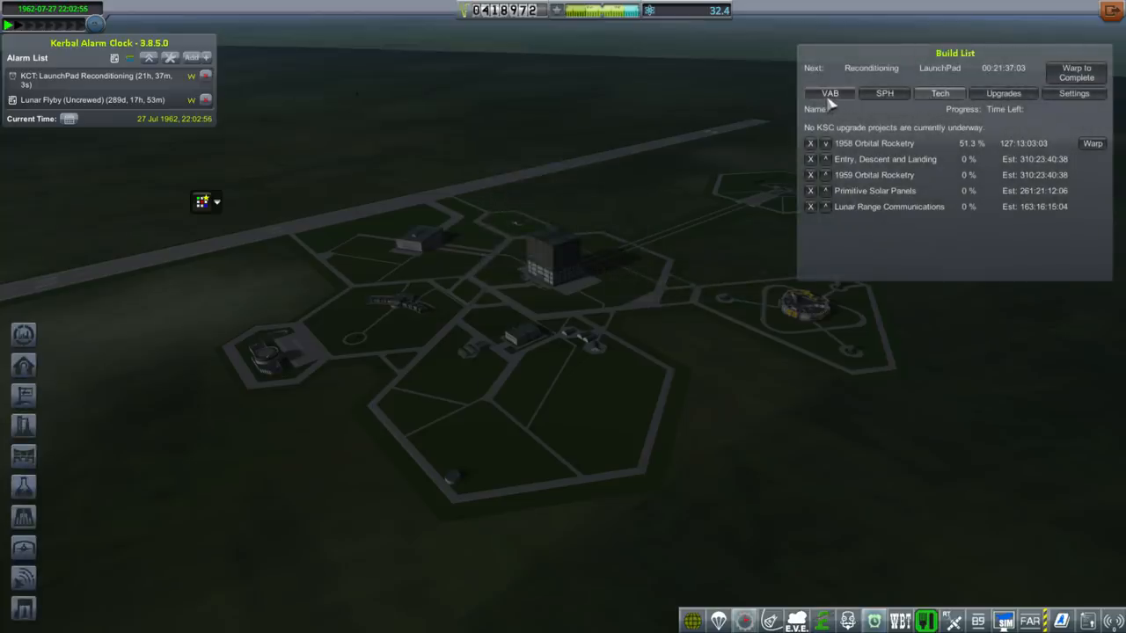
{"action": "left_click", "coordinate": [834, 94]}
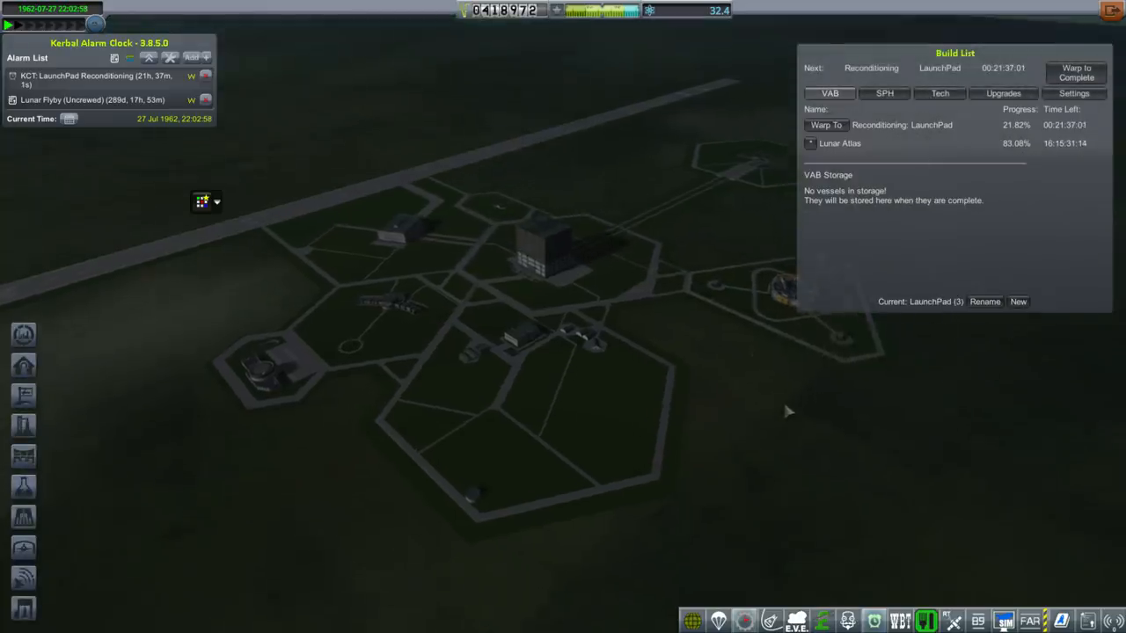